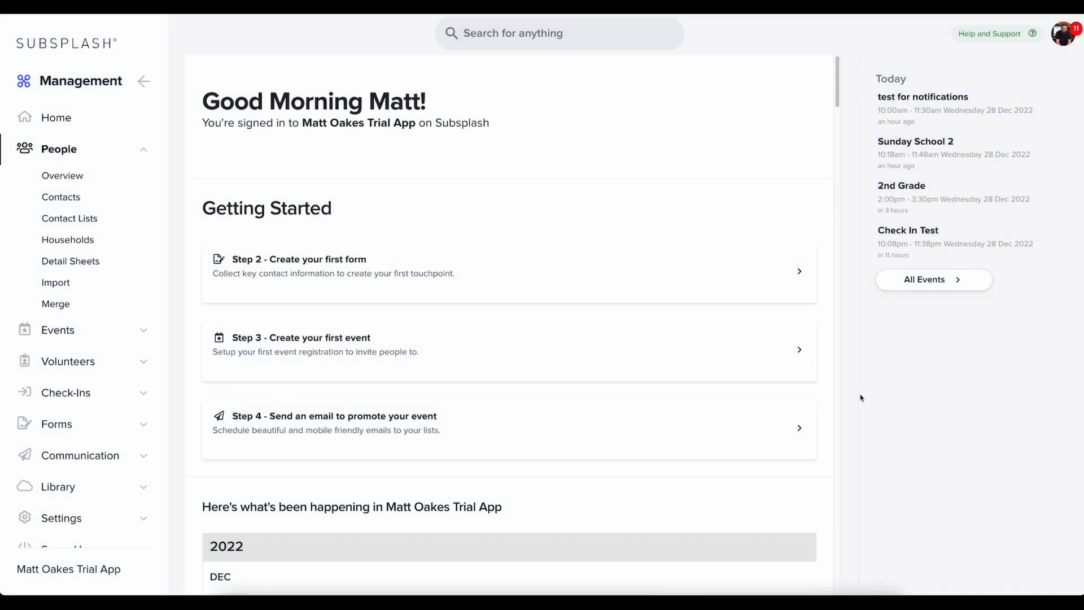
pyautogui.moveTo(539, 407)
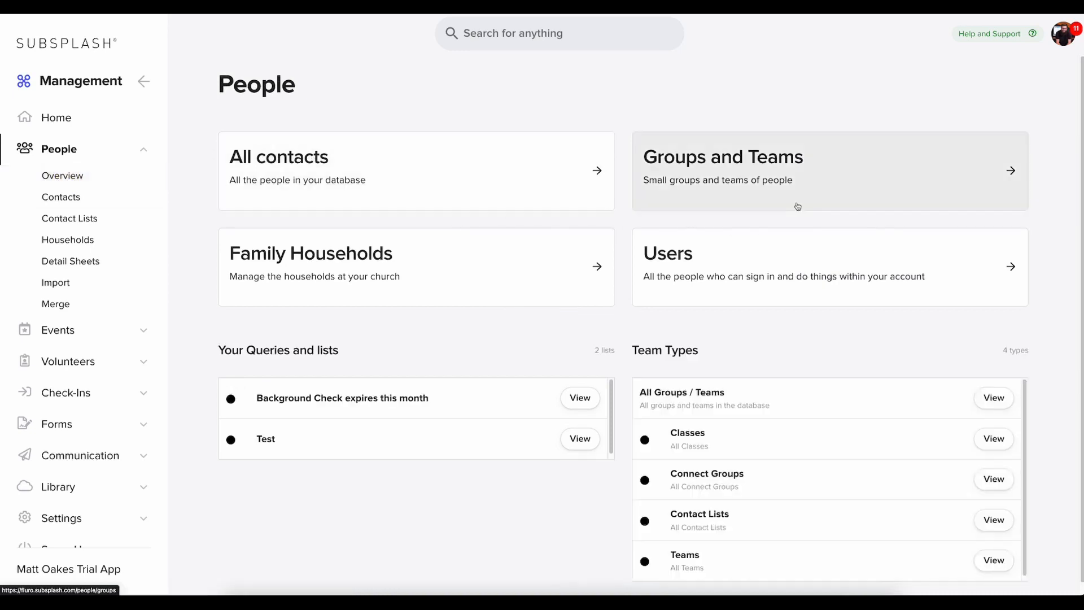
# Step: Go from People to the Groups / Teams list showing the three active groups
pyautogui.click(722, 157)
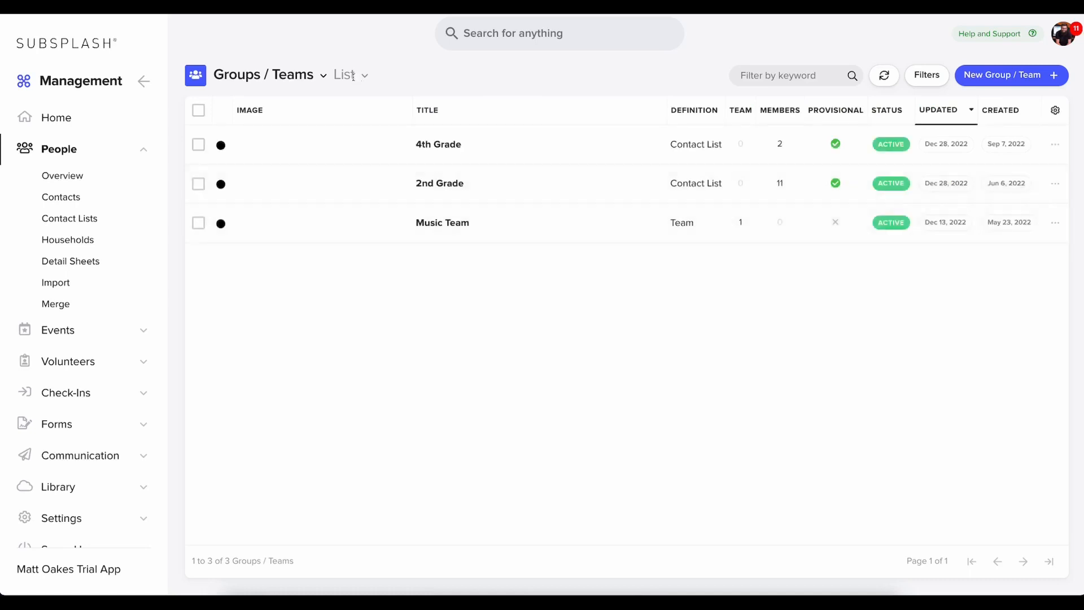
pyautogui.click(322, 74)
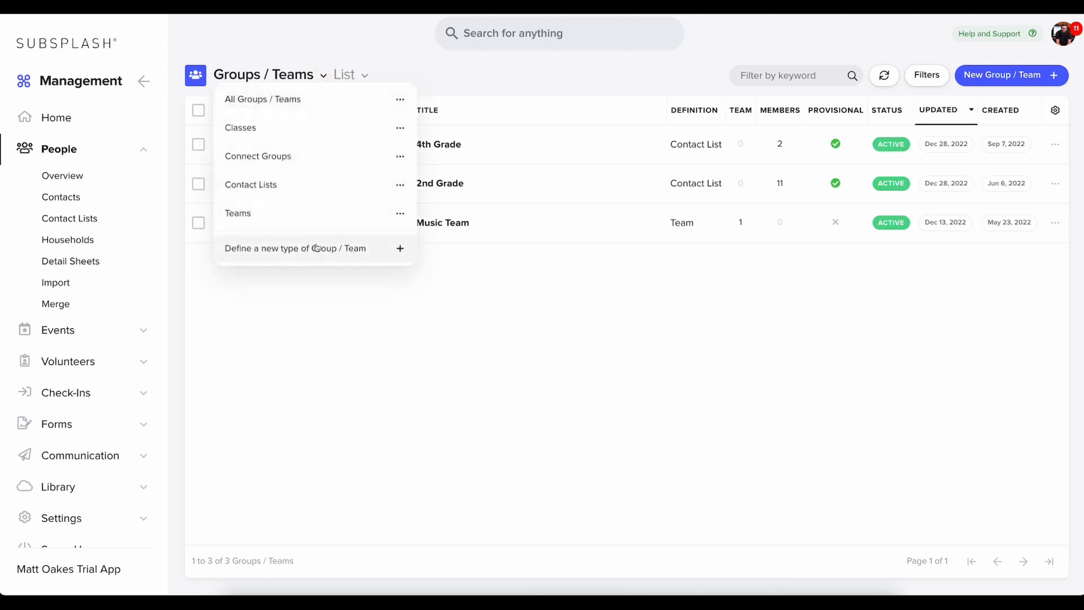
pyautogui.click(296, 248)
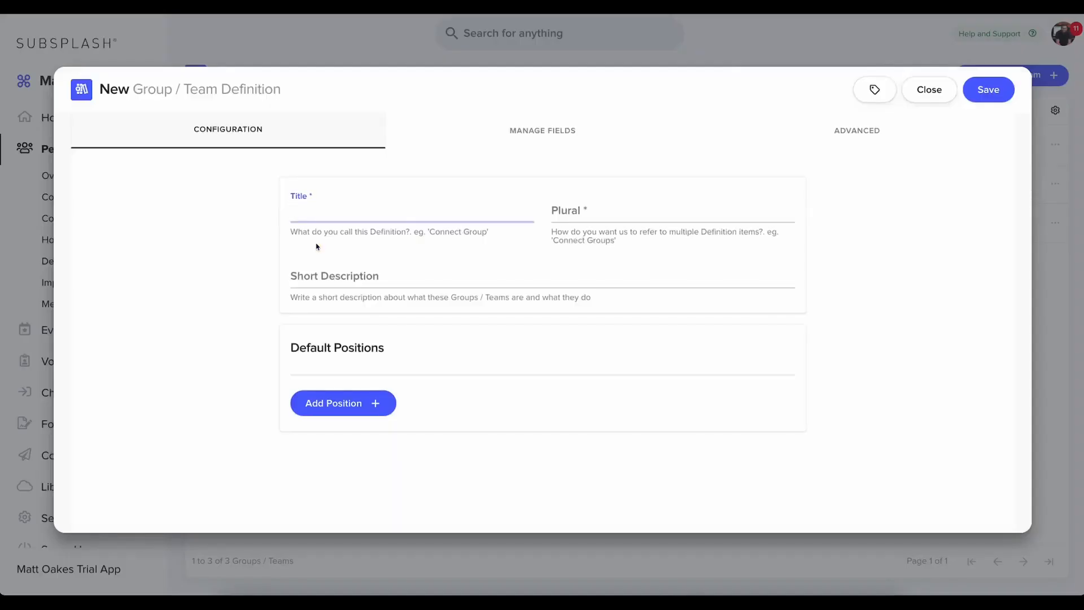
pyautogui.write('Classes')
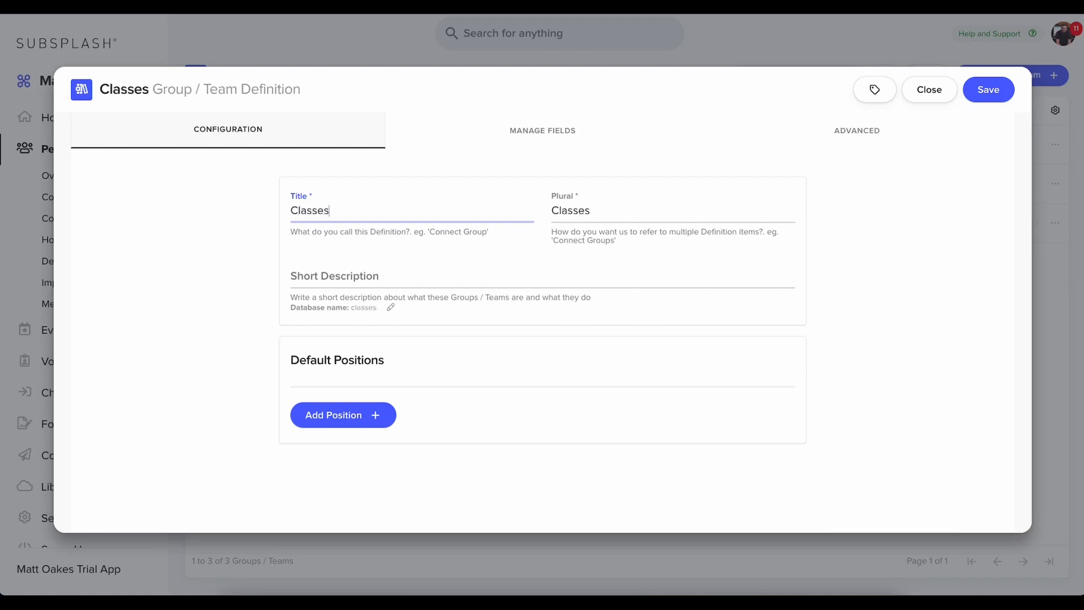
pyautogui.press('Backspace')
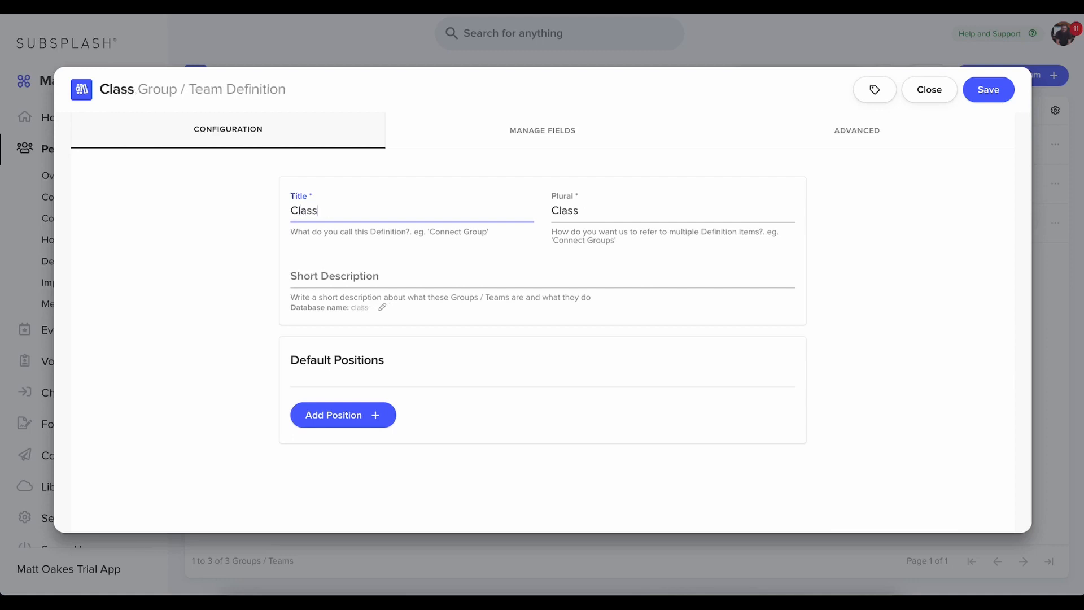
pyautogui.moveTo(929, 89)
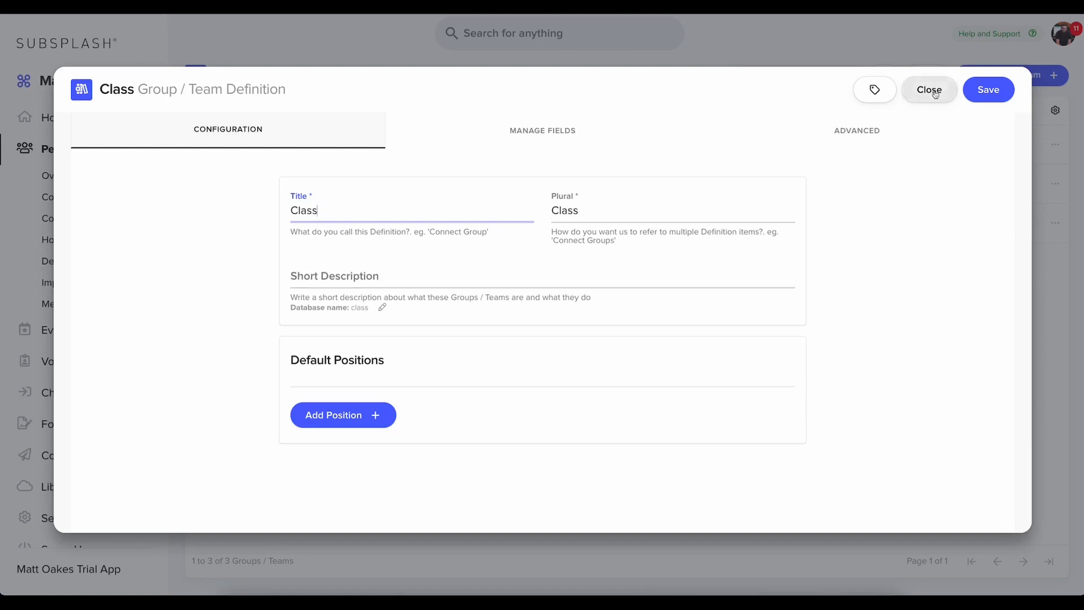
pyautogui.click(929, 89)
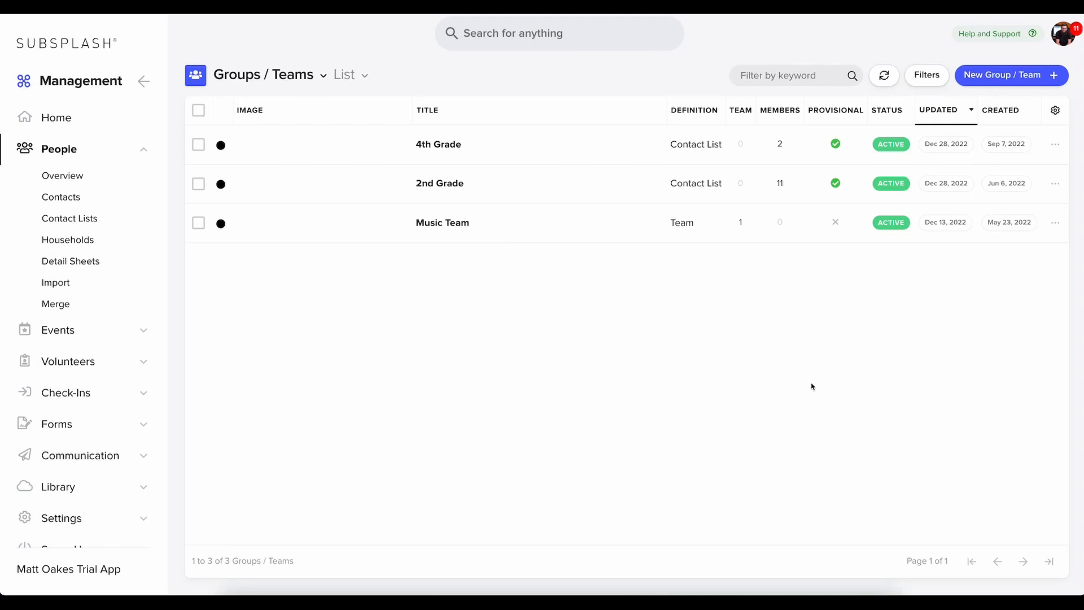
pyautogui.moveTo(787, 403)
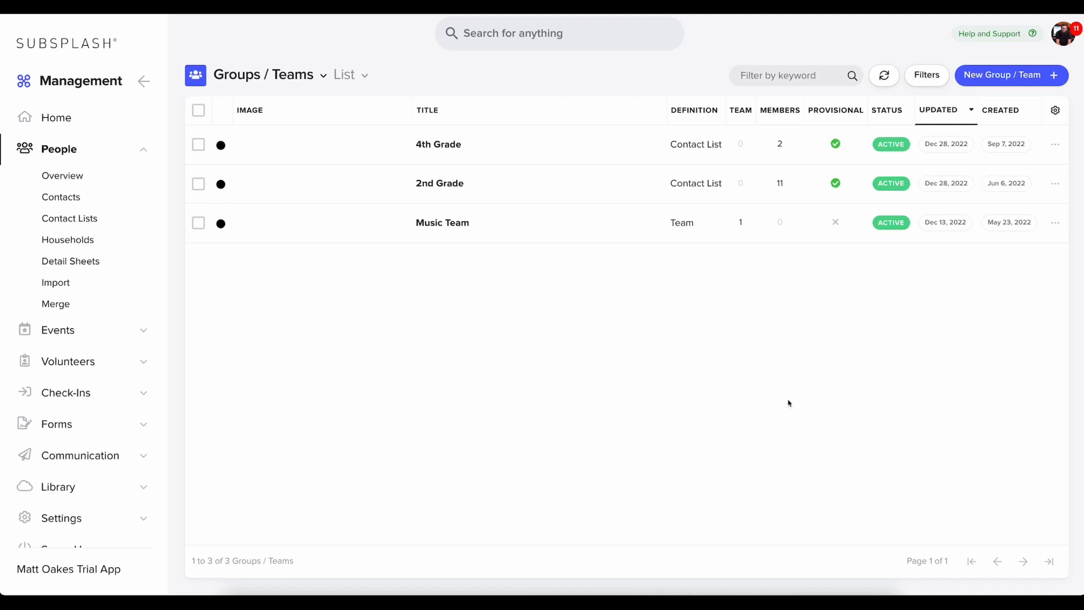
pyautogui.moveTo(1046, 91)
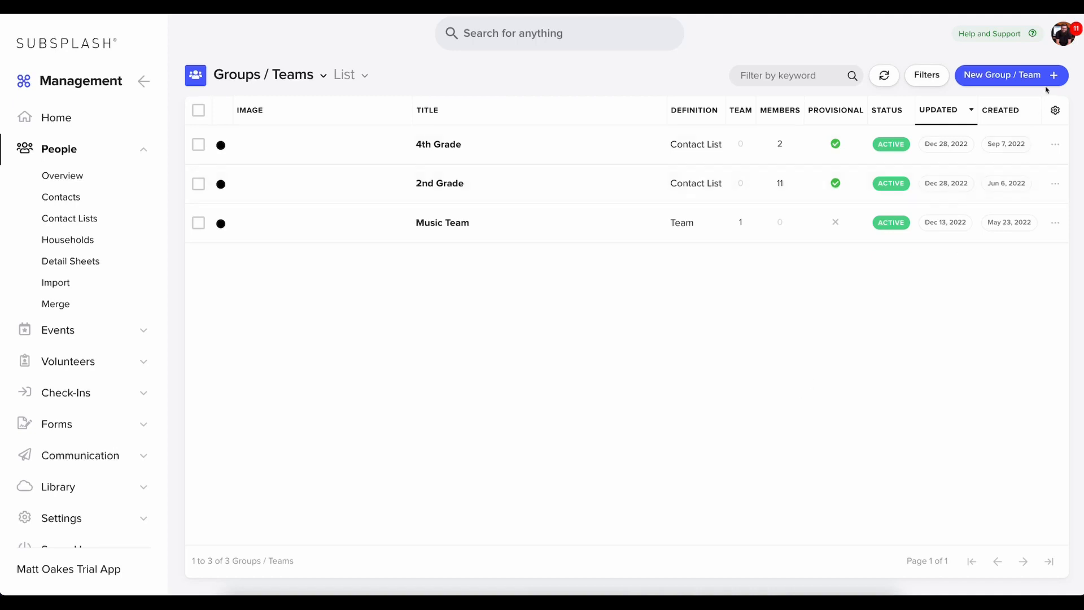
# Step: Create a new group of type Classes titled '3rd Grade'
pyautogui.click(1009, 74)
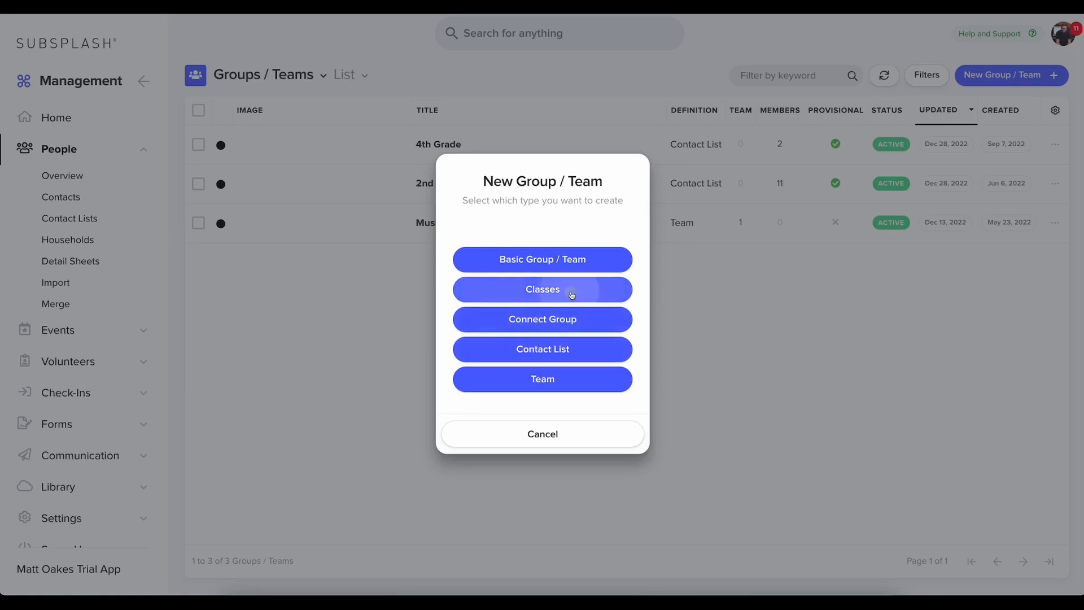
pyautogui.click(542, 289)
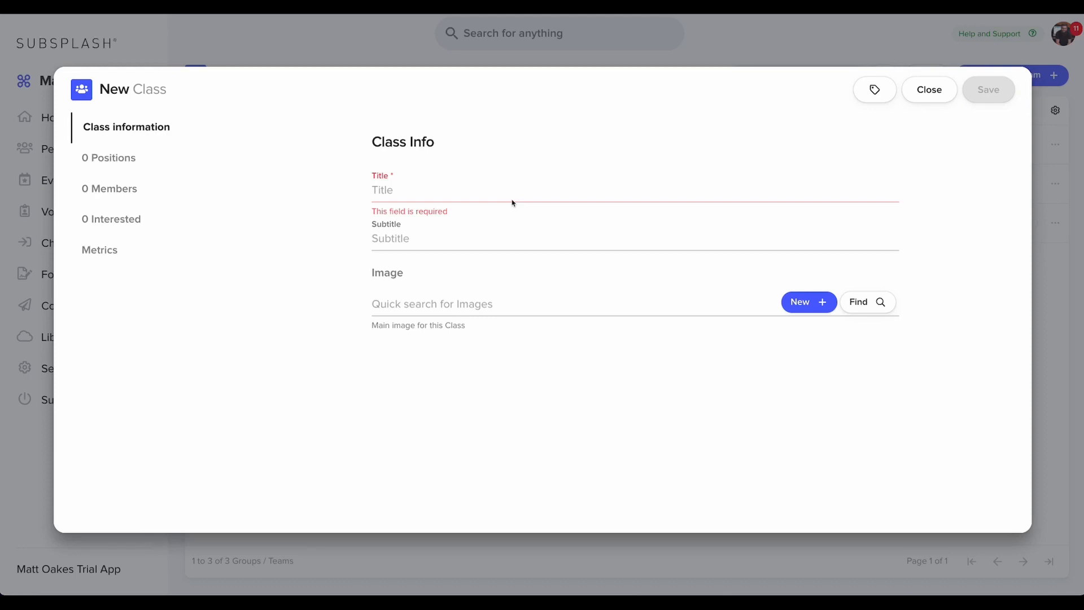
pyautogui.moveTo(519, 203)
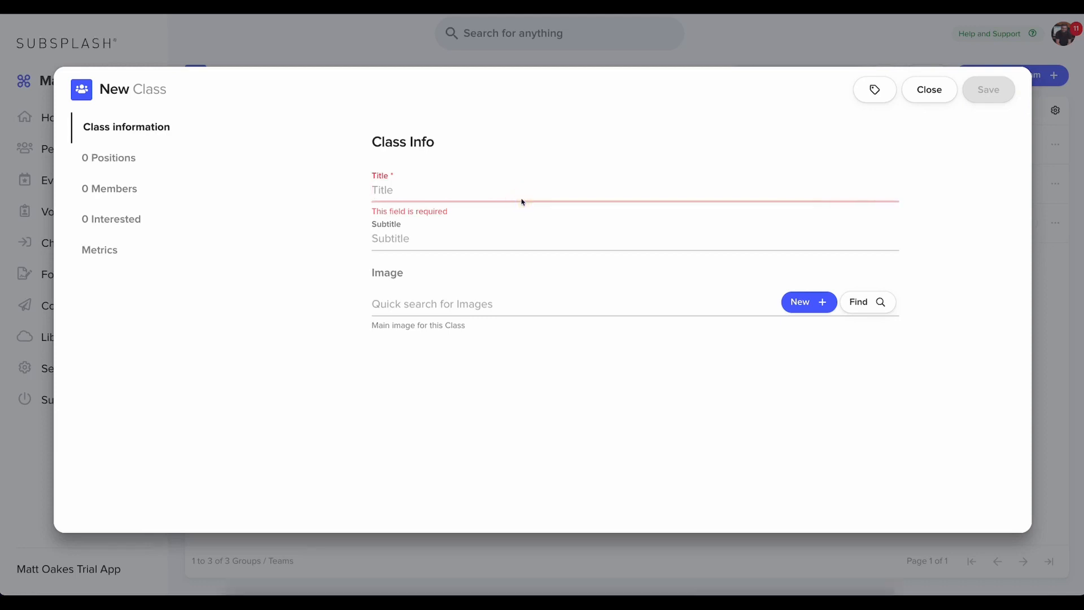
pyautogui.write('3rd Grade')
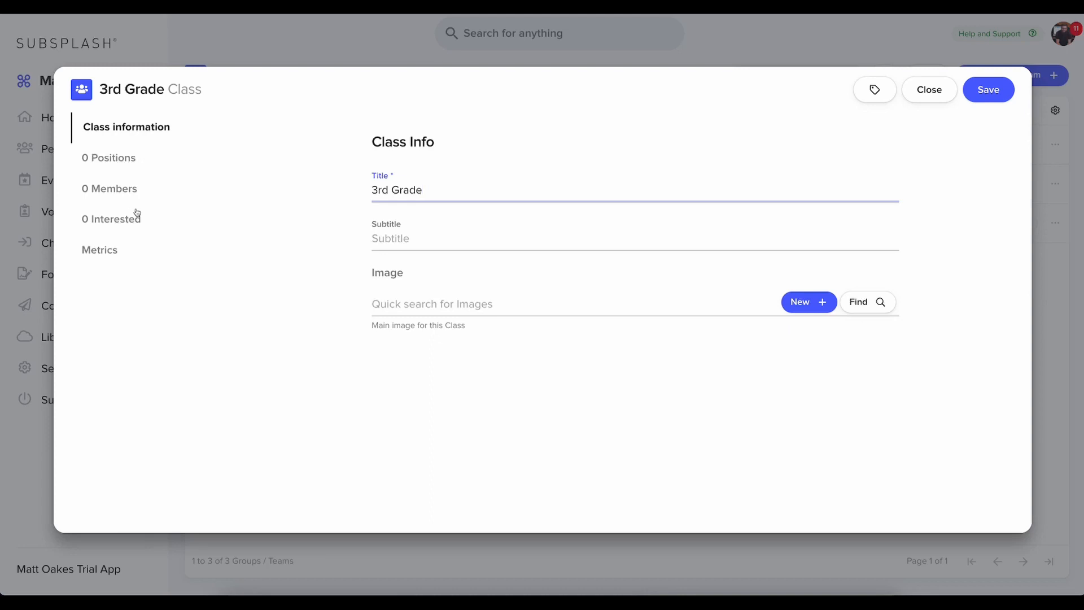
# Step: Turn on Allow Provisional Membership in the 3rd Grade class's Members settings
pyautogui.click(109, 188)
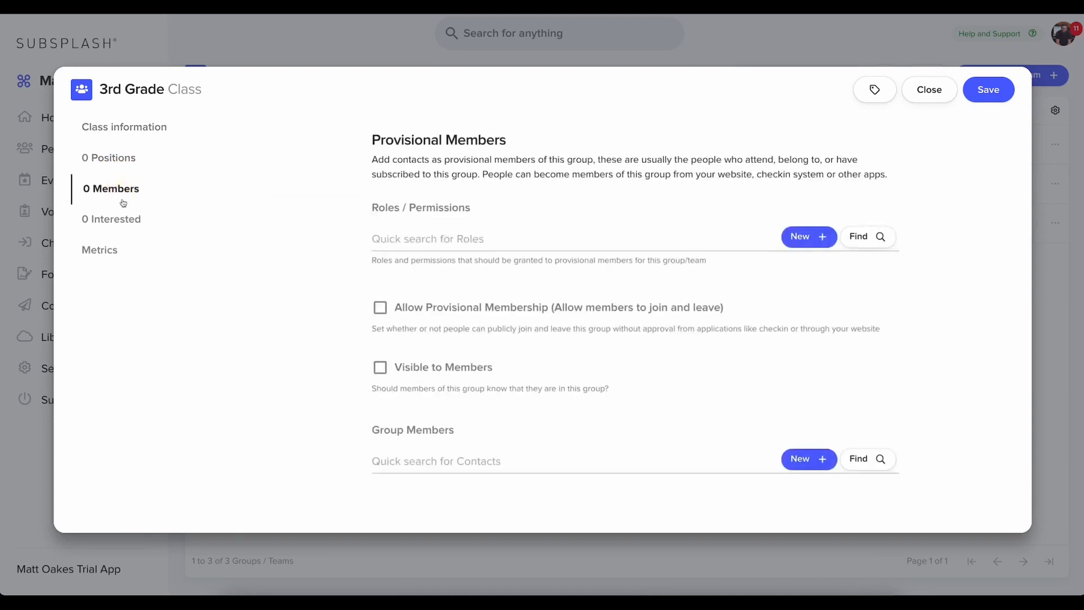
pyautogui.click(112, 218)
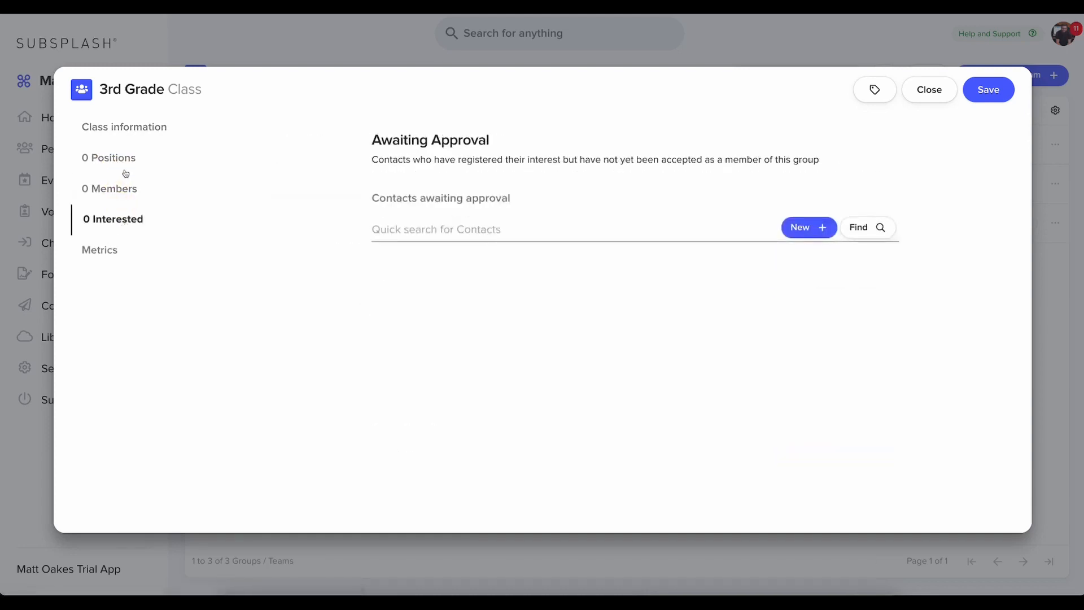
pyautogui.click(110, 189)
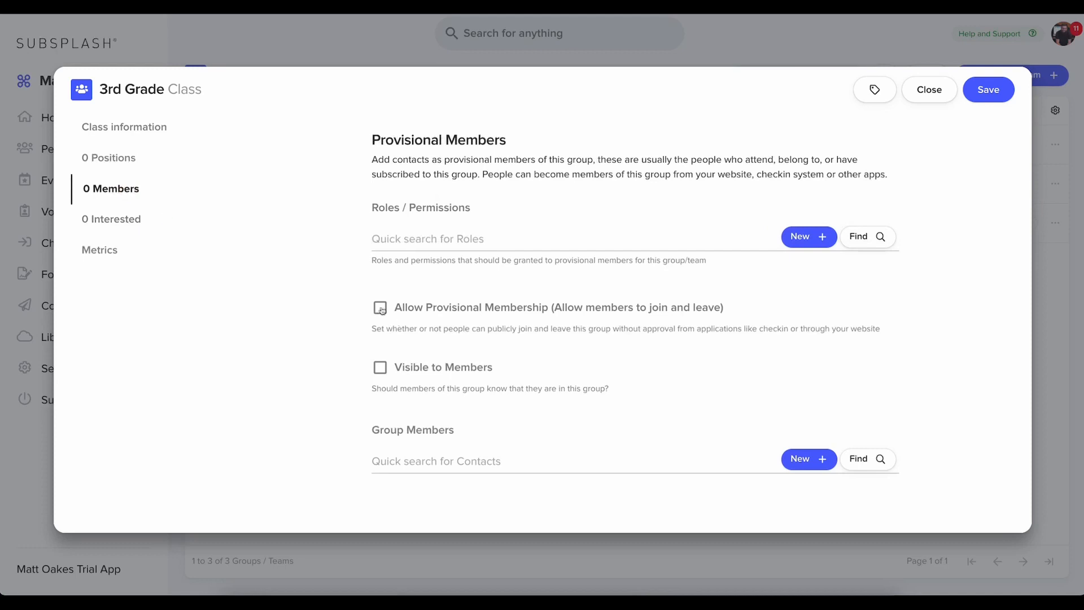
pyautogui.click(381, 307)
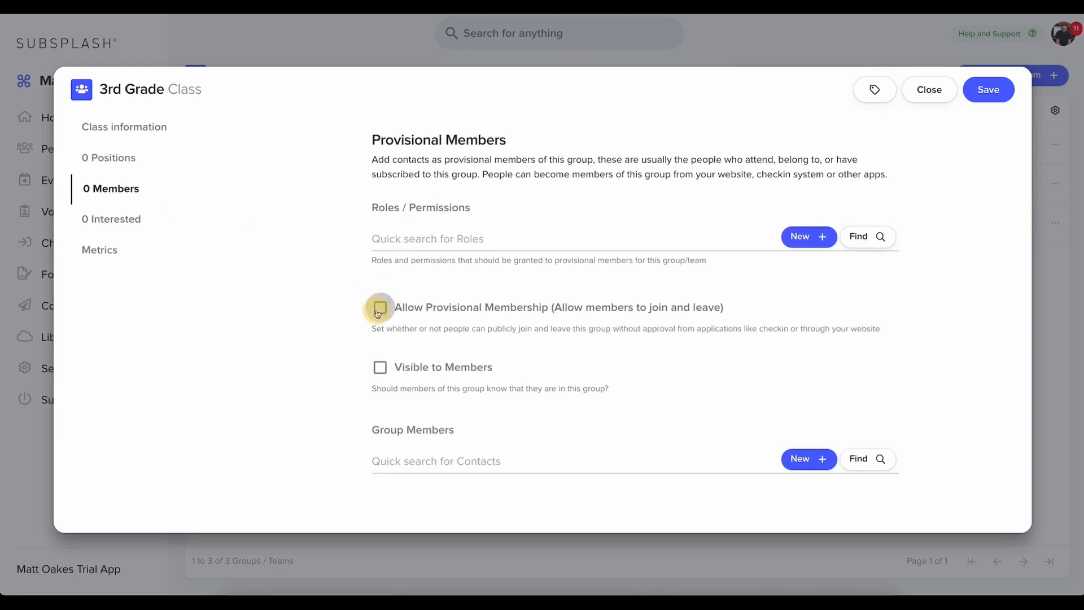
pyautogui.click(379, 307)
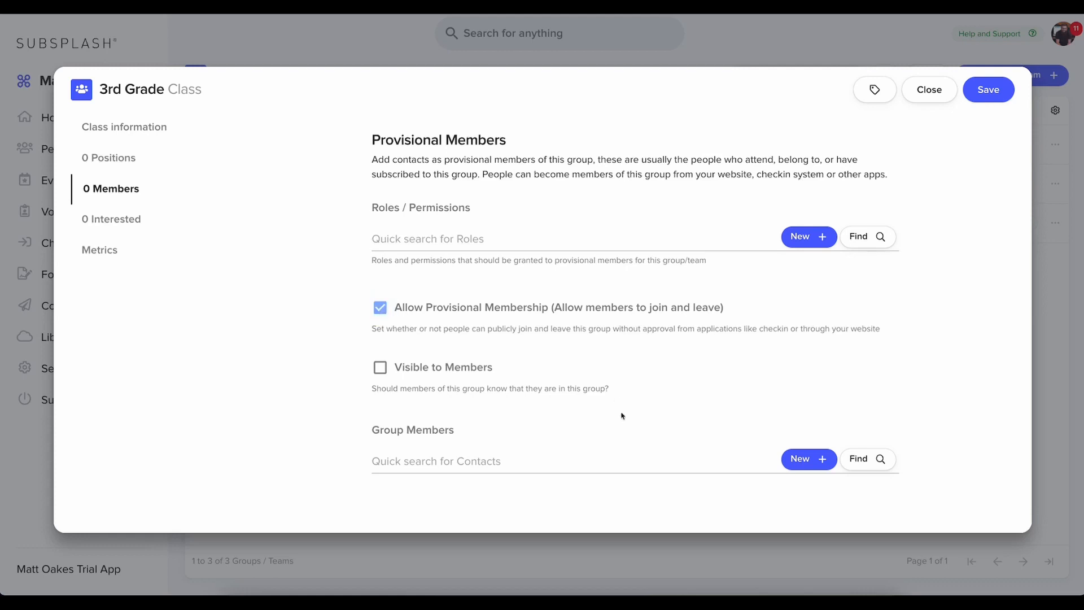
pyautogui.moveTo(598, 418)
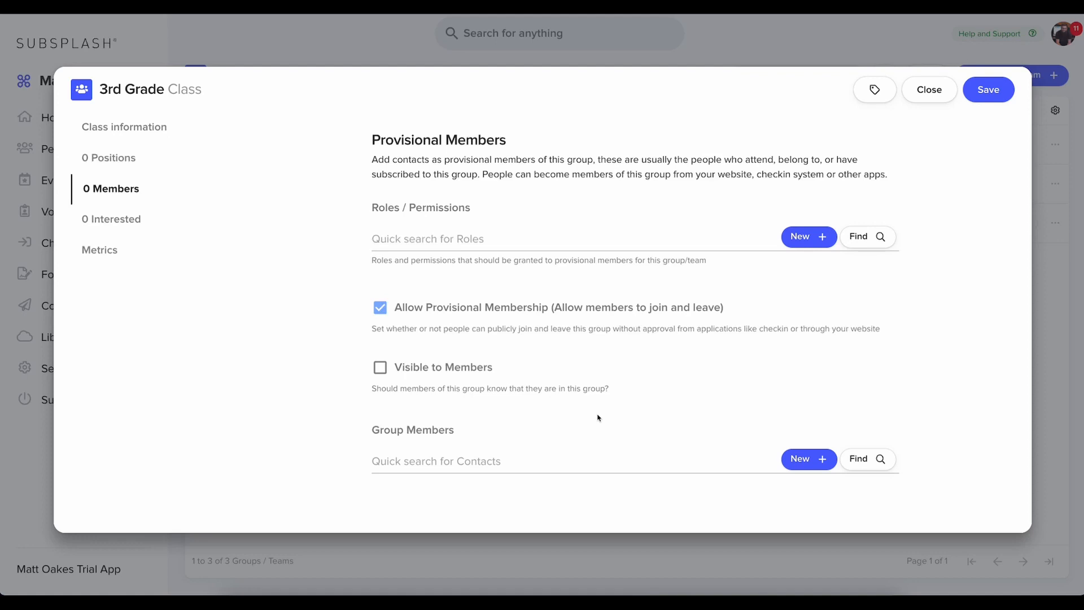
pyautogui.moveTo(161, 170)
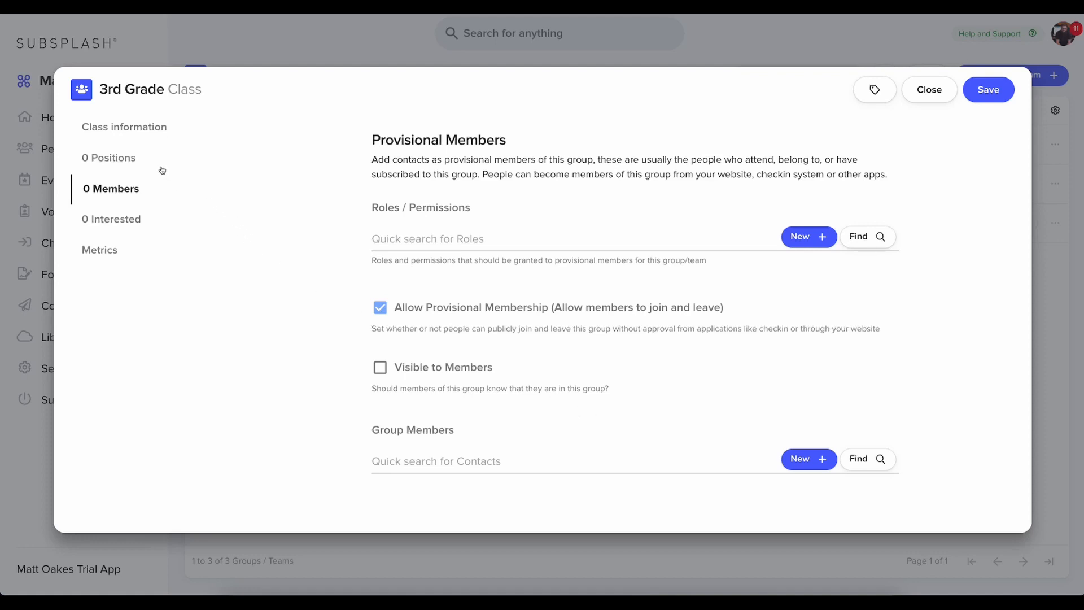
# Step: Review the title details and save the 3rd Grade class to the list
pyautogui.click(124, 127)
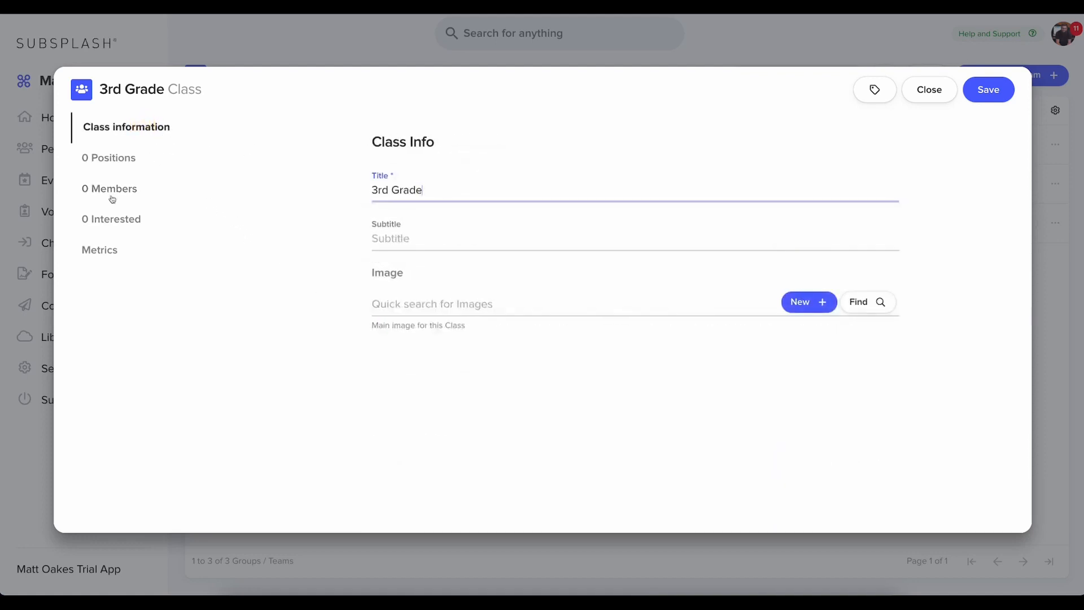
pyautogui.click(111, 189)
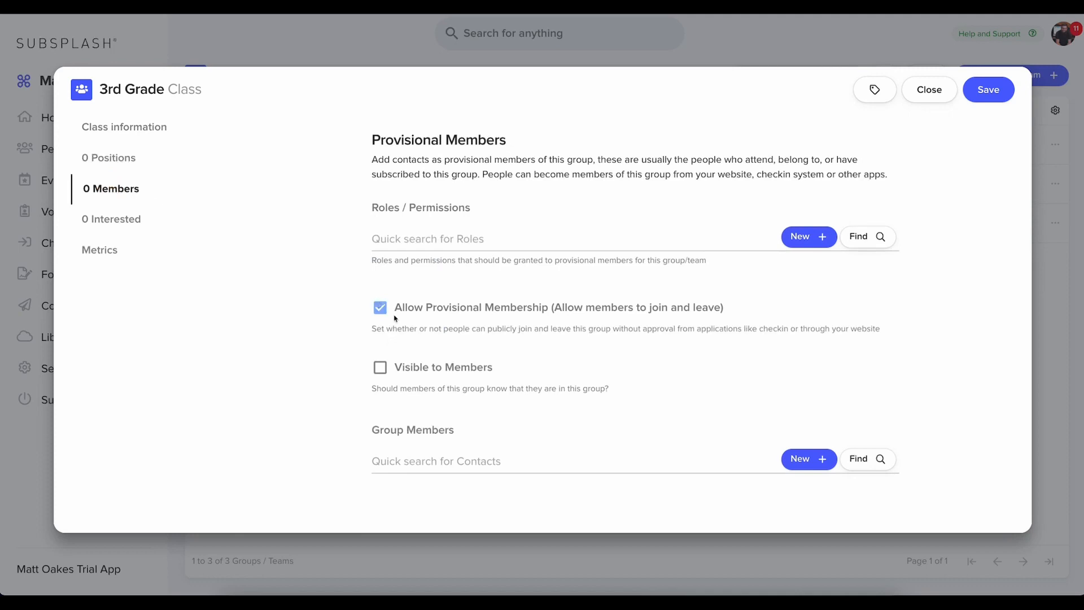
pyautogui.moveTo(588, 347)
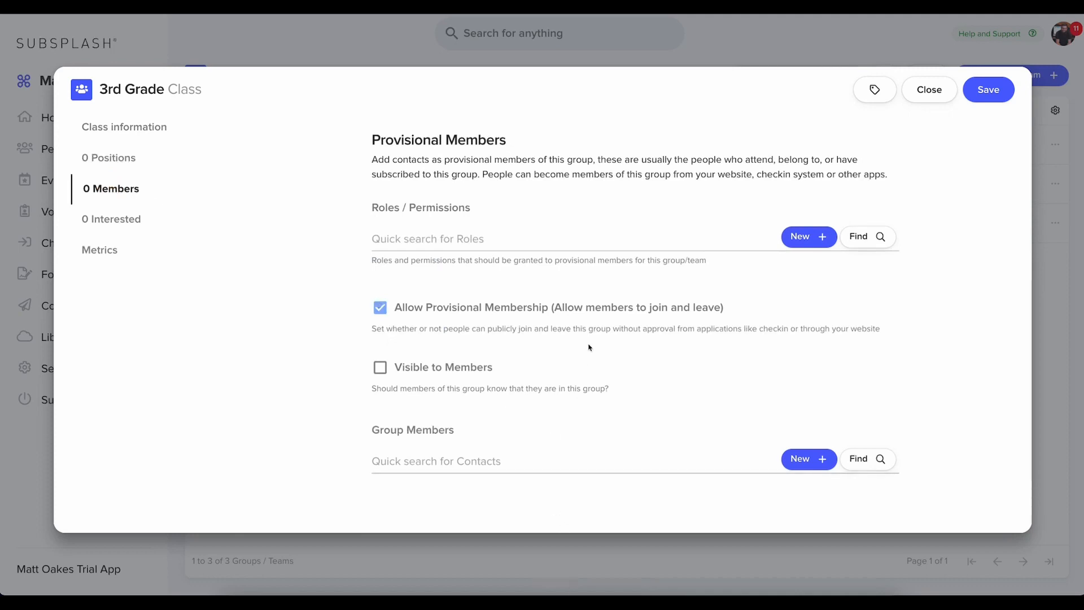
pyautogui.moveTo(629, 344)
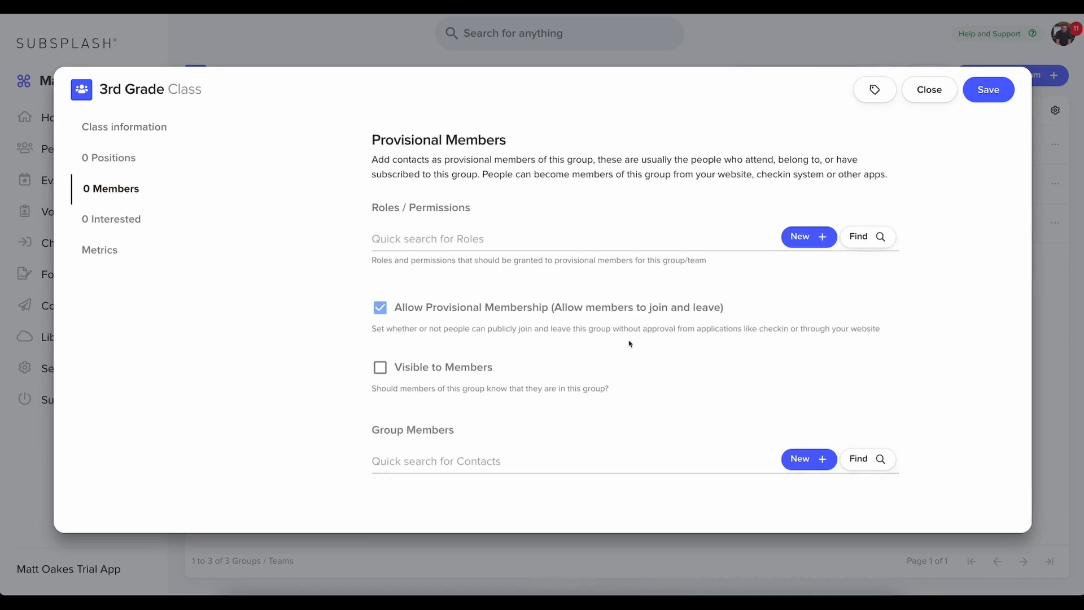
pyautogui.moveTo(900, 168)
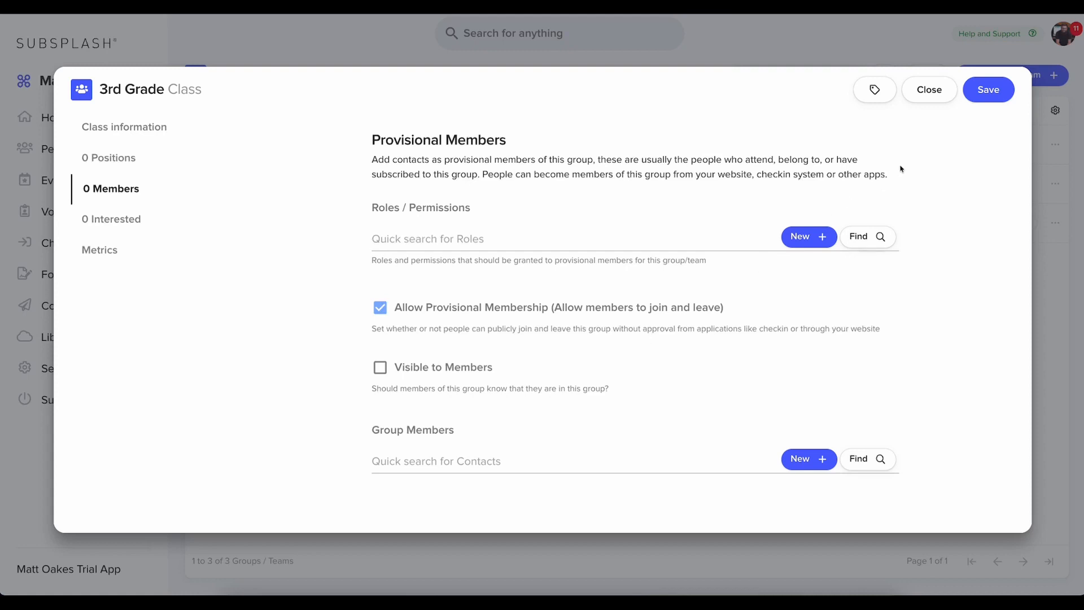
pyautogui.click(987, 89)
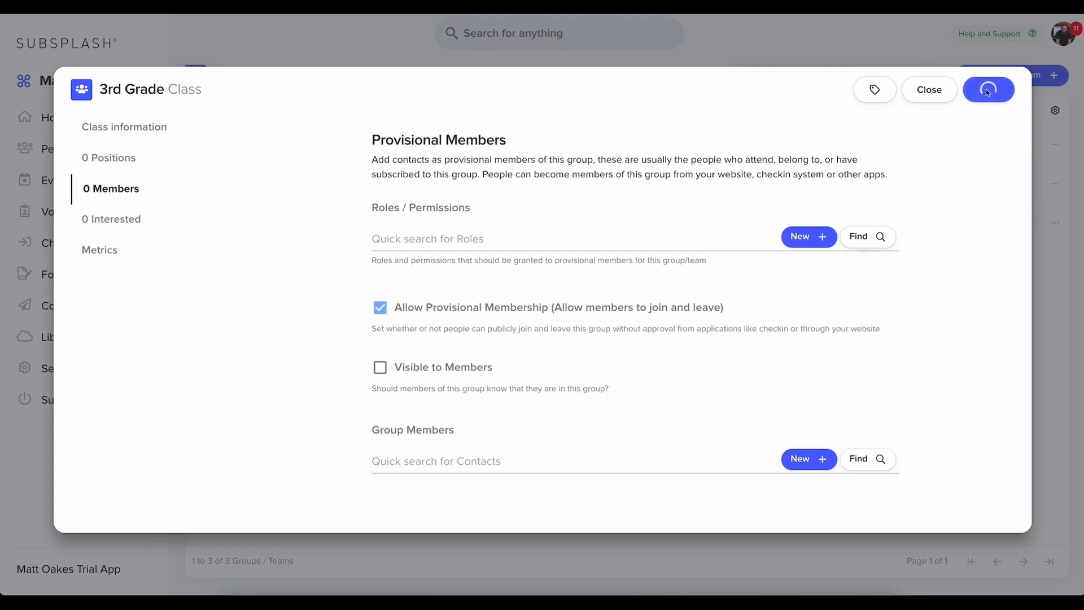
pyautogui.click(988, 90)
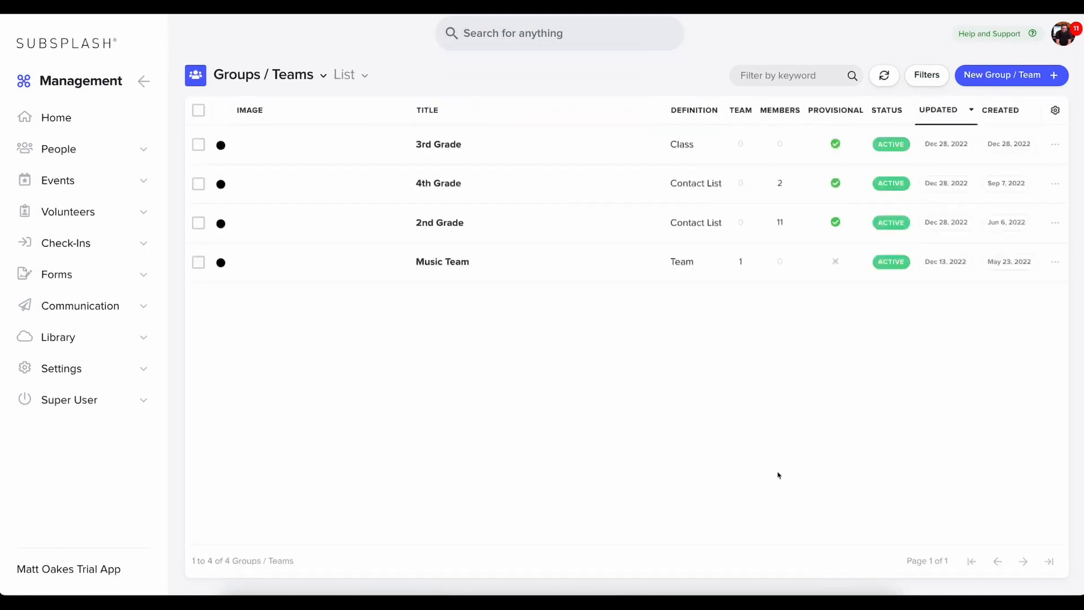
pyautogui.moveTo(260, 306)
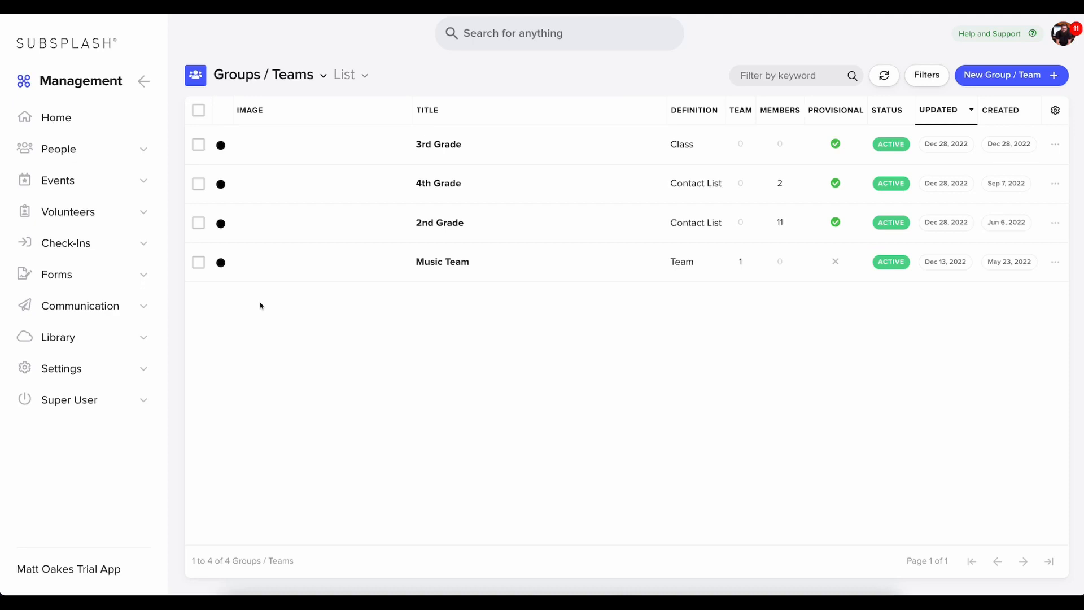
# Step: Navigate through the Events area to the Event Tracks list
pyautogui.click(57, 180)
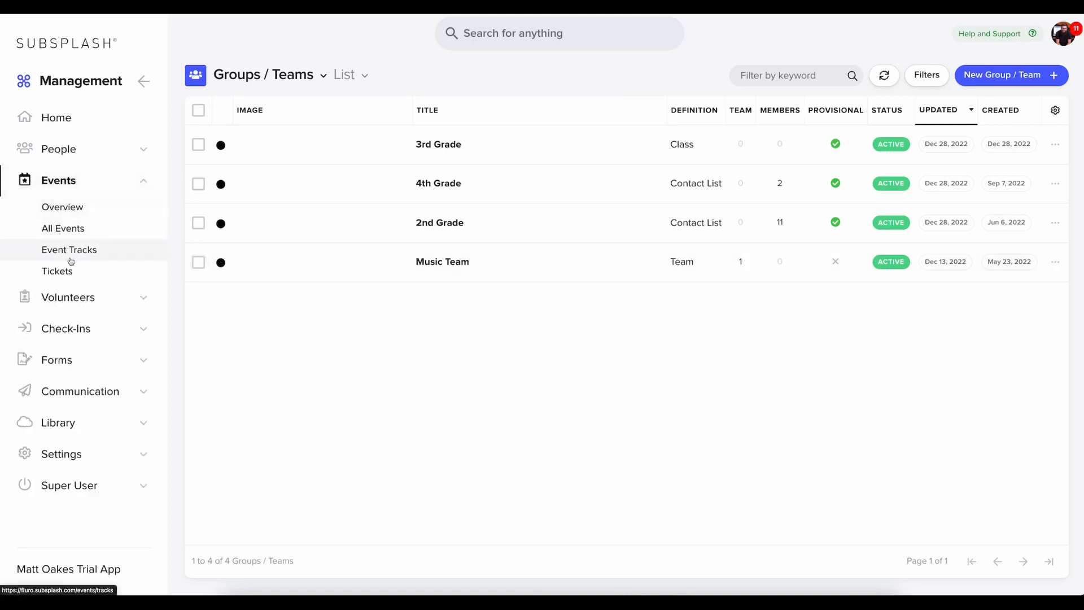
pyautogui.click(62, 206)
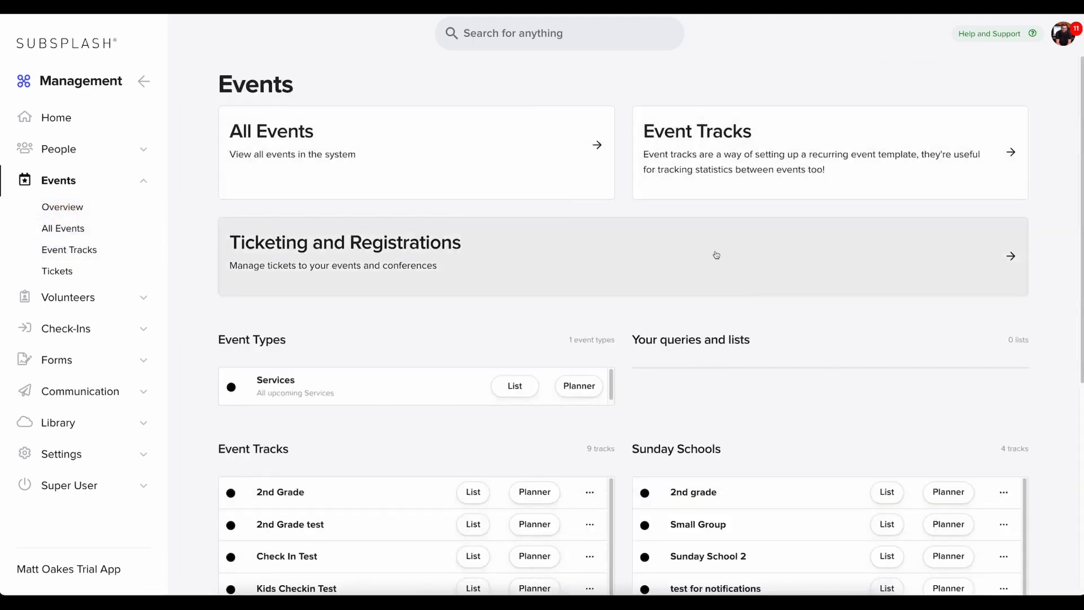
pyautogui.scroll(-3)
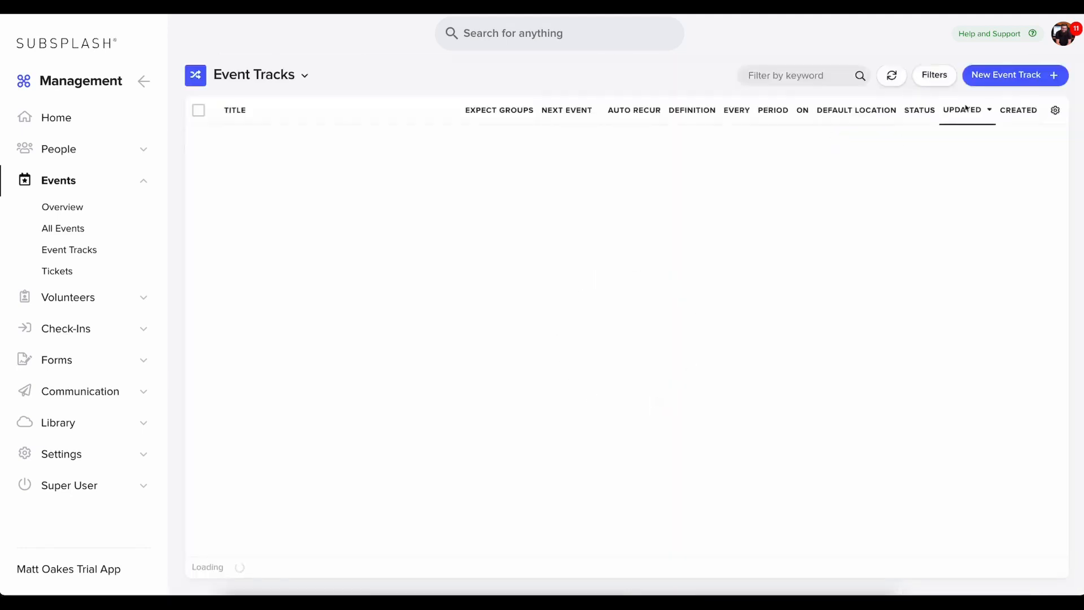
# Step: Create a new Sunday School event track titled 'Another Test for Video'
pyautogui.click(1009, 75)
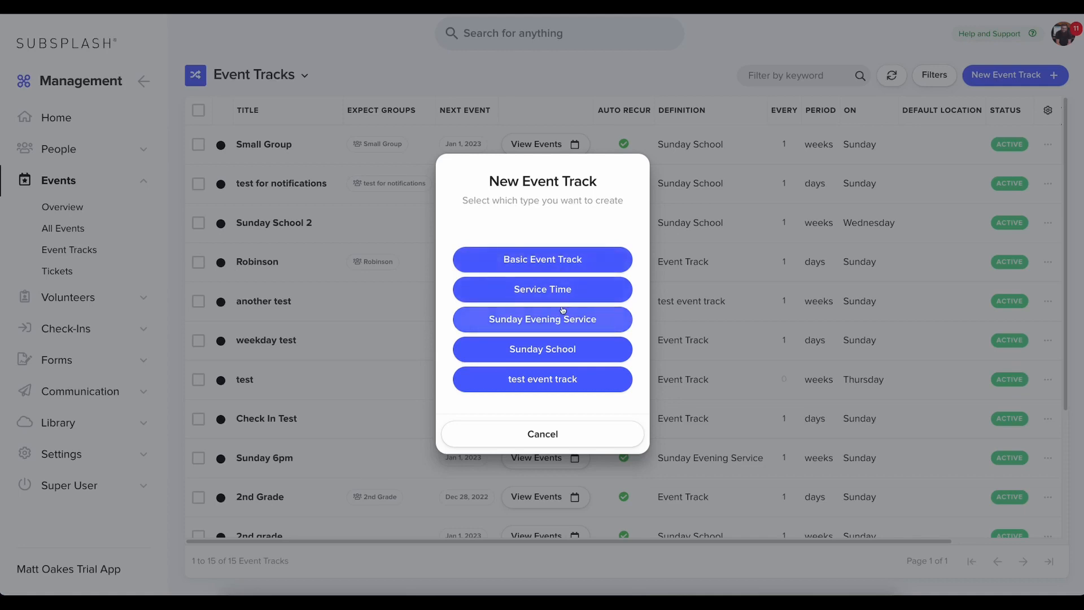
pyautogui.click(542, 349)
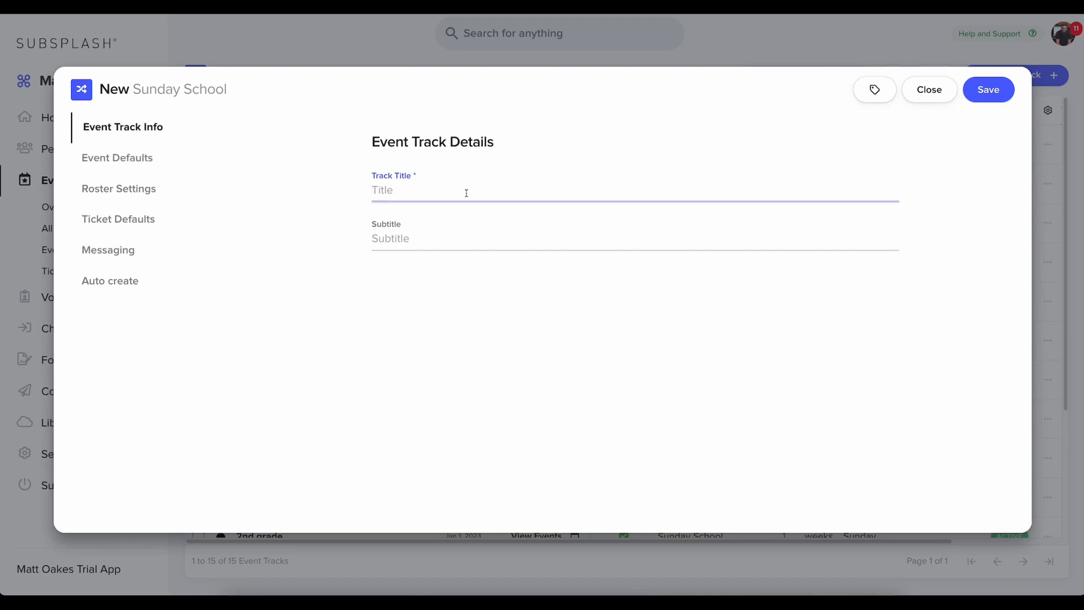
pyautogui.write('Another Test for V')
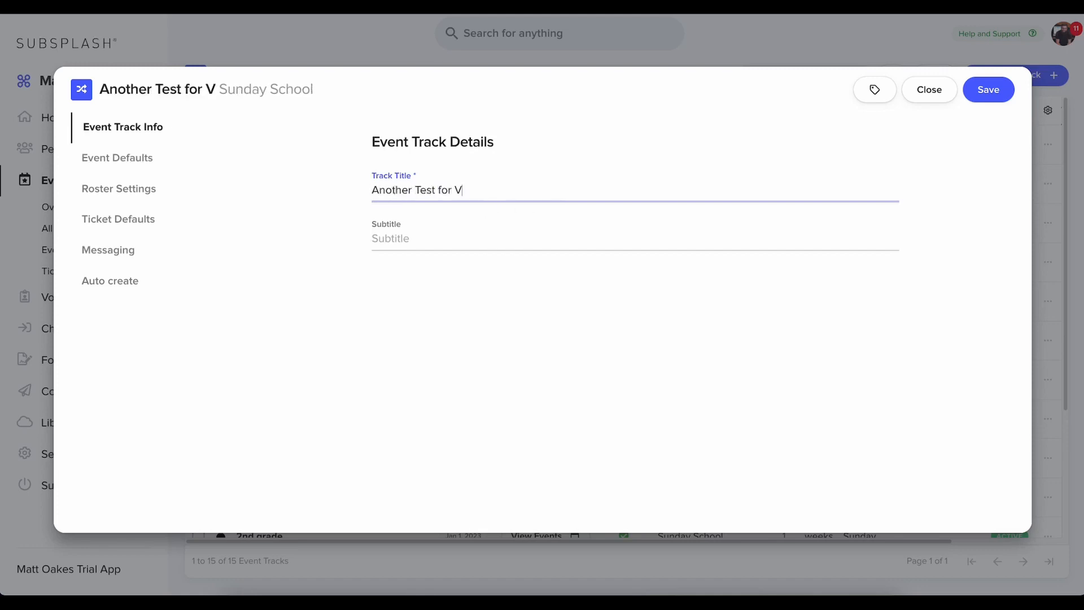
pyautogui.write('ideo')
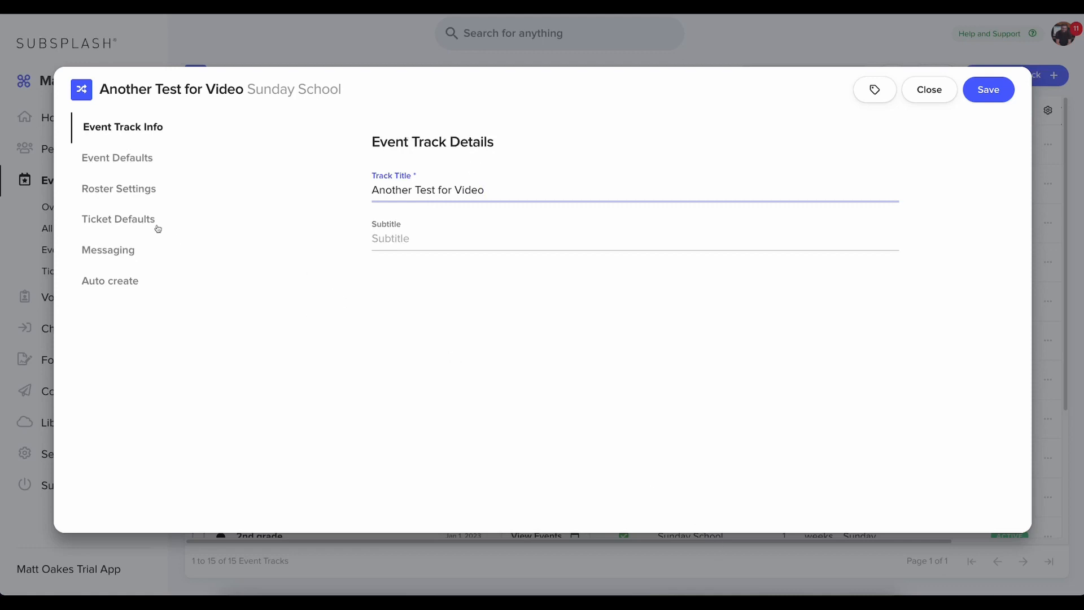
# Step: In Event Defaults, set Checkin Opens and Checkin Closes to 90 minutes each
pyautogui.click(116, 158)
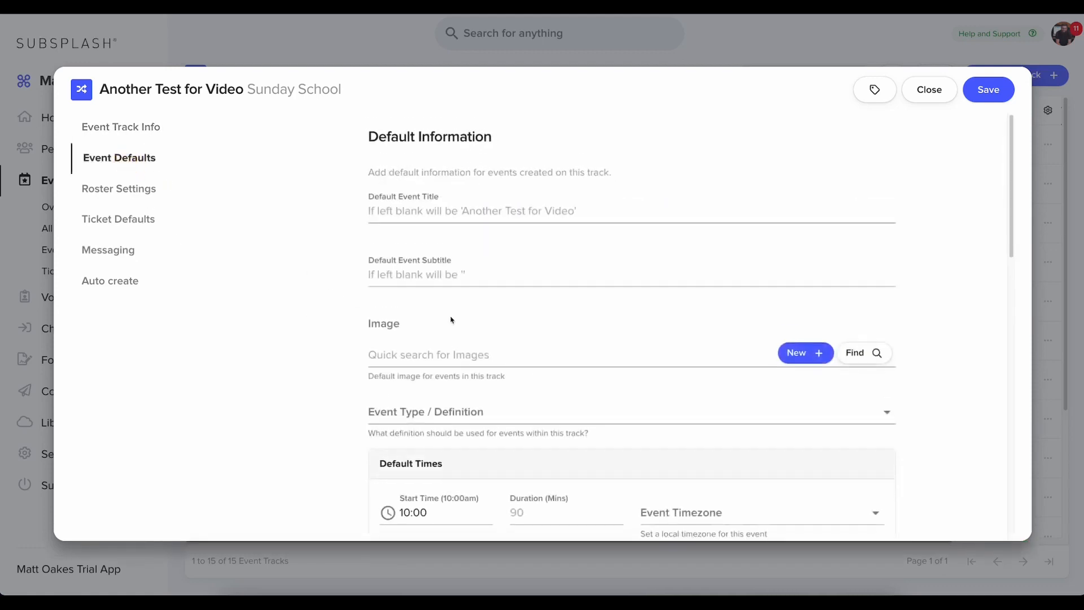
pyautogui.scroll(-3)
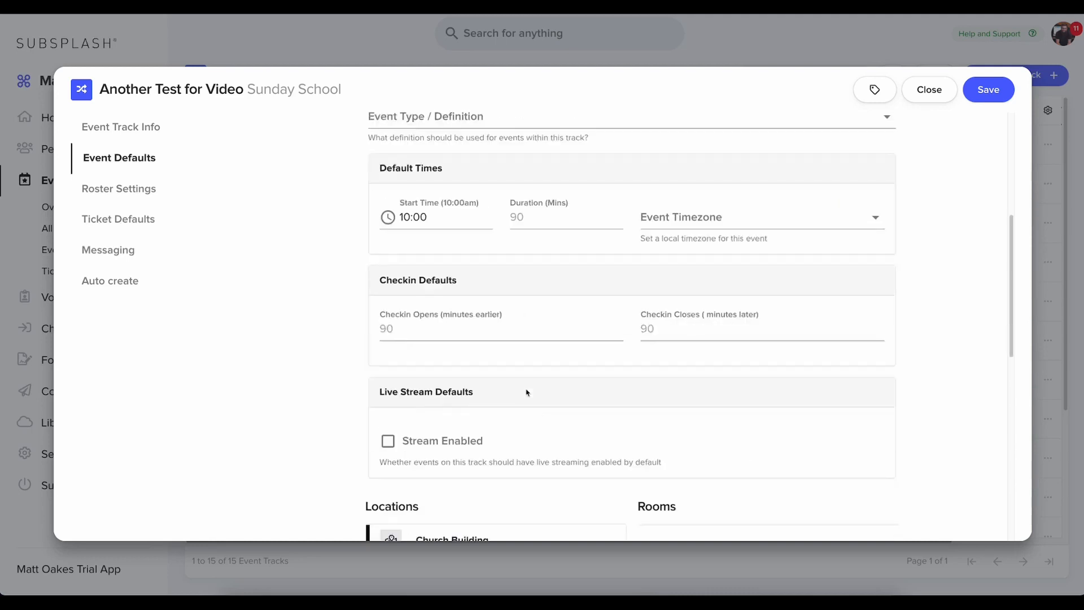
pyautogui.scroll(-3)
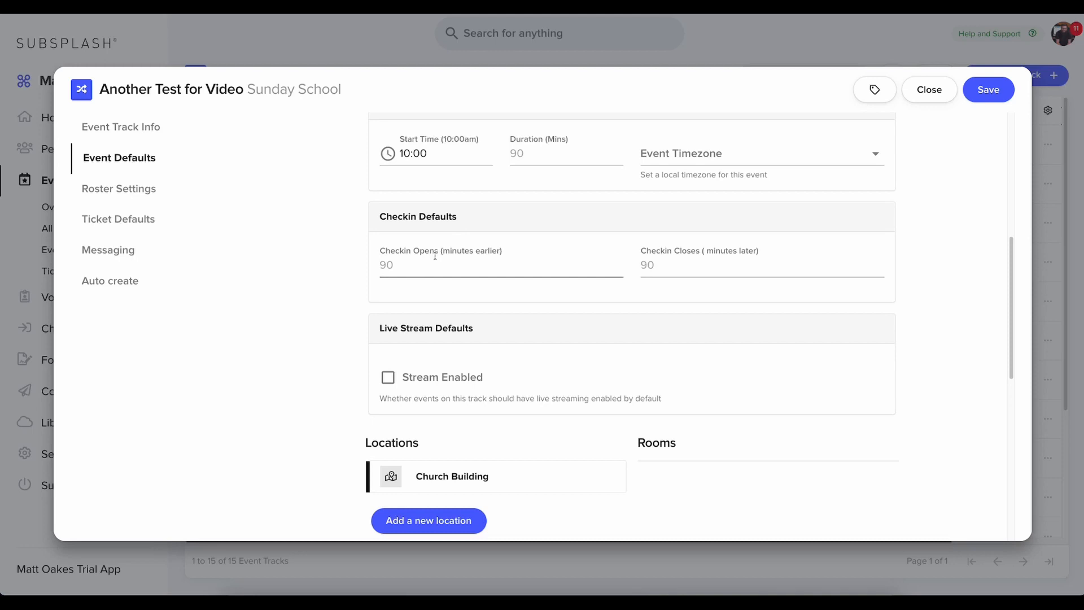
pyautogui.click(500, 264)
pyautogui.write('90')
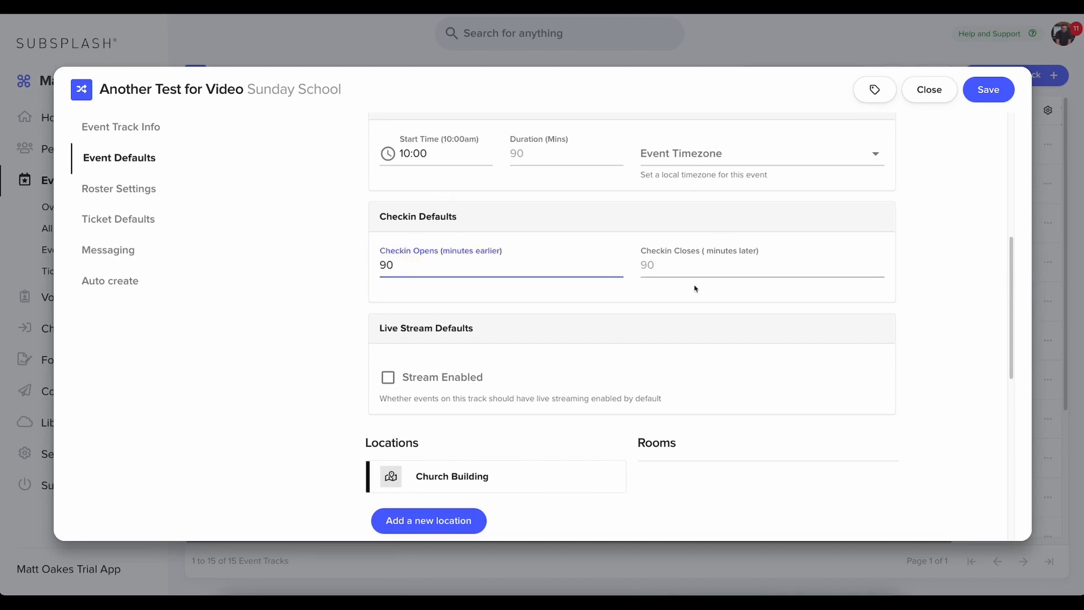
pyautogui.click(760, 267)
pyautogui.write('90')
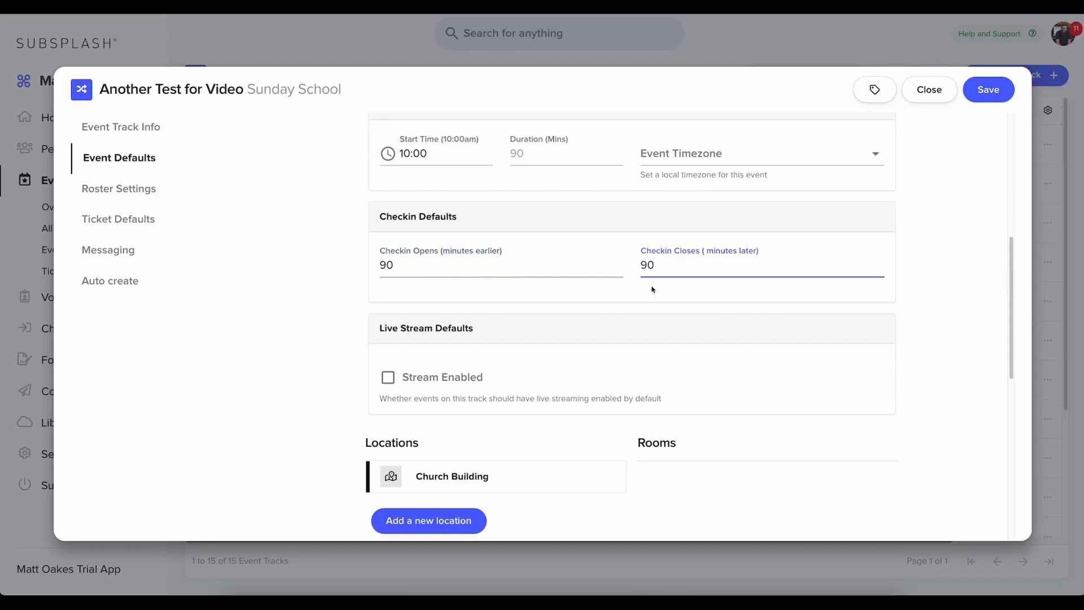
pyautogui.moveTo(654, 295)
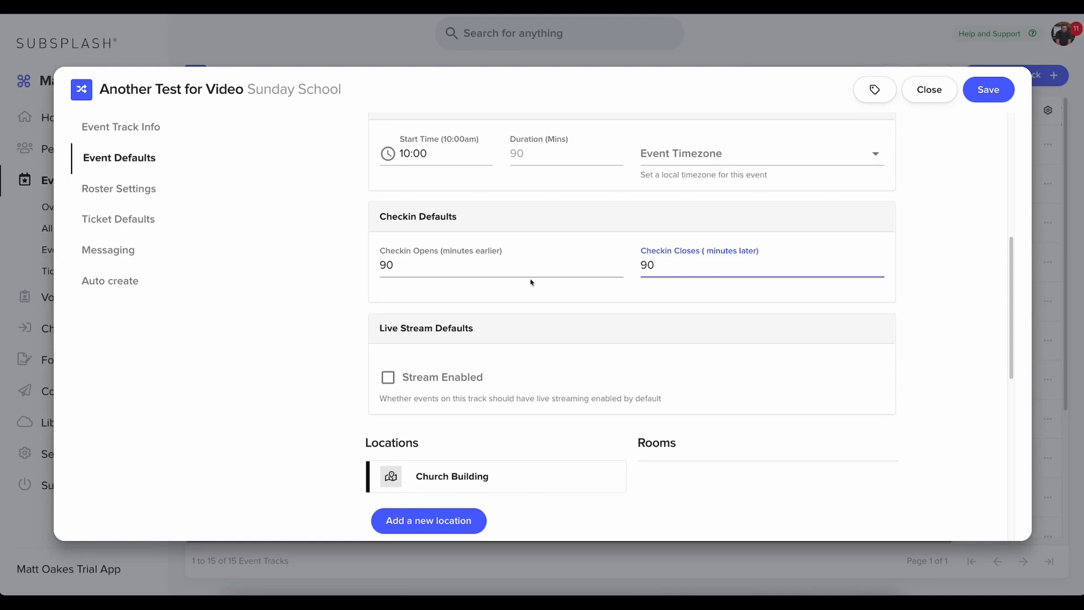
pyautogui.moveTo(525, 288)
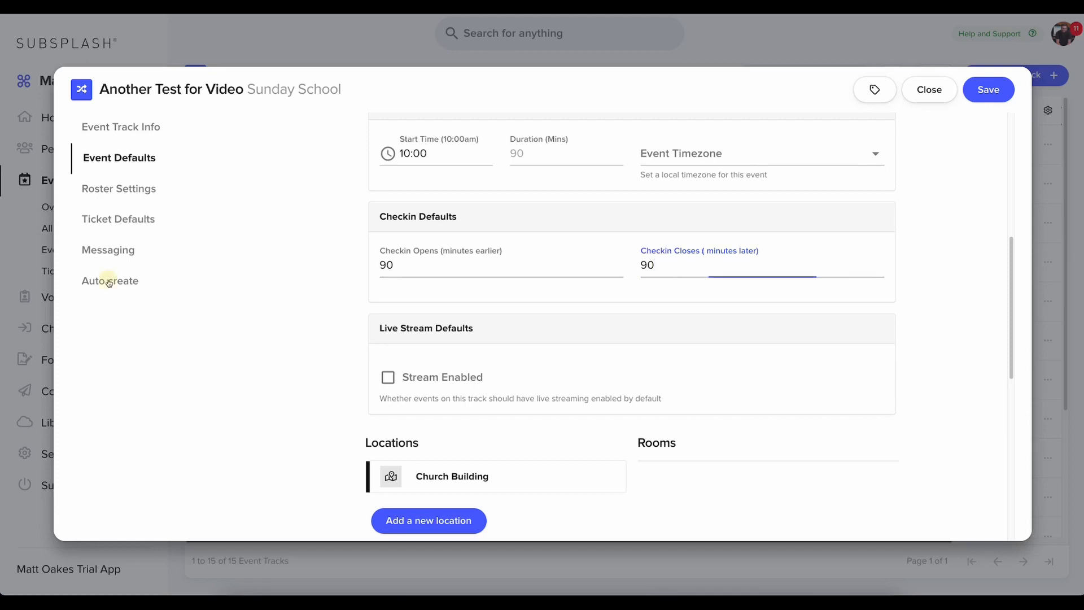
# Step: Enable Auto-Create Future Events and change the repeat period from Week to Day
pyautogui.click(109, 280)
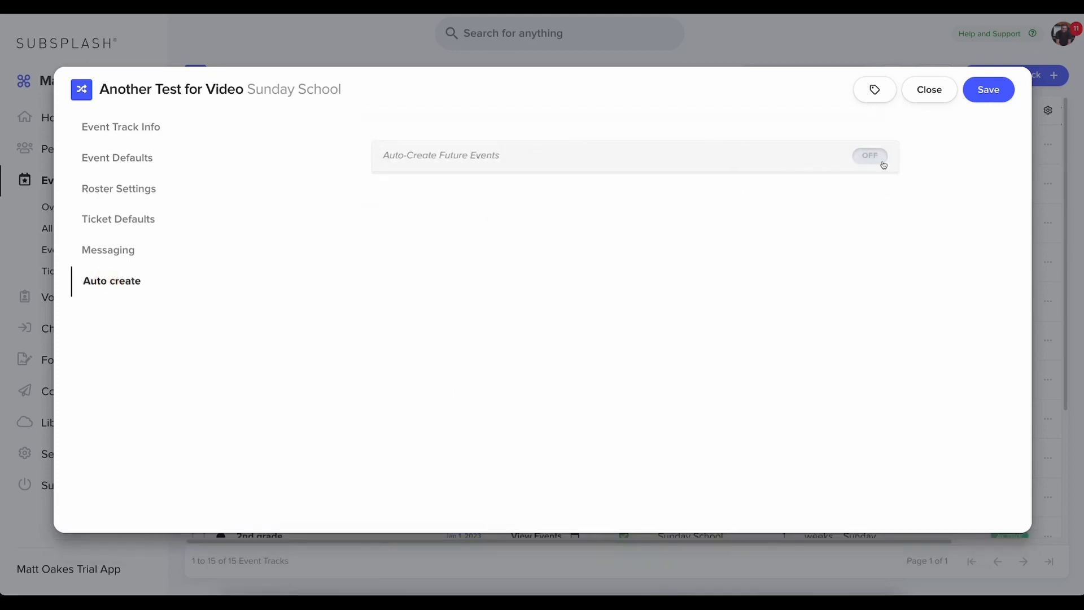
pyautogui.click(870, 154)
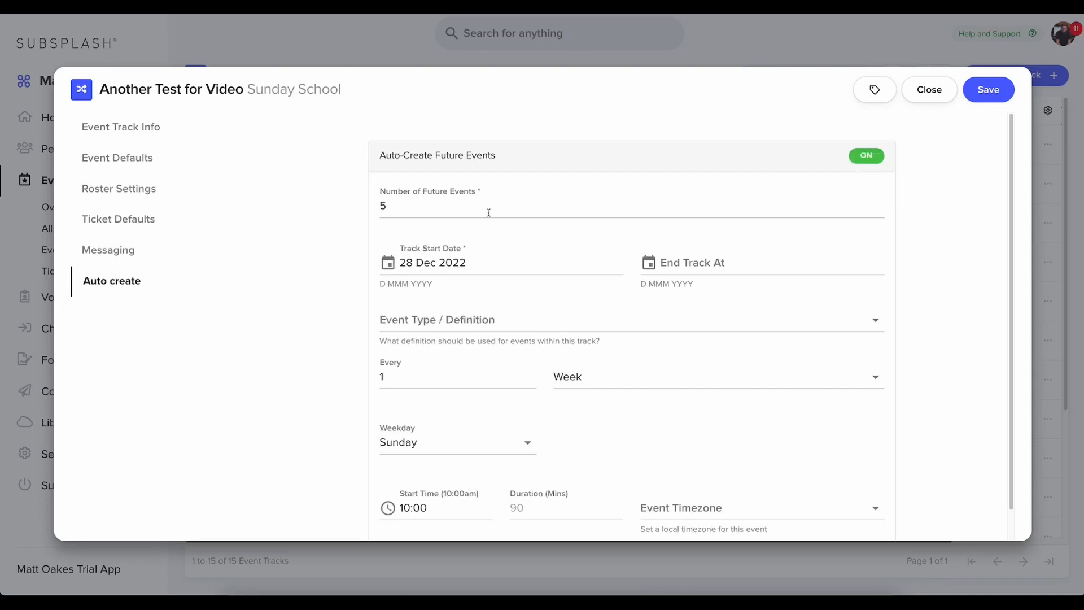
pyautogui.moveTo(472, 212)
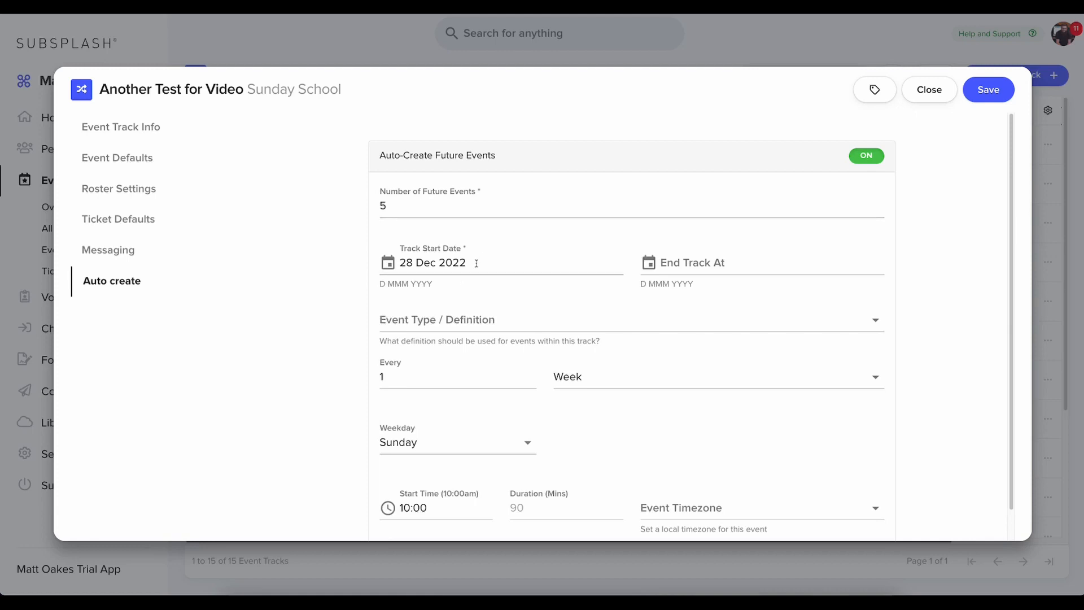
pyautogui.scroll(-3)
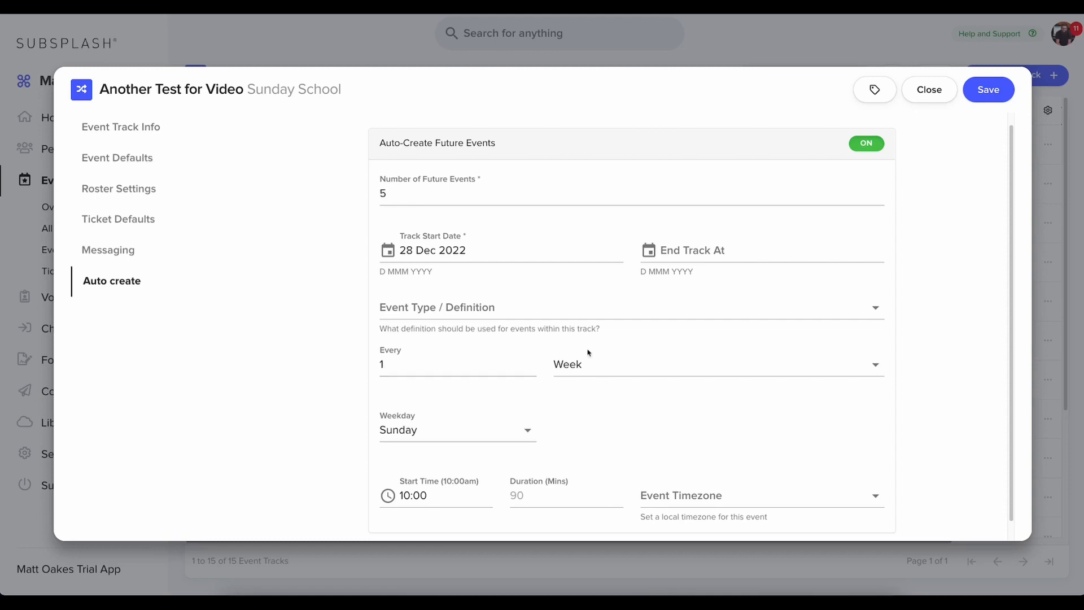
pyautogui.click(716, 365)
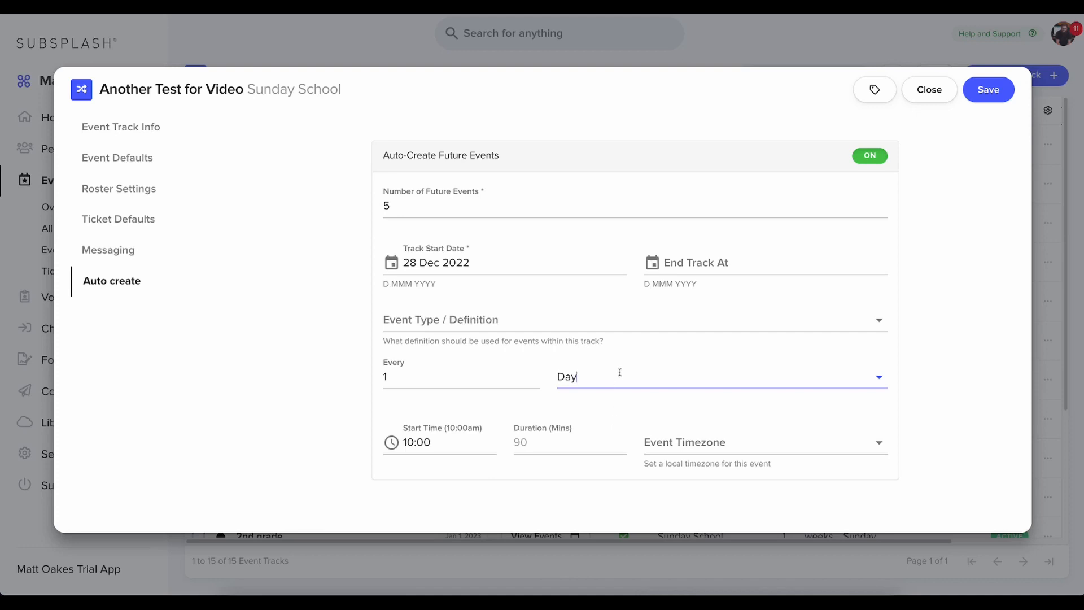
pyautogui.moveTo(583, 363)
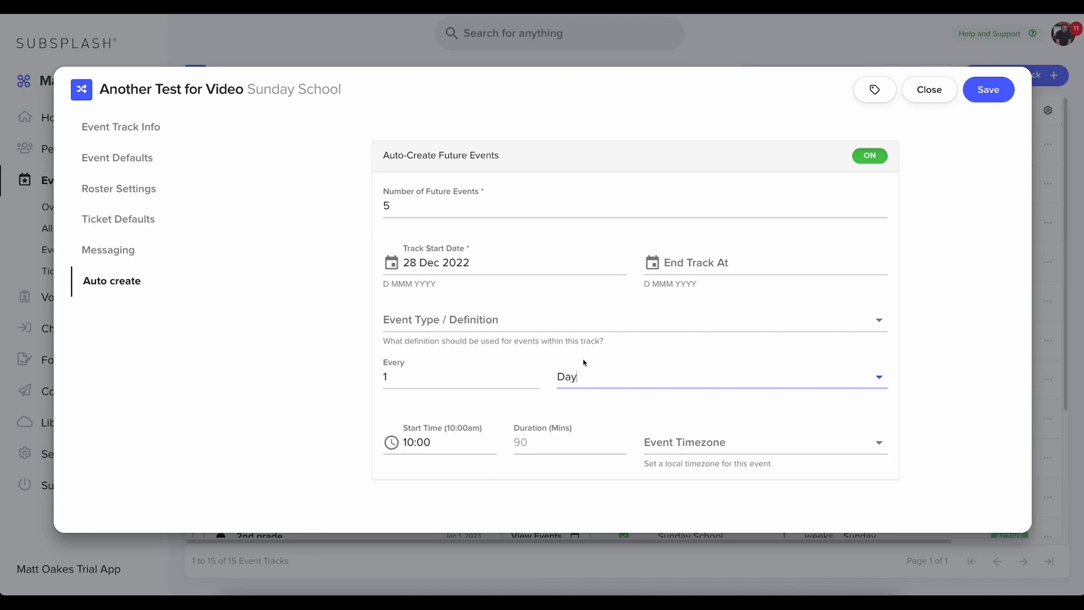
# Step: Set the default start time to 11:00 and save the 'Another Test for Video' track
pyautogui.click(120, 127)
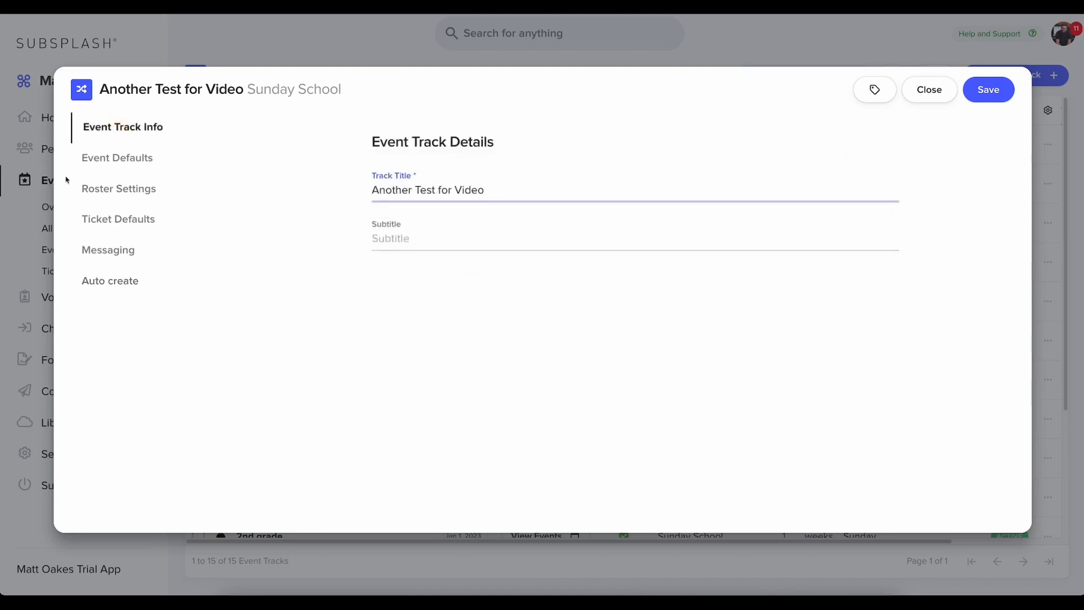
pyautogui.click(116, 158)
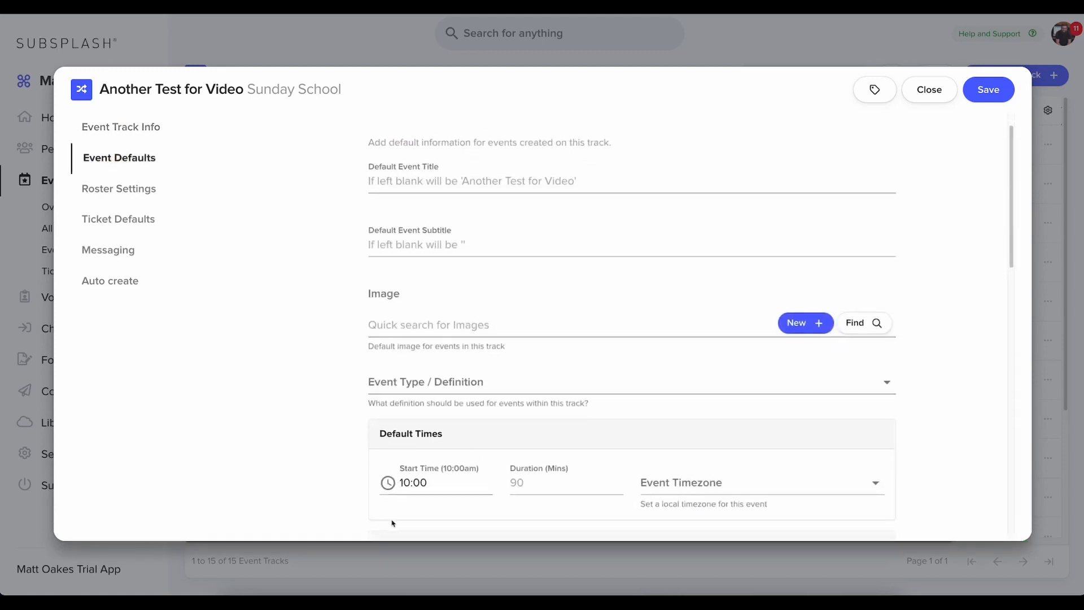
pyautogui.click(413, 482)
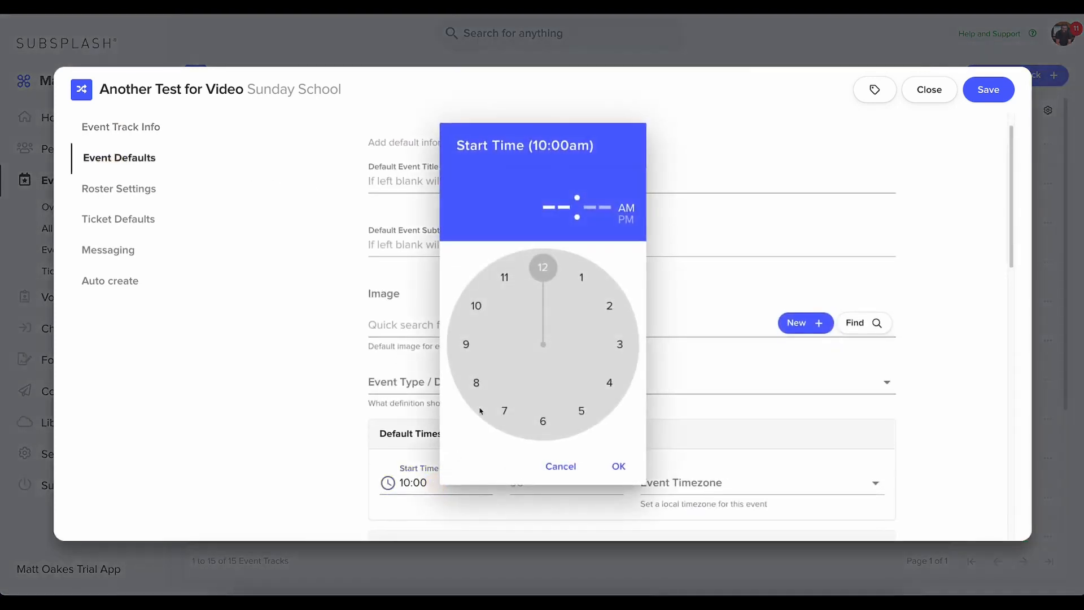
pyautogui.click(581, 278)
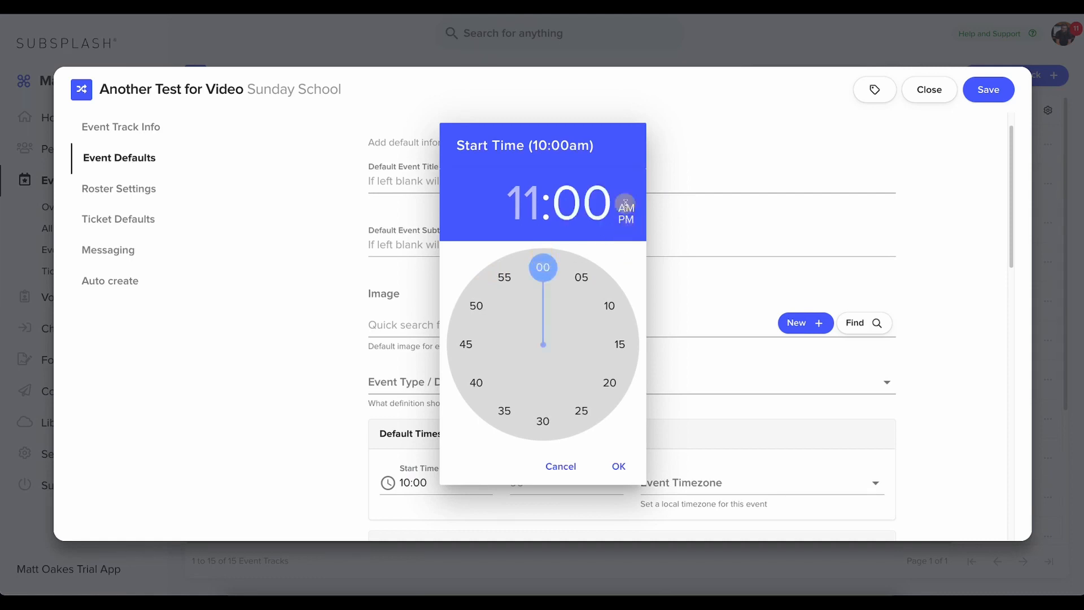
pyautogui.click(617, 466)
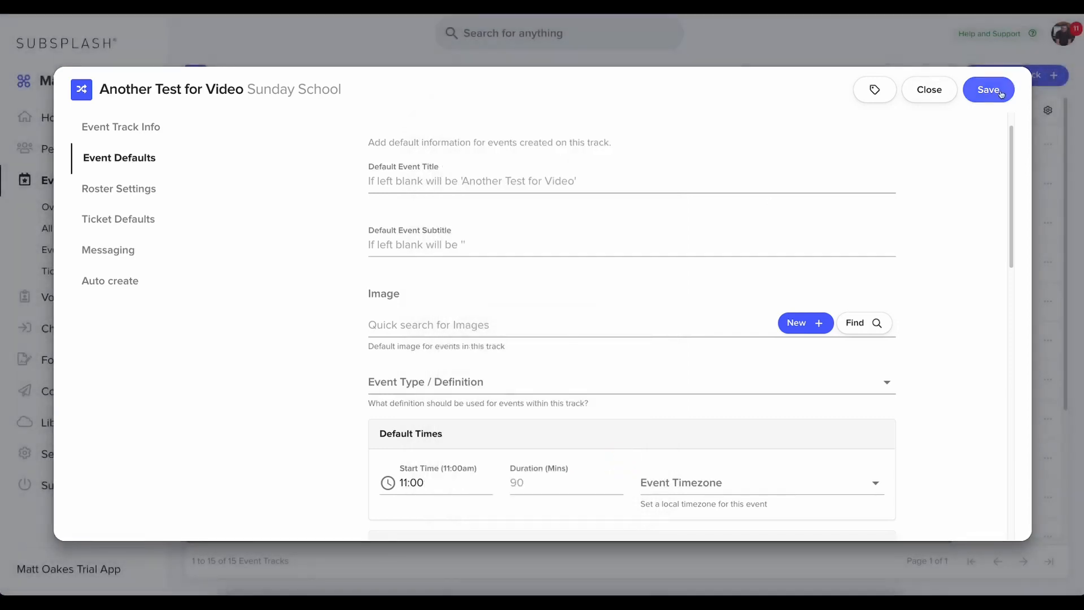
pyautogui.click(988, 90)
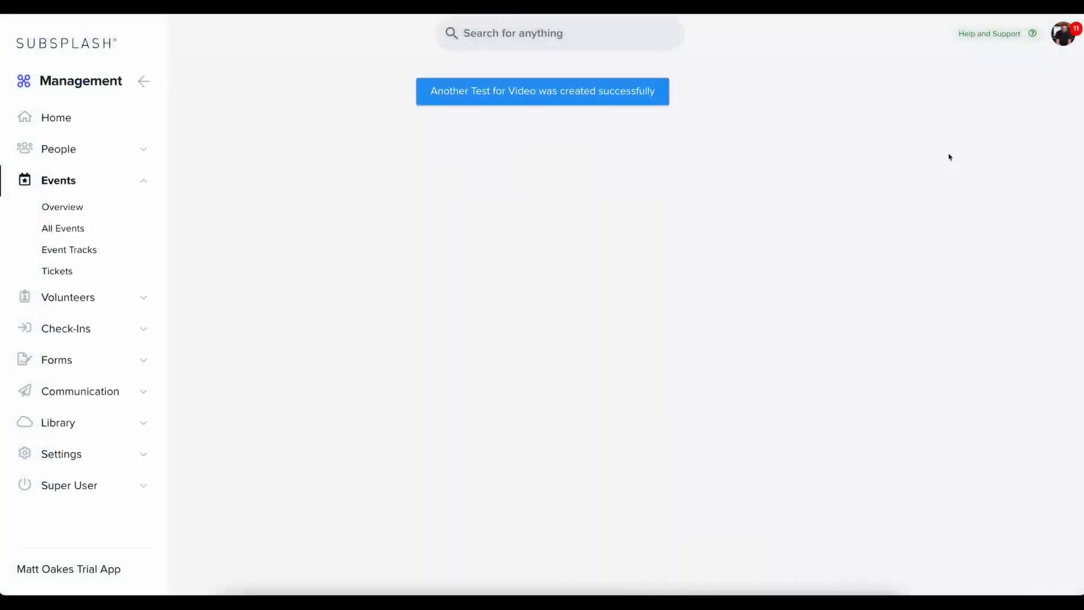
# Step: Expand the Check-Ins sidebar menu while the Events list shows the auto-created 11:00am events
pyautogui.click(69, 249)
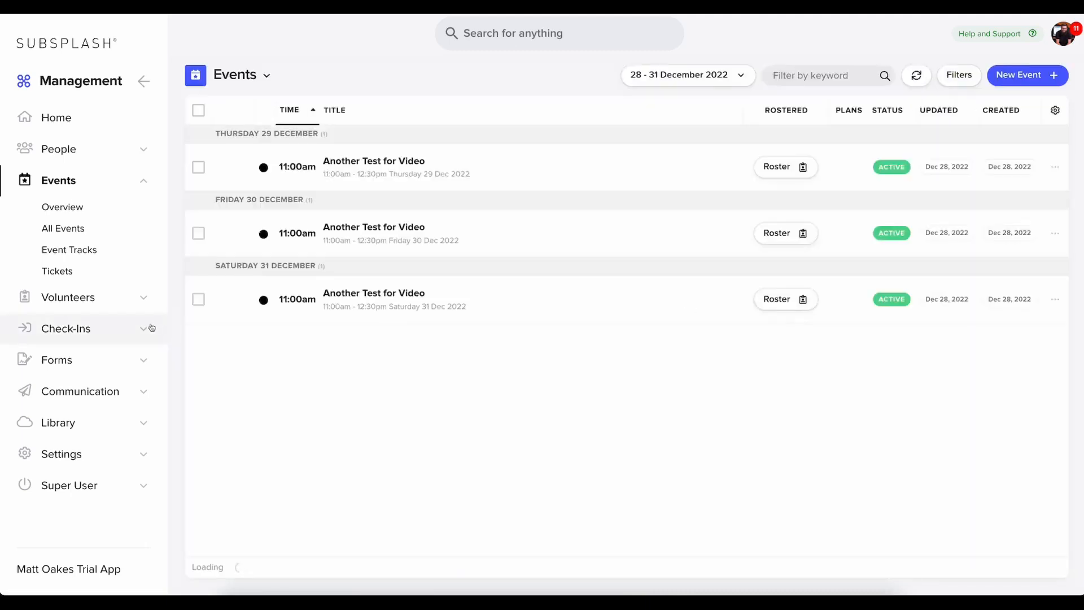
pyautogui.click(65, 328)
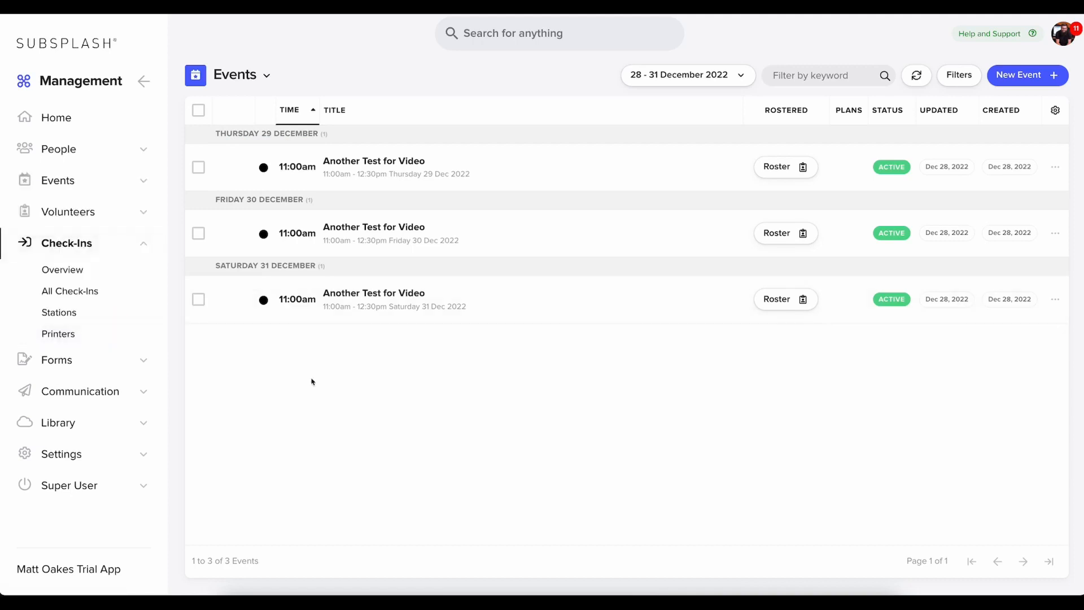
pyautogui.moveTo(222, 370)
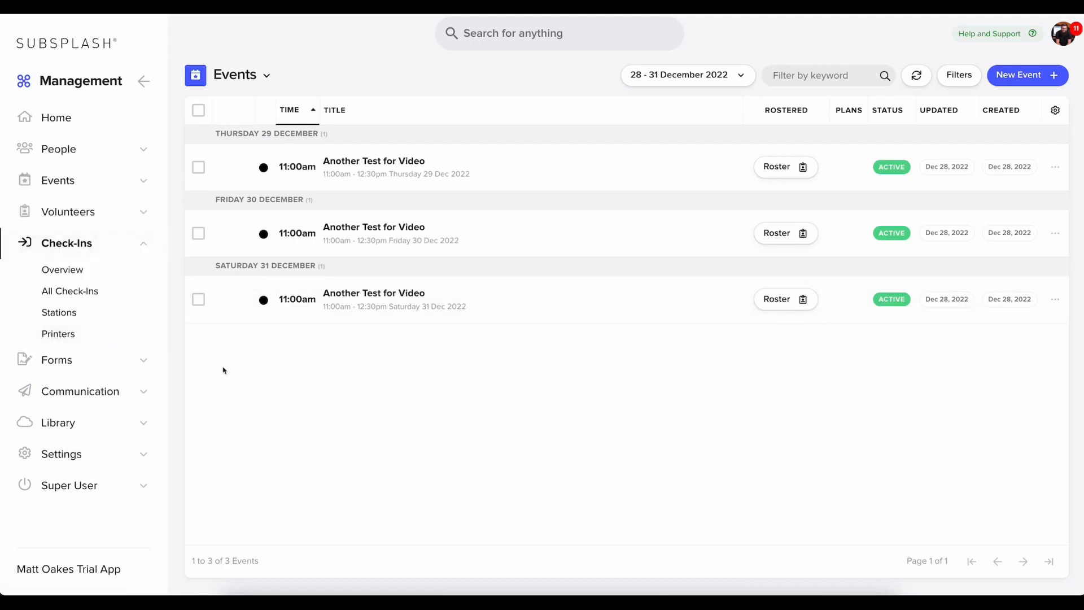
pyautogui.moveTo(59, 311)
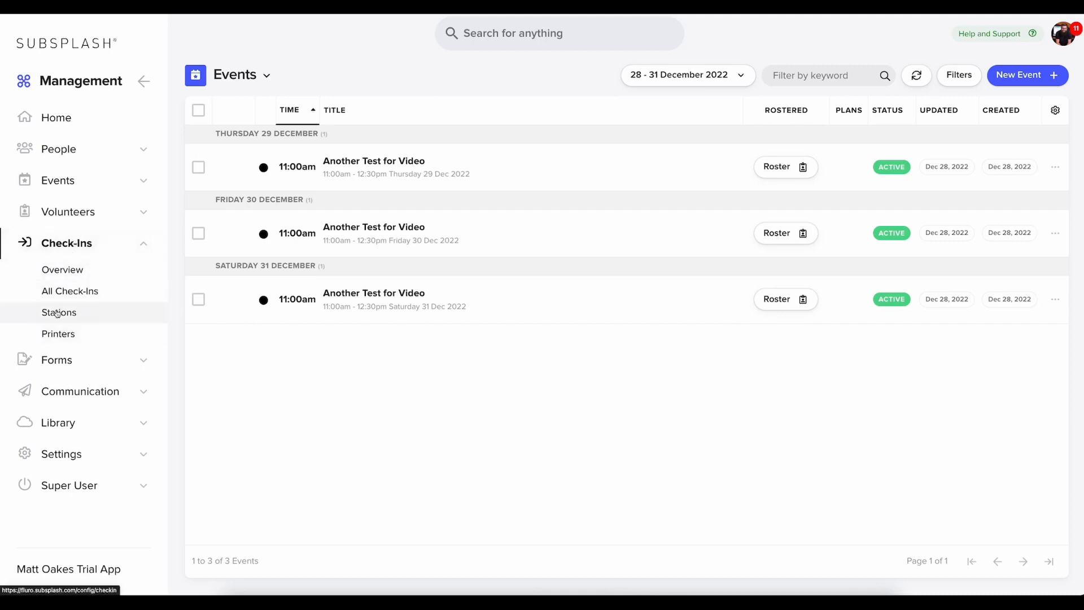
# Step: Go to the Stations list and start a blank New Checkin Station form
pyautogui.click(59, 312)
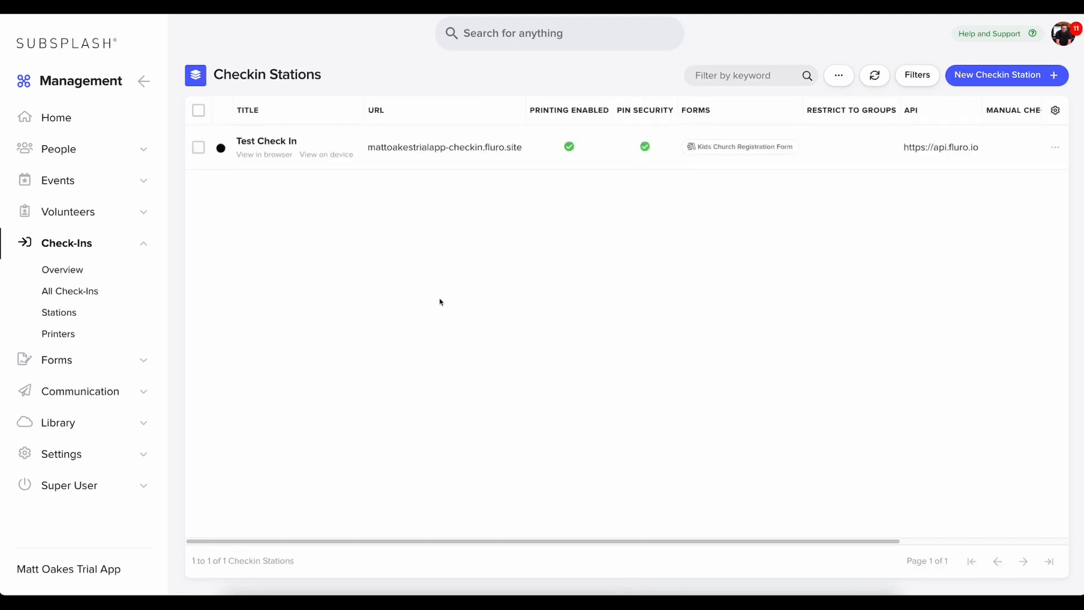
pyautogui.moveTo(438, 297)
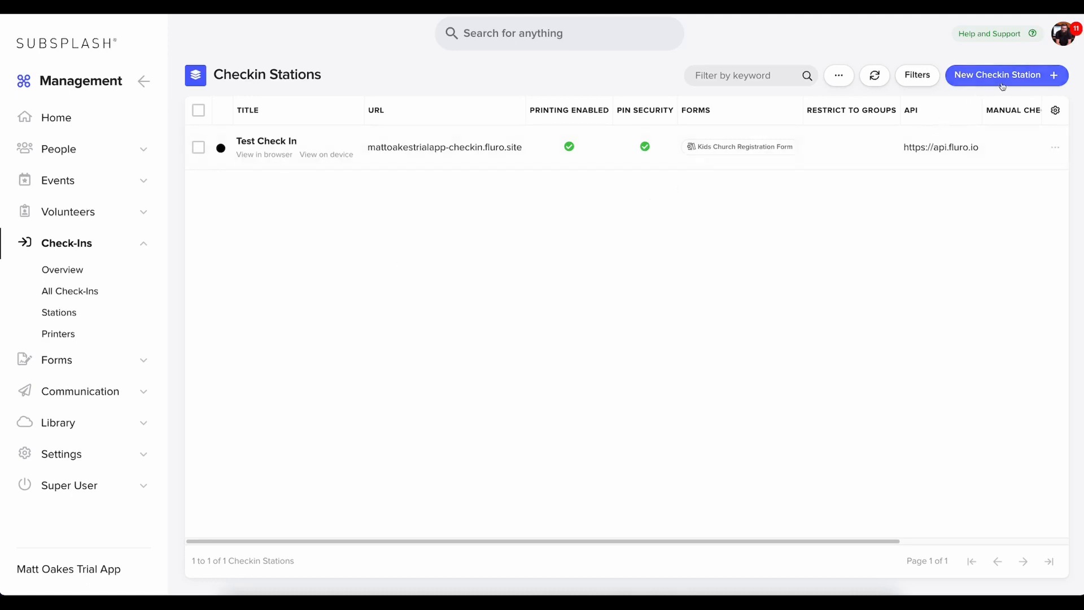
pyautogui.click(1001, 75)
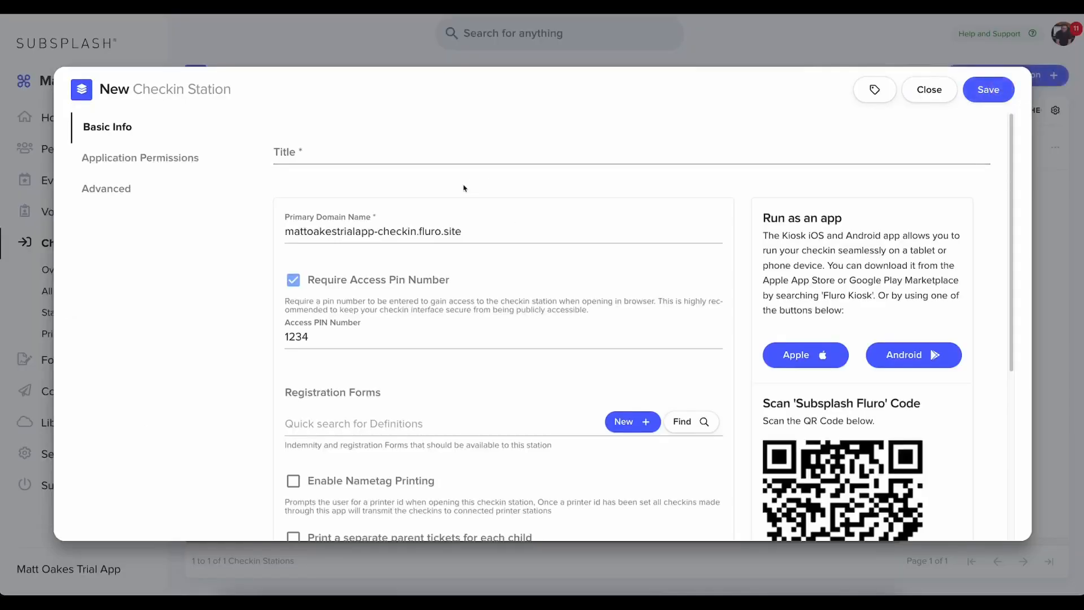
# Step: Title the new station '2nd Check-in' in the Title field
pyautogui.click(484, 150)
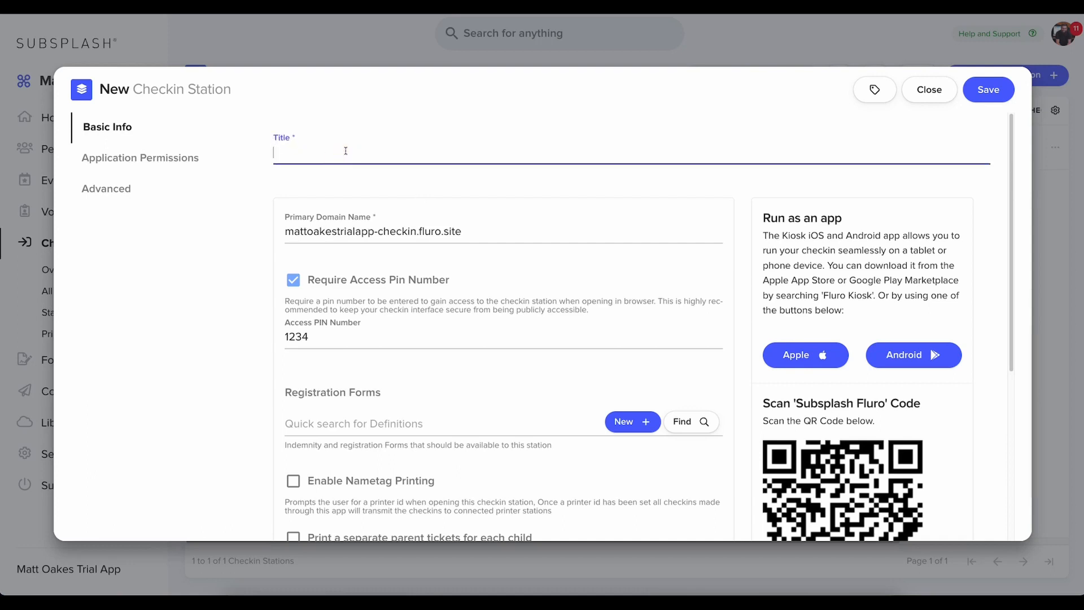
pyautogui.write('2nd C')
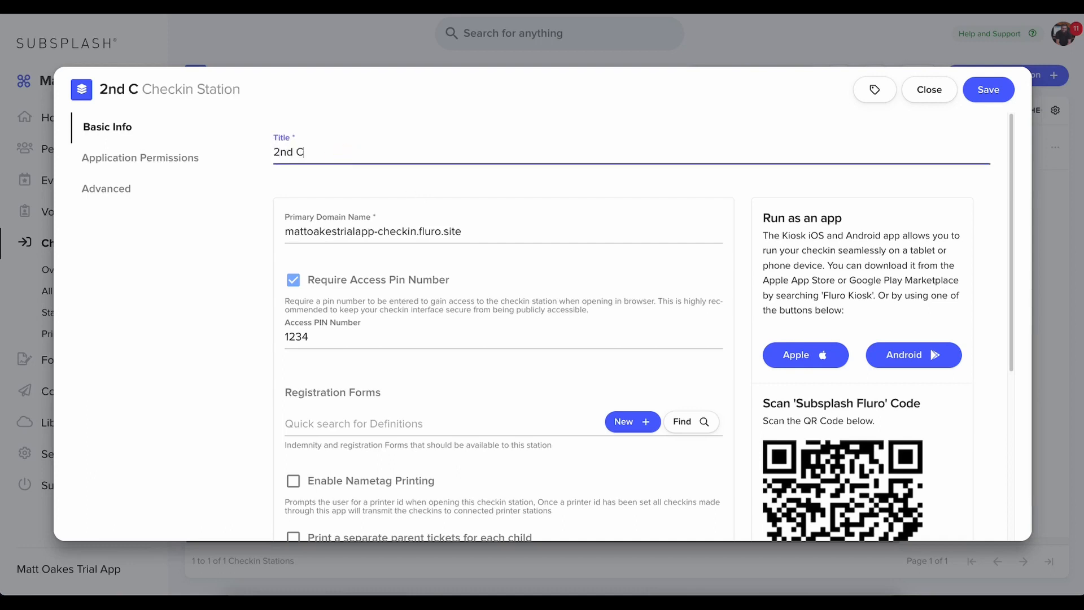
pyautogui.write('eck')
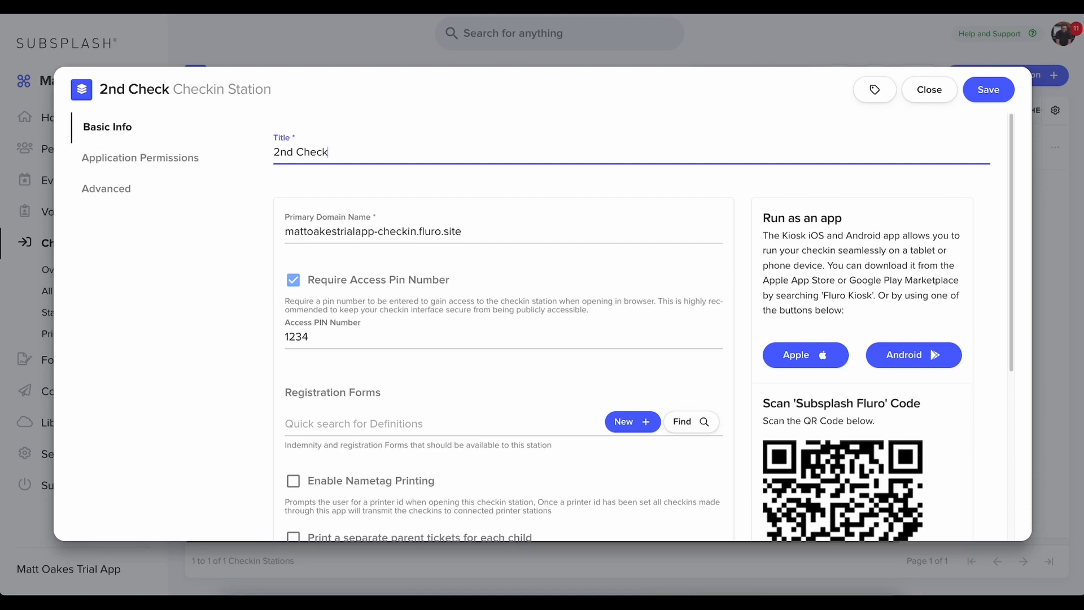
pyautogui.write('-')
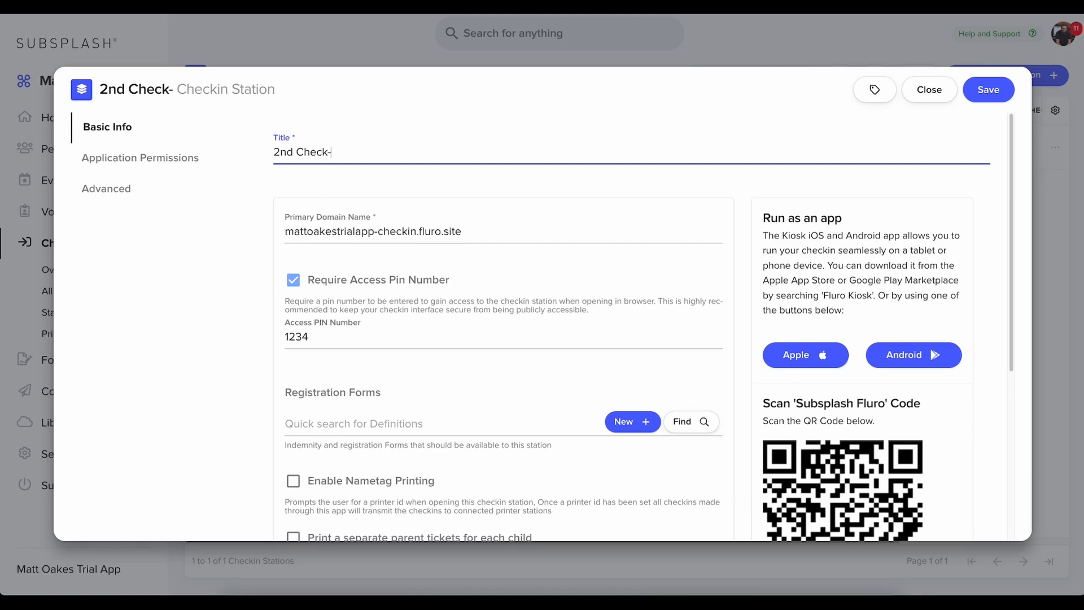
pyautogui.write('in')
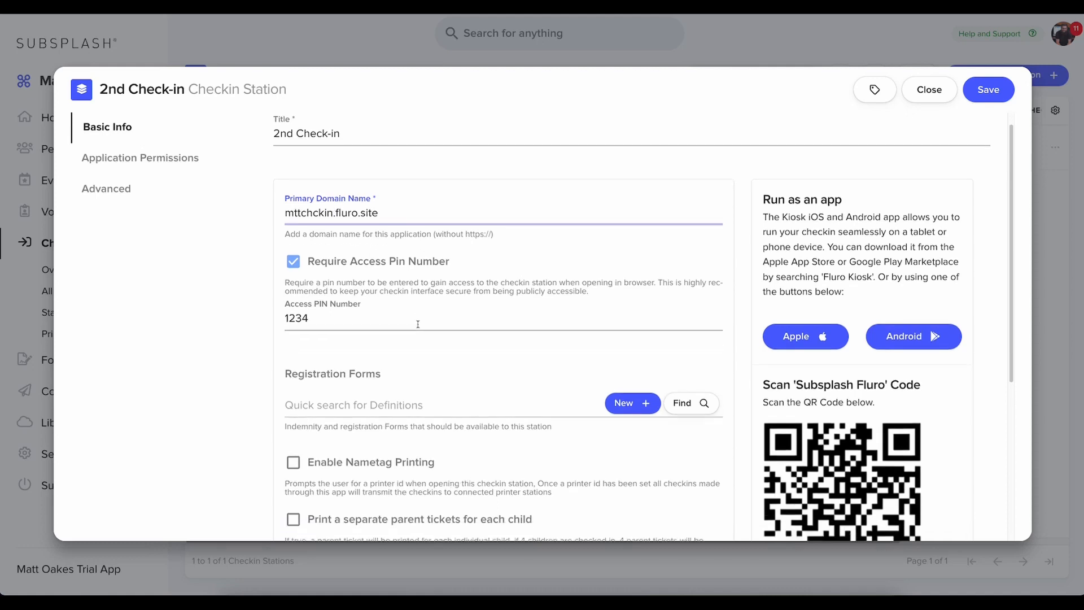
pyautogui.scroll(-3)
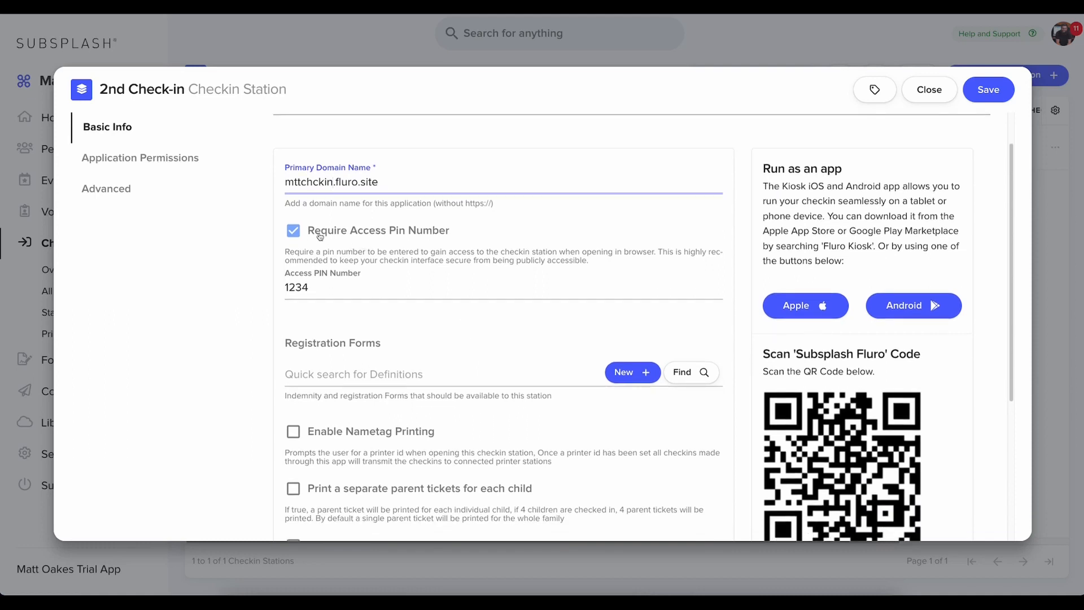
pyautogui.scroll(-3)
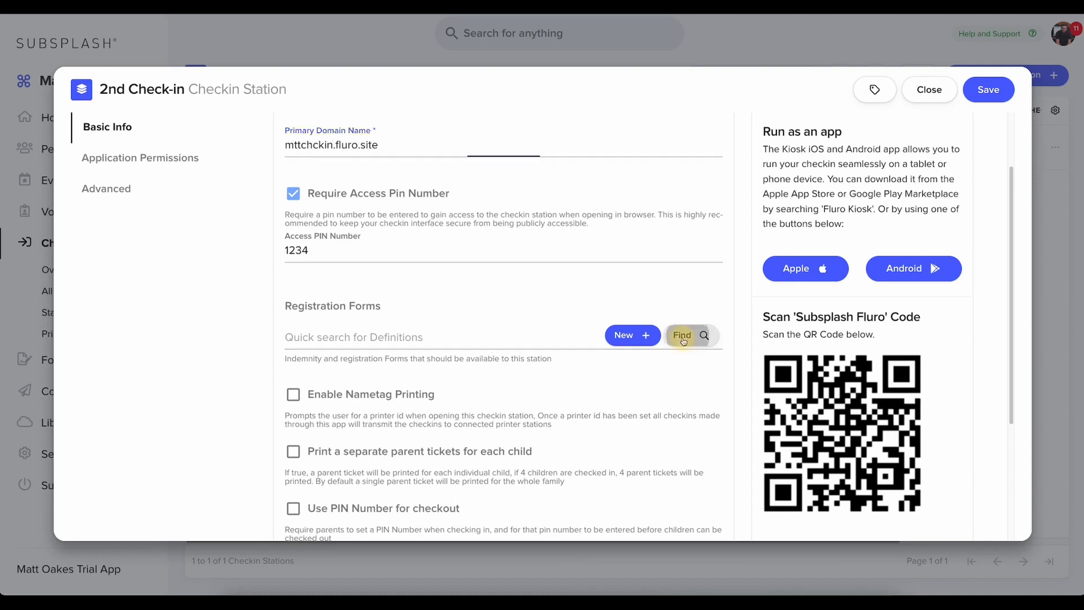
# Step: Attach the Kids Church Registration Form under Registration Forms via Find and Done
pyautogui.click(684, 337)
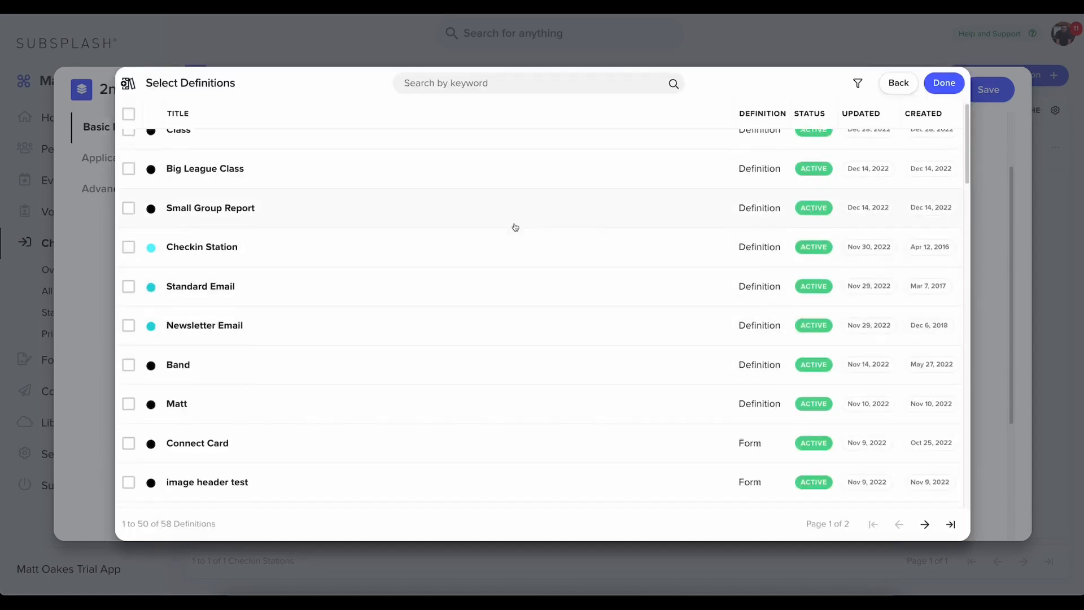
pyautogui.scroll(-3)
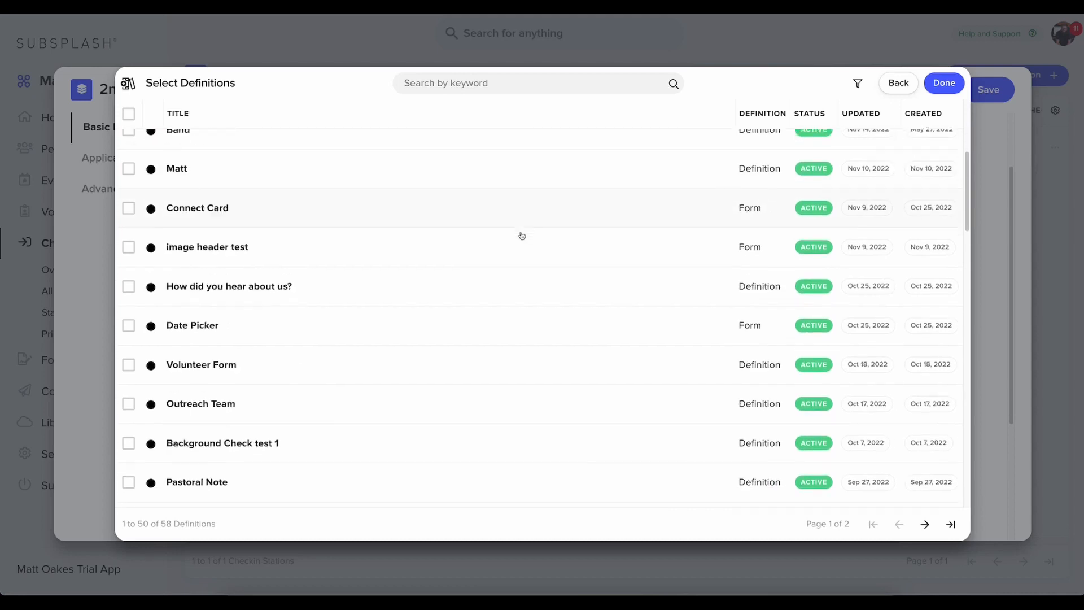
pyautogui.click(127, 471)
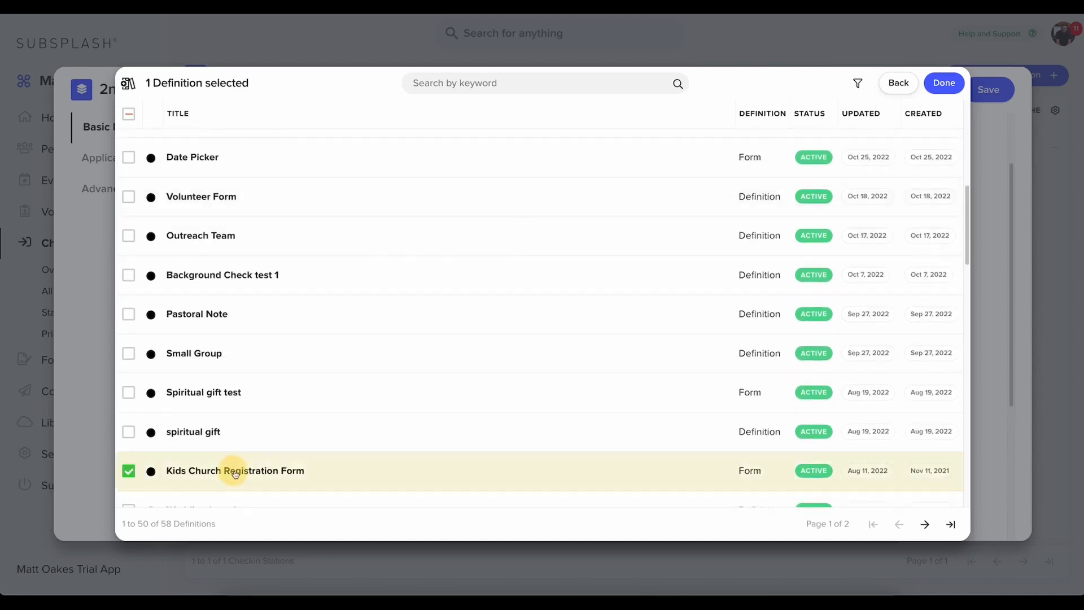
pyautogui.click(942, 83)
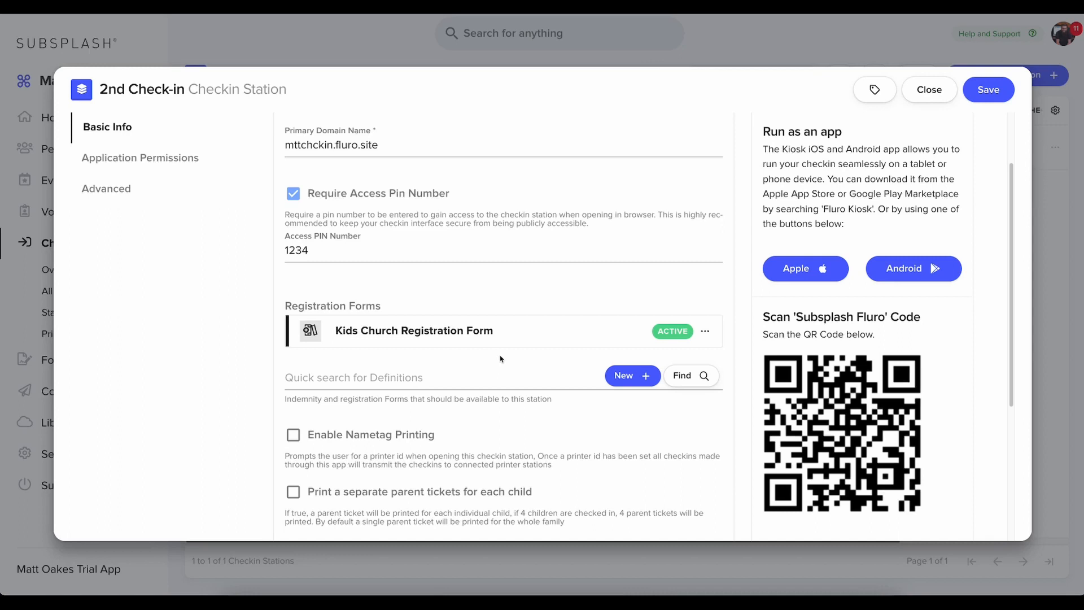
pyautogui.scroll(-3)
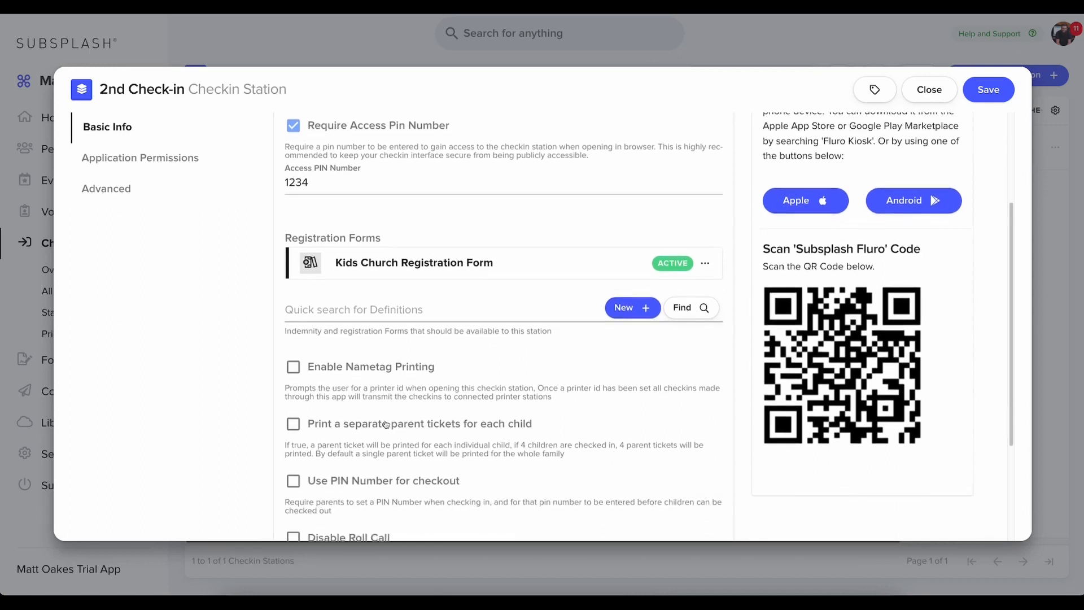
pyautogui.scroll(-3)
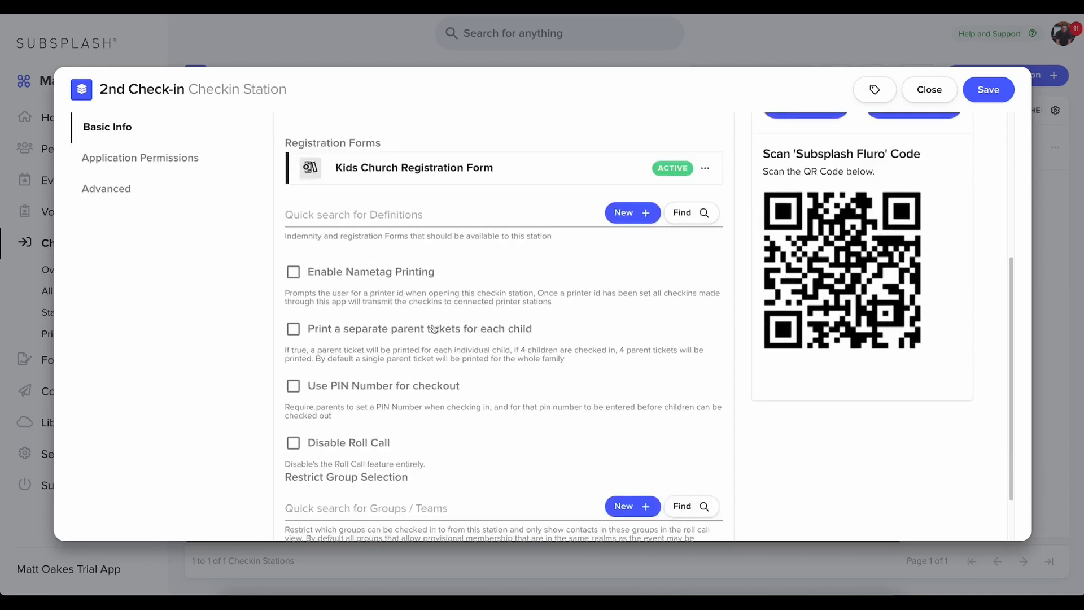
pyautogui.scroll(-3)
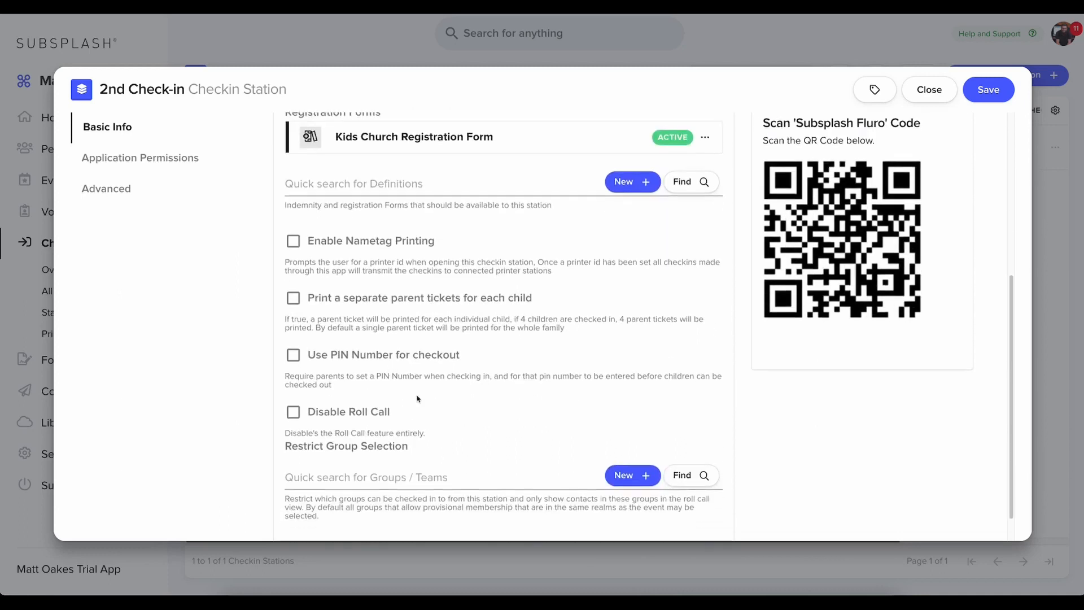
pyautogui.moveTo(442, 429)
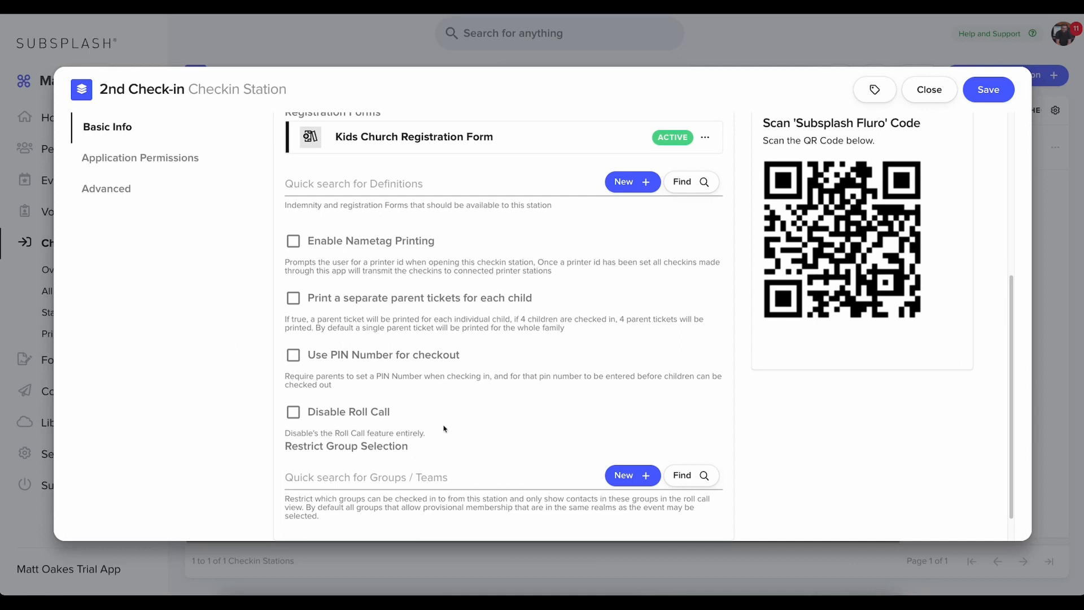
pyautogui.moveTo(453, 409)
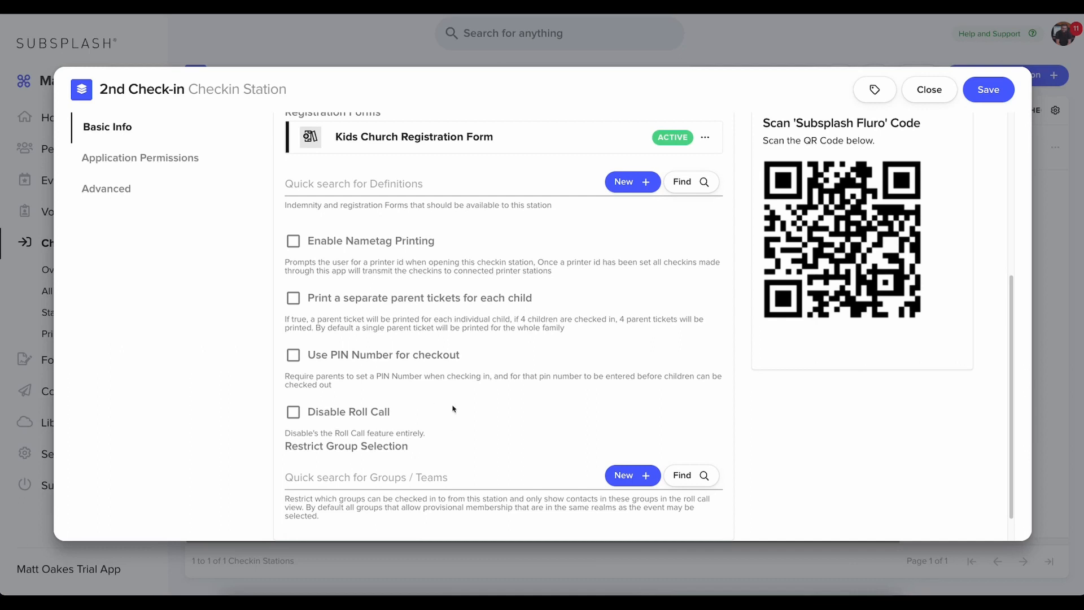
pyautogui.moveTo(434, 422)
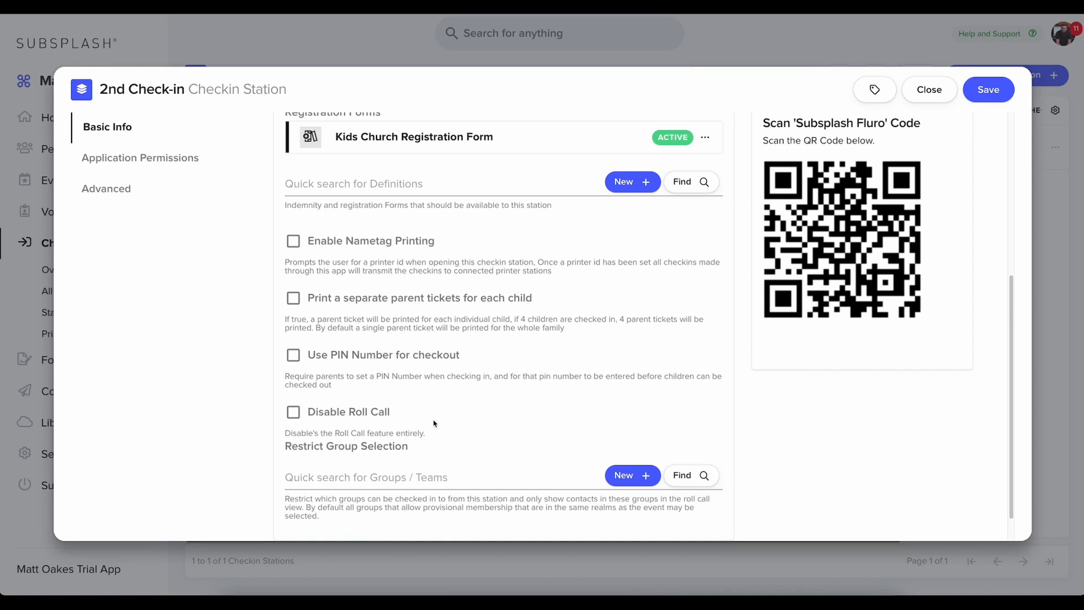
pyautogui.moveTo(306, 313)
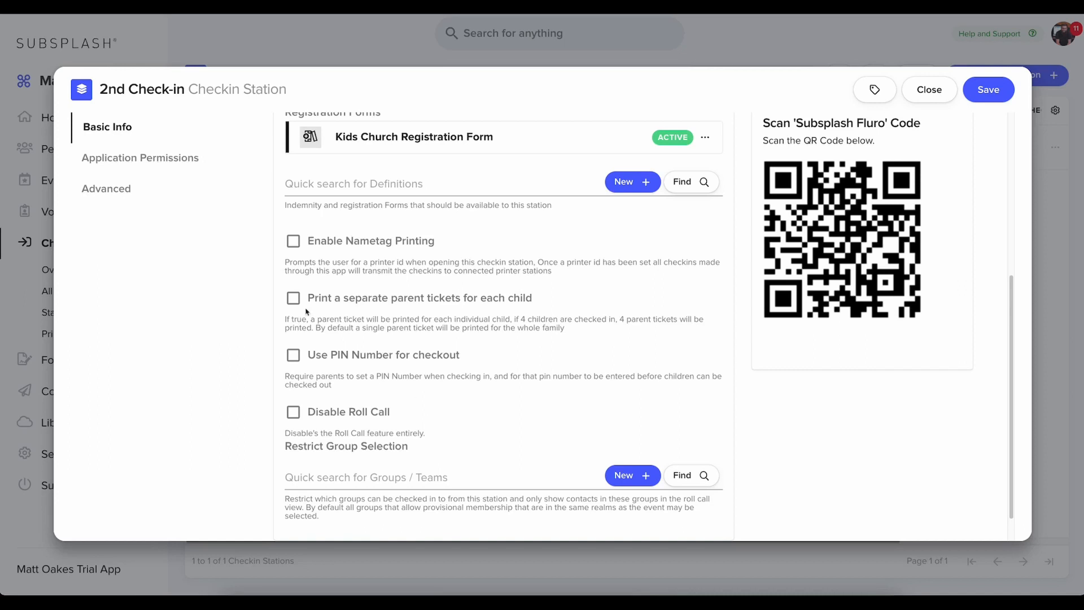
pyautogui.moveTo(161, 161)
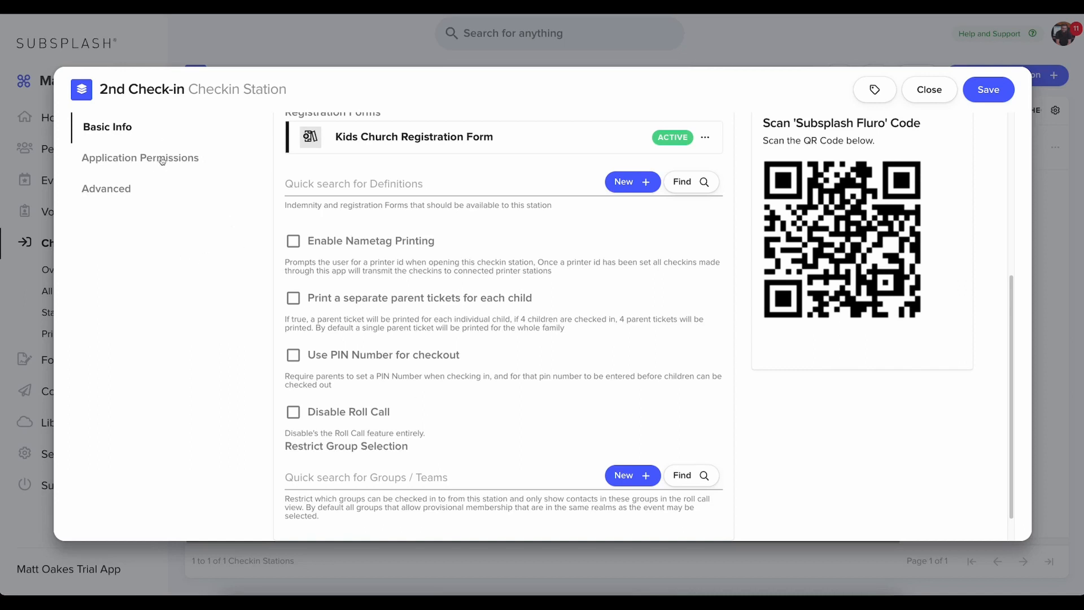
# Step: Set the permission realm to Matt Oakes Trial App under Application Permissions
pyautogui.click(140, 158)
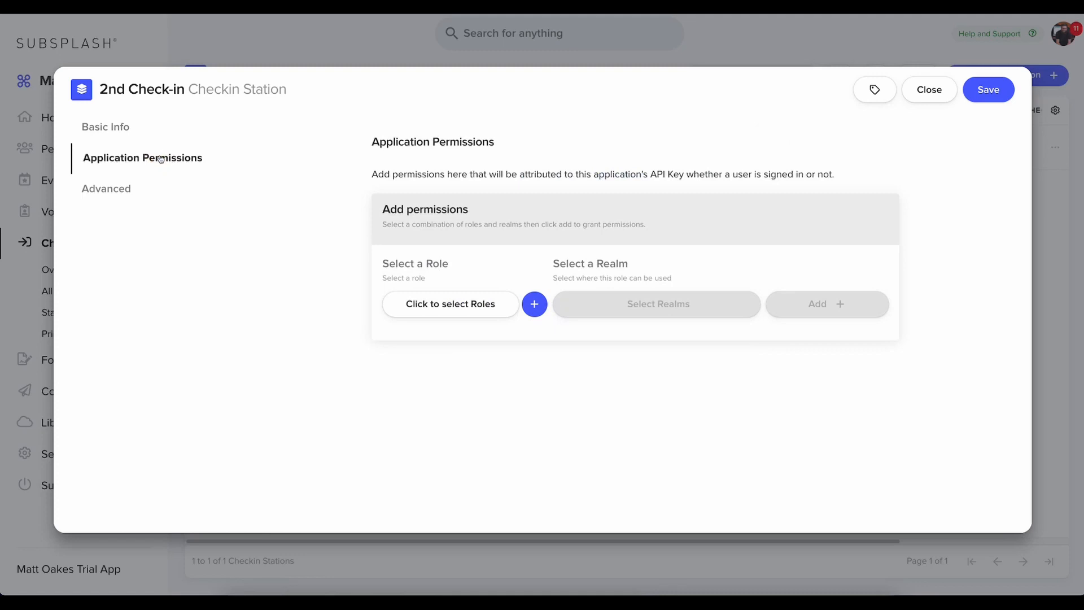
pyautogui.click(656, 304)
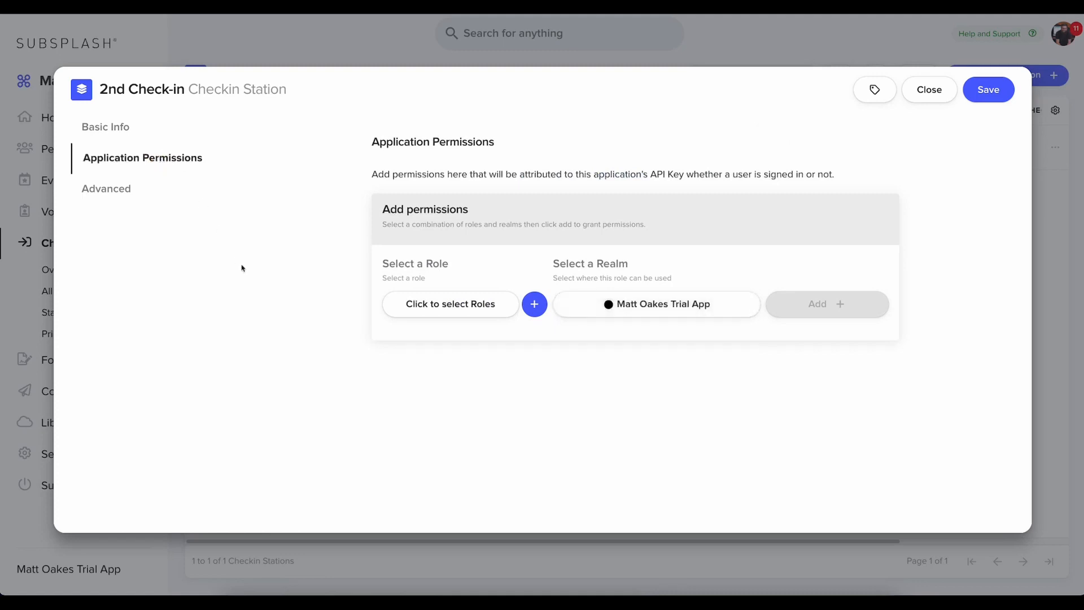
pyautogui.moveTo(259, 291)
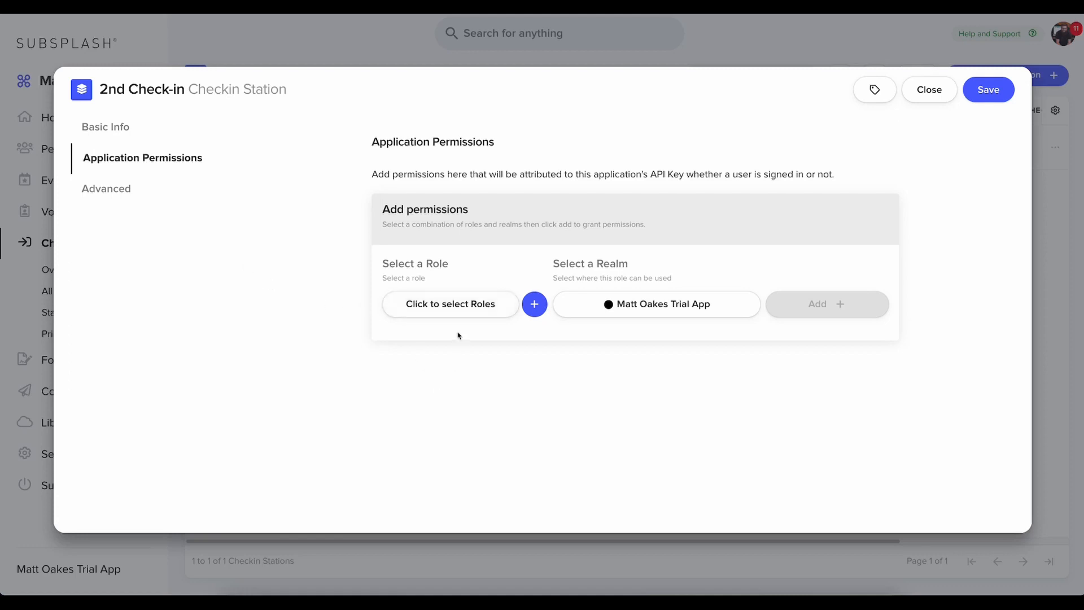
pyautogui.click(450, 304)
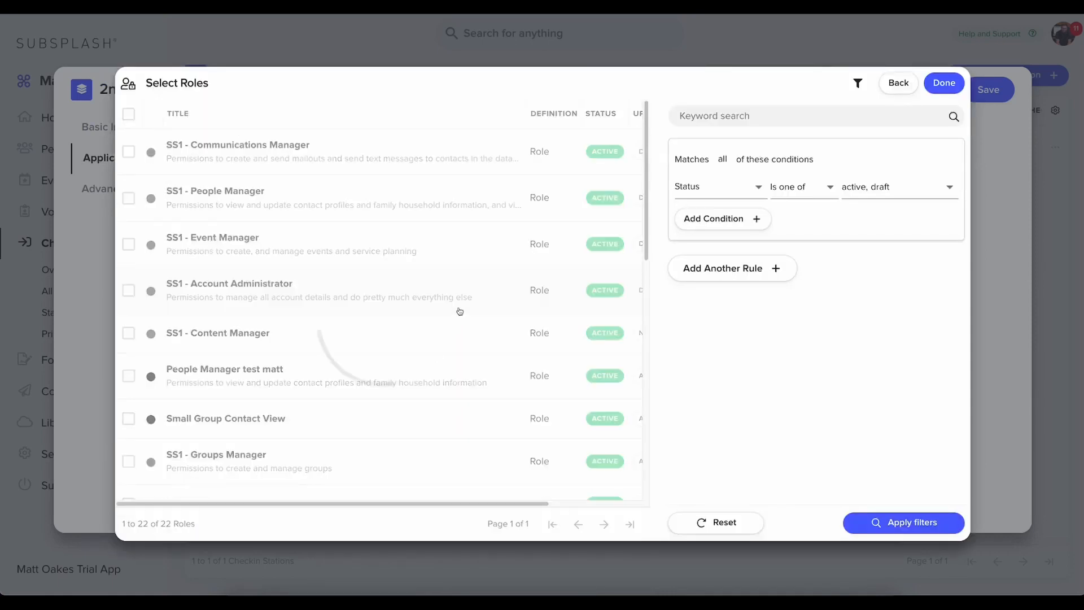
pyautogui.scroll(-3)
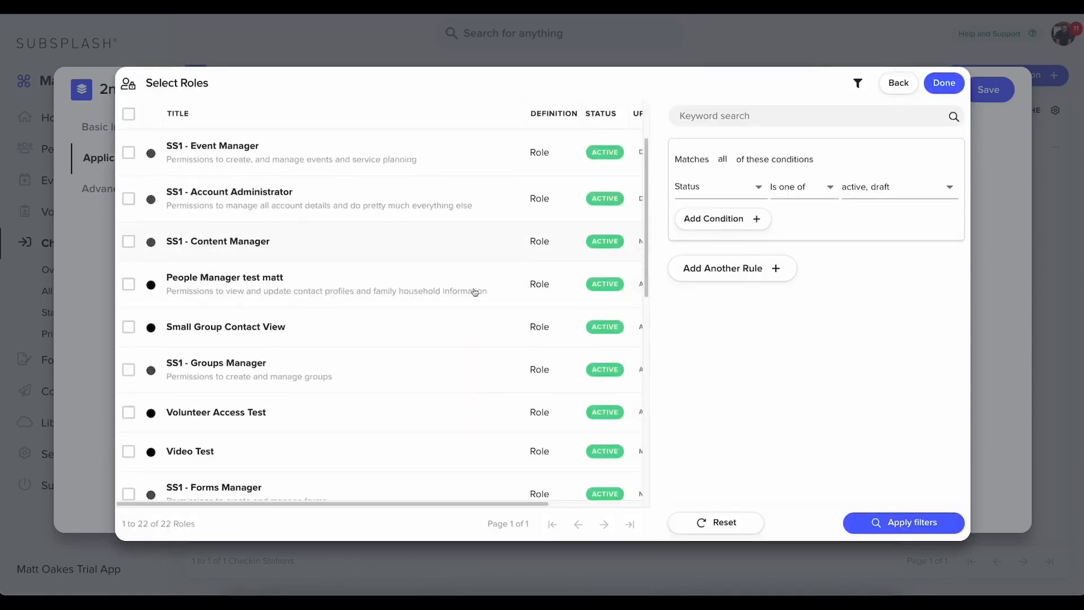
# Step: Add the SS1 - Checkin Station role as a granted permission for that realm
pyautogui.scroll(-3)
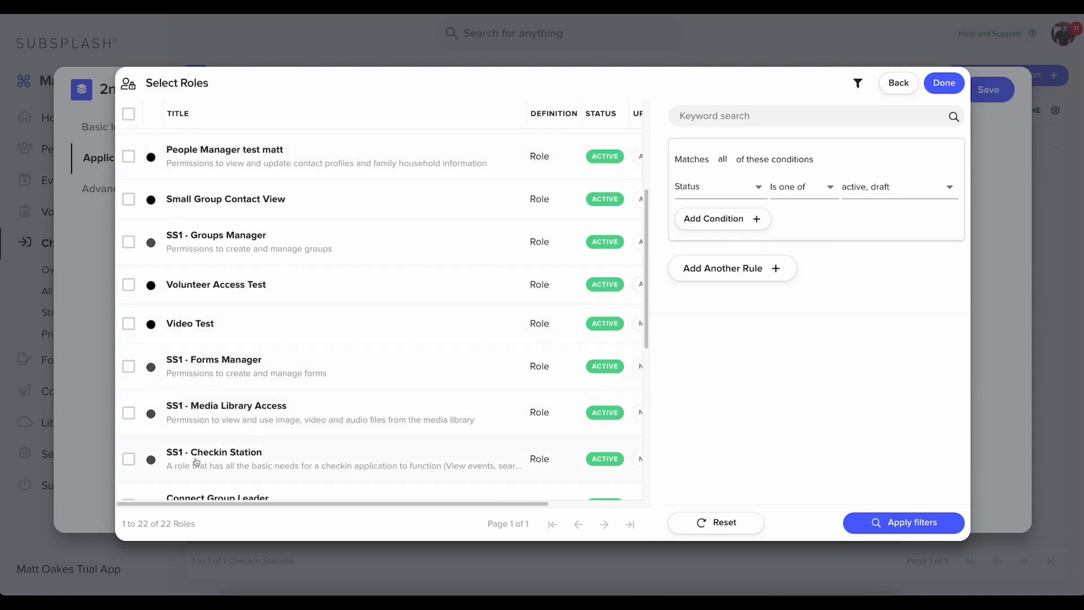
pyautogui.click(129, 458)
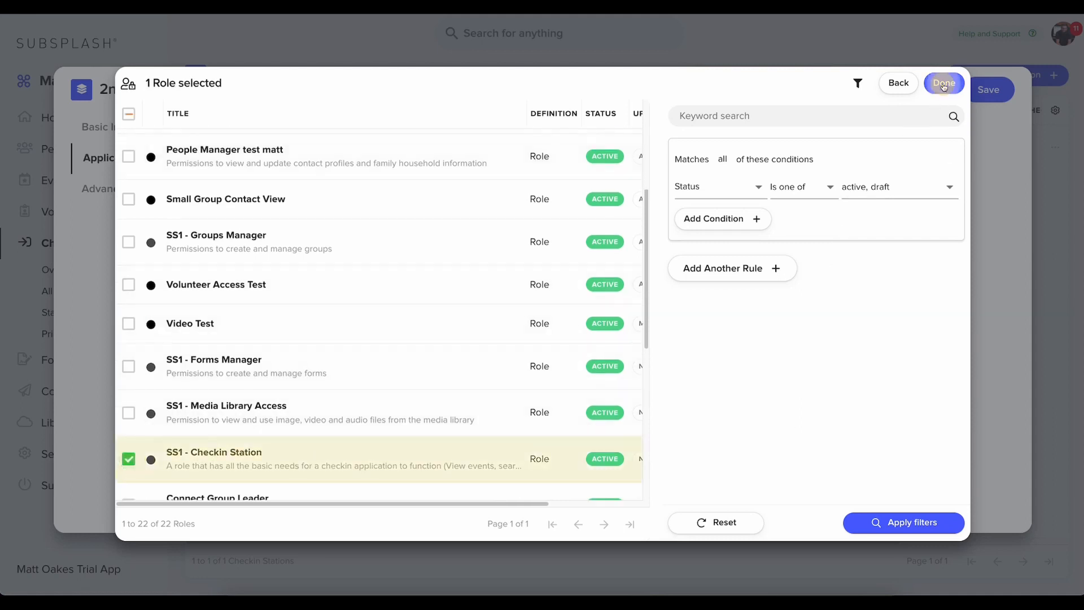
pyautogui.click(942, 82)
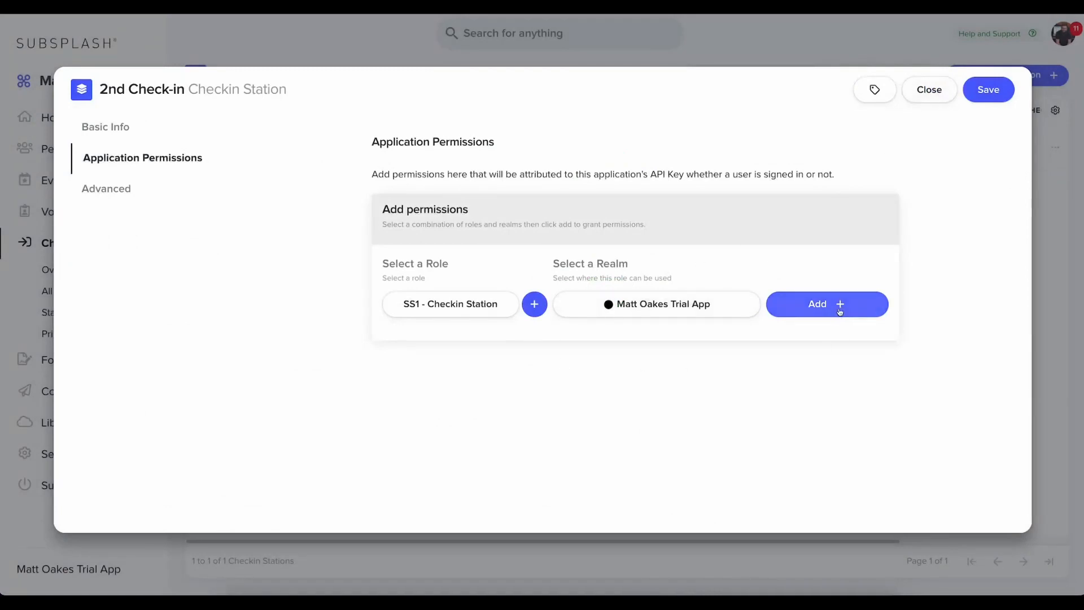
pyautogui.click(827, 303)
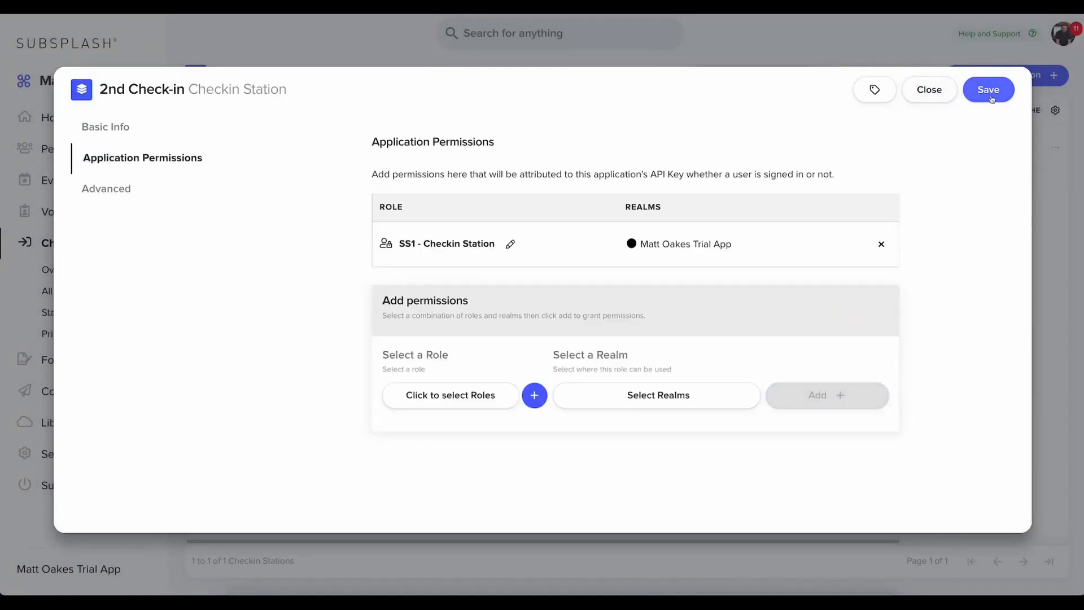
# Step: Save the '2nd Check-in' station to the Checkin Stations list
pyautogui.click(987, 89)
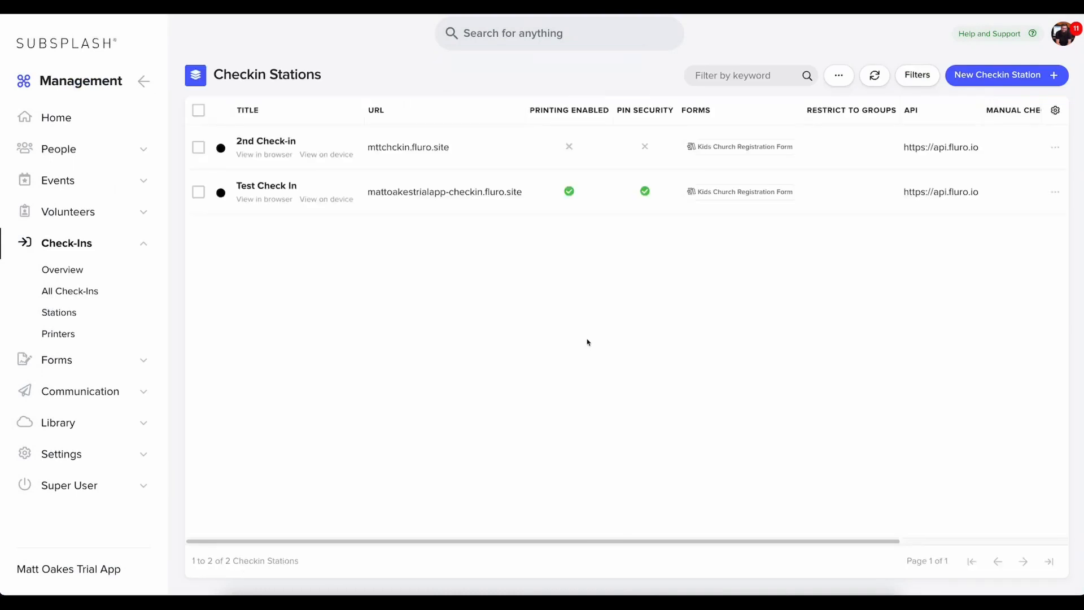
pyautogui.moveTo(425, 351)
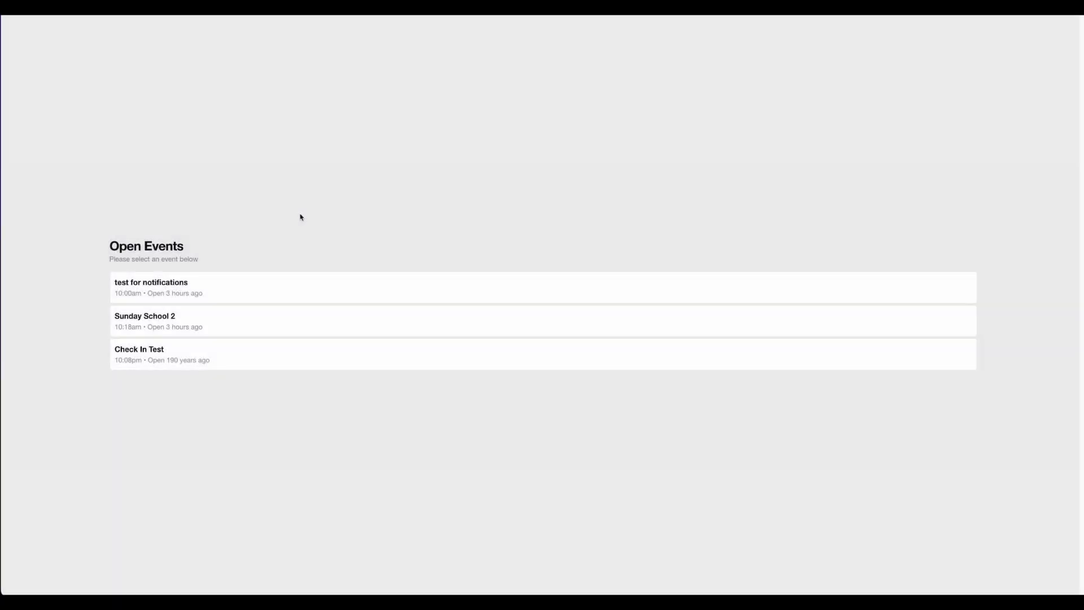
pyautogui.moveTo(332, 186)
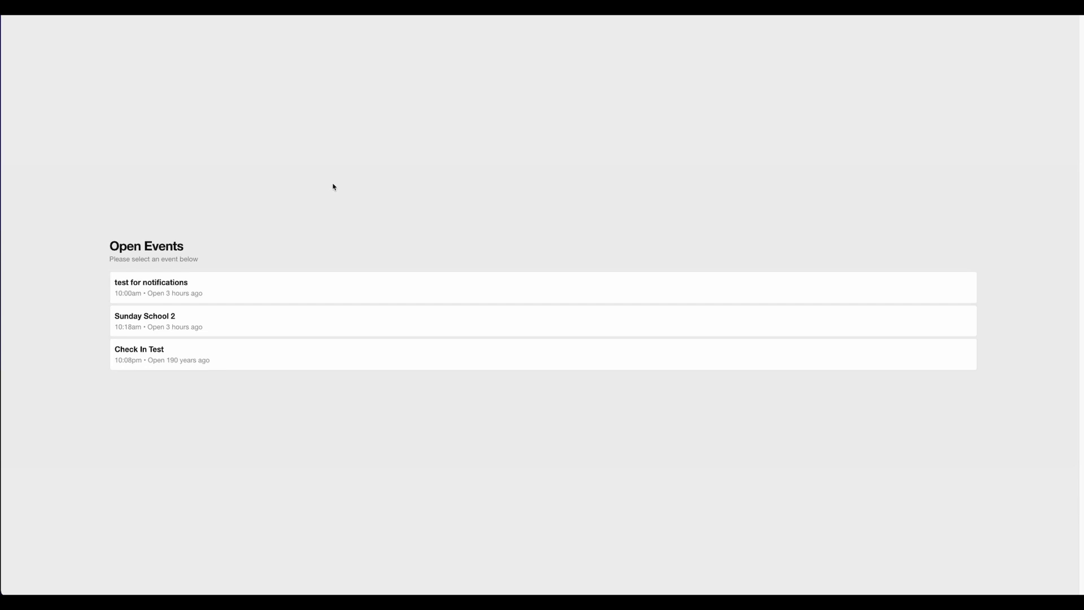
# Step: Select 'test for notifications', find 'tim', choose the demo person and check in 1
pyautogui.click(151, 287)
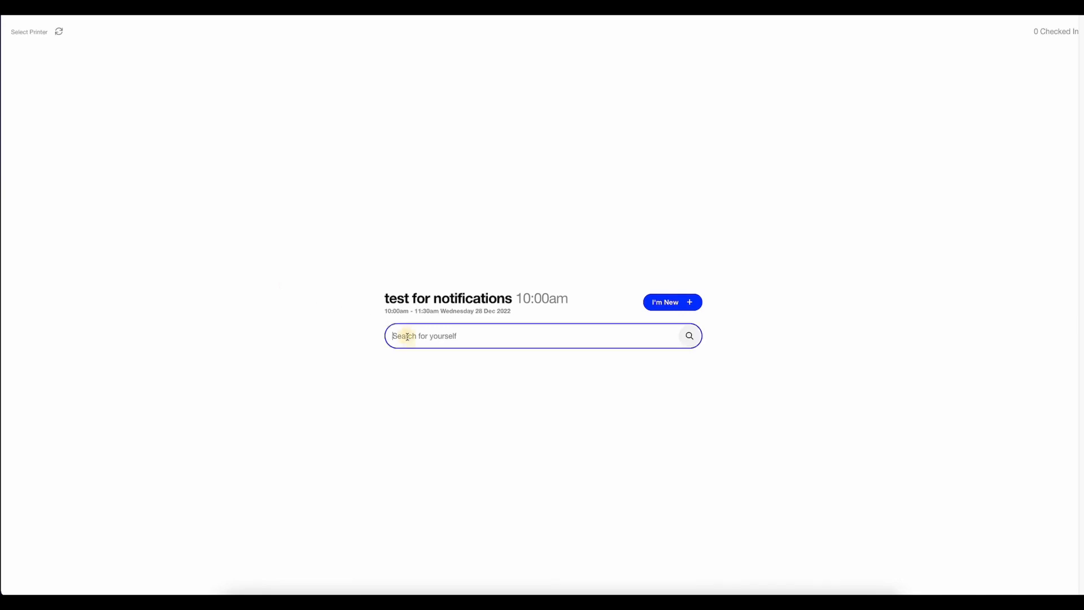
pyautogui.write('tim duncan')
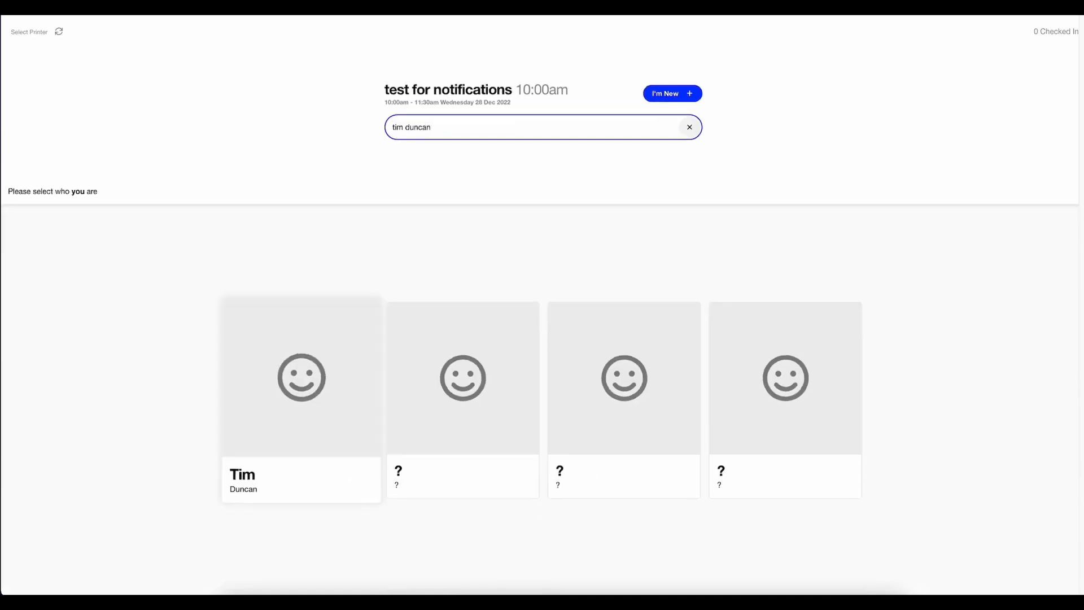
pyautogui.click(300, 378)
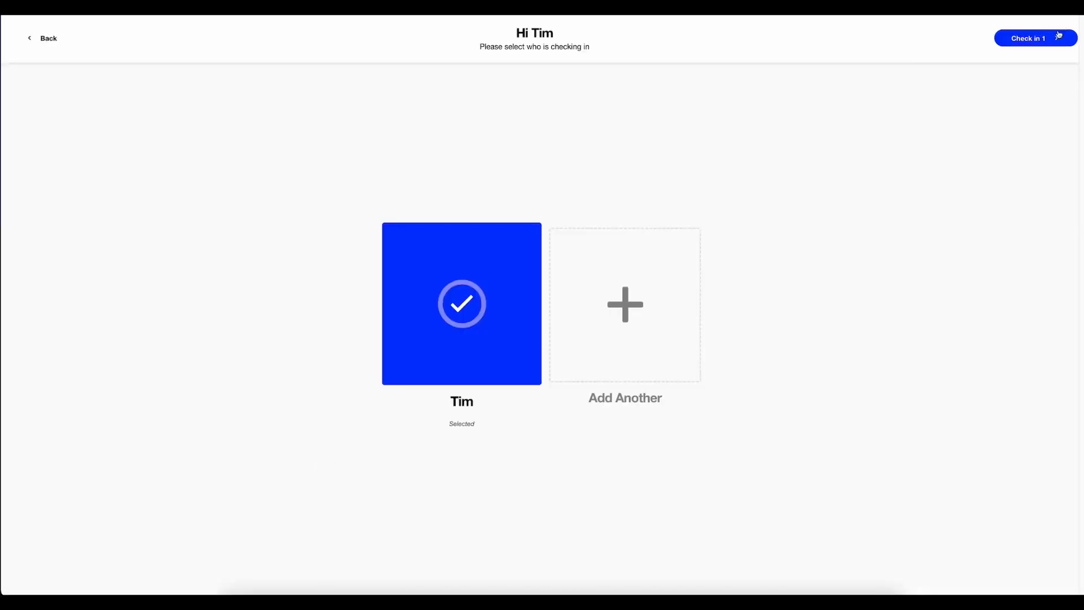
pyautogui.moveTo(624, 304)
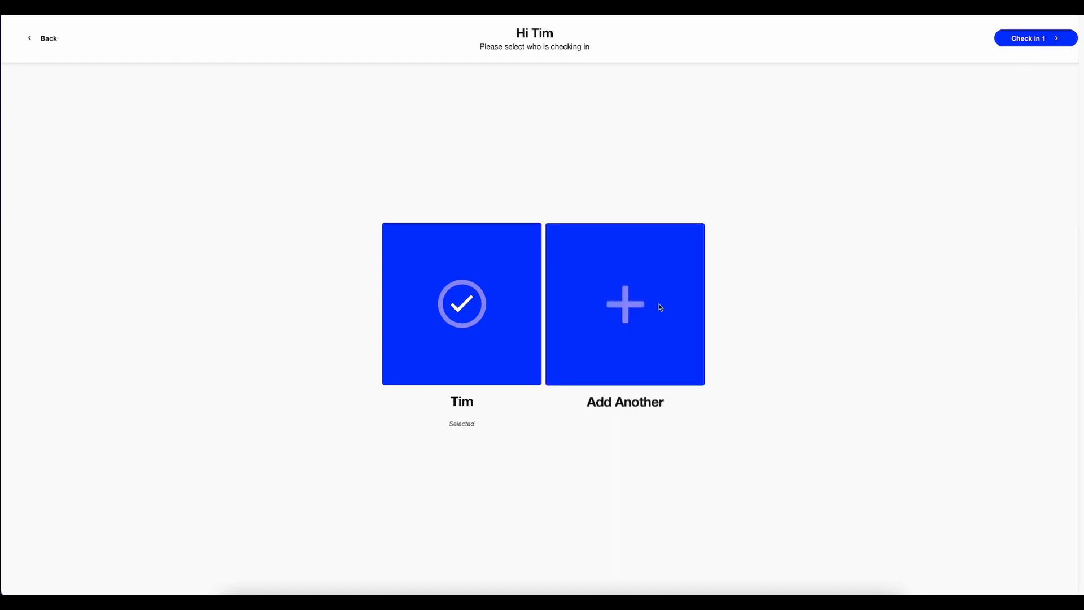
pyautogui.click(625, 304)
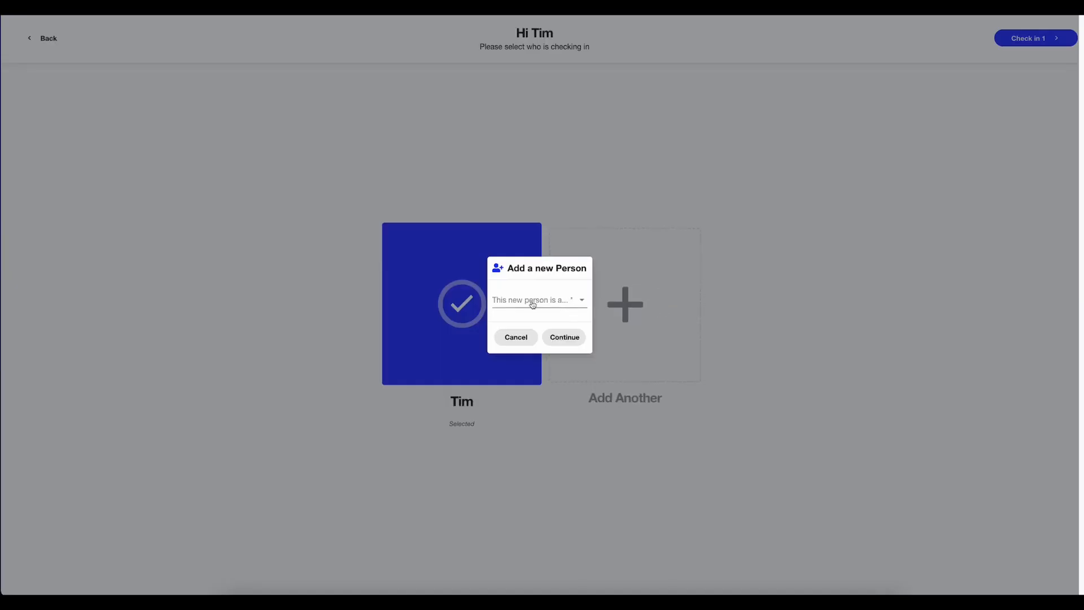
pyautogui.click(538, 299)
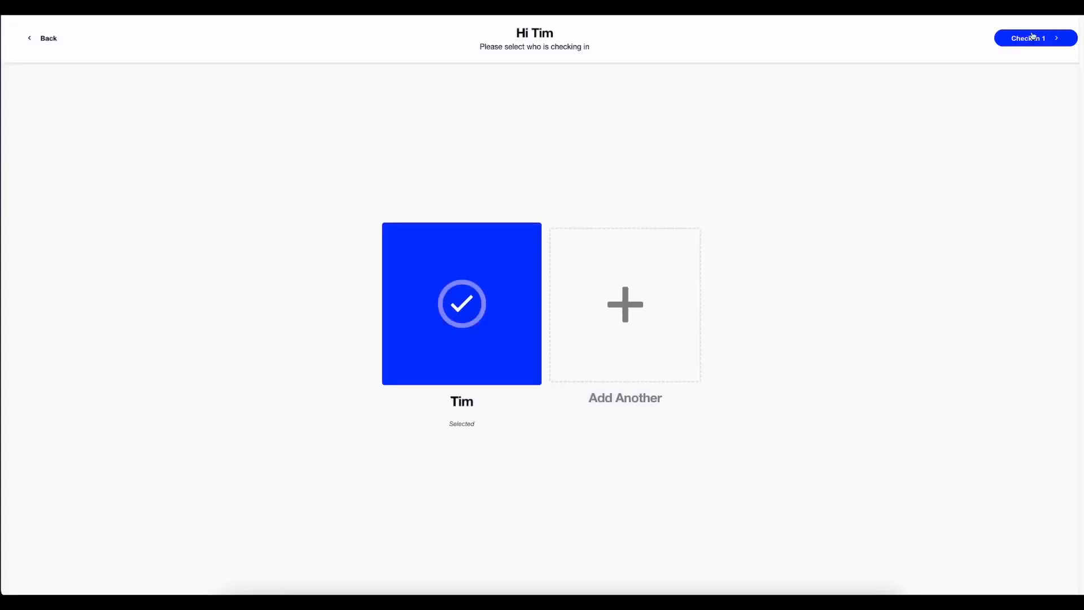
pyautogui.click(1035, 38)
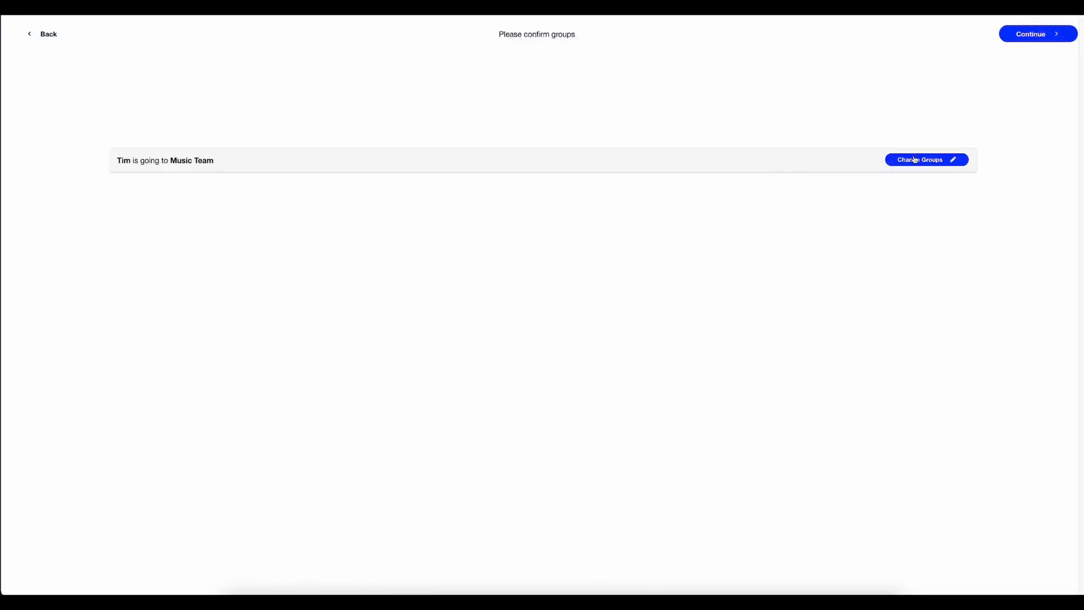
# Step: Move the person to the 3rd Grade group and finish the check-in
pyautogui.click(919, 159)
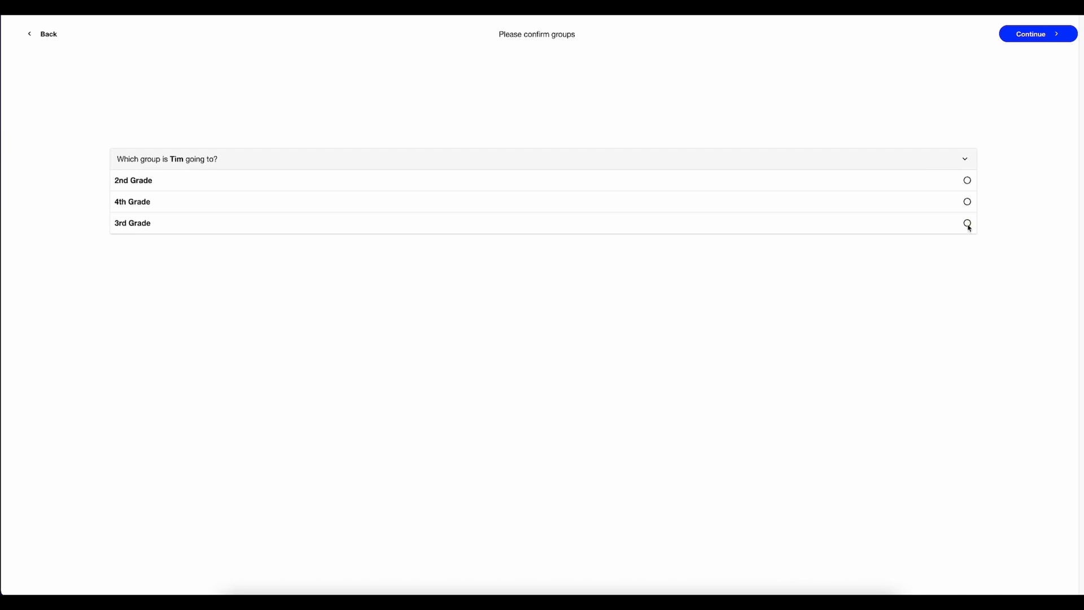
pyautogui.click(966, 222)
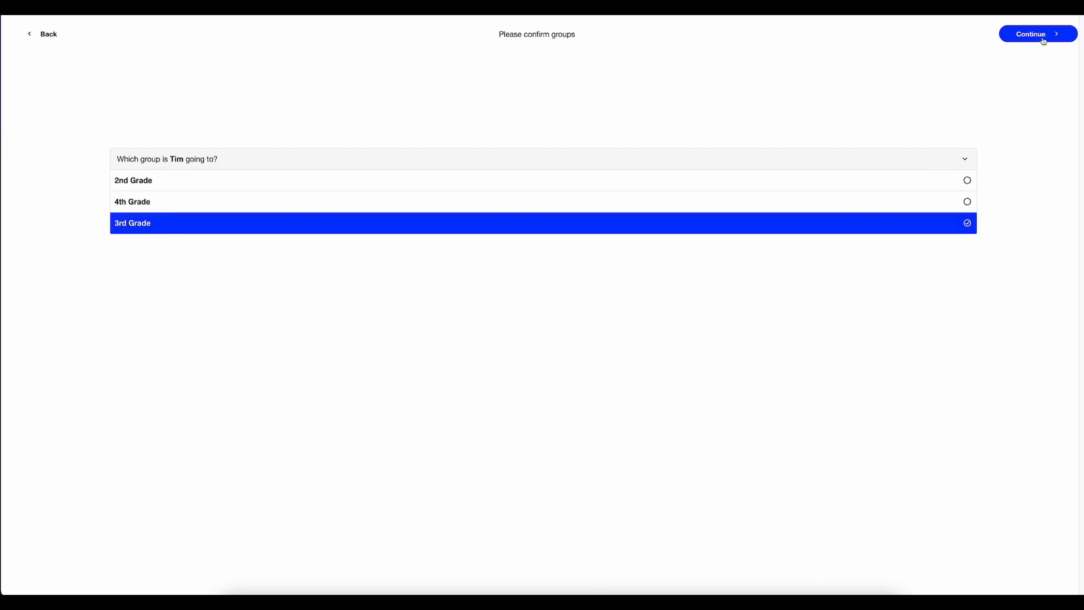
pyautogui.click(1037, 34)
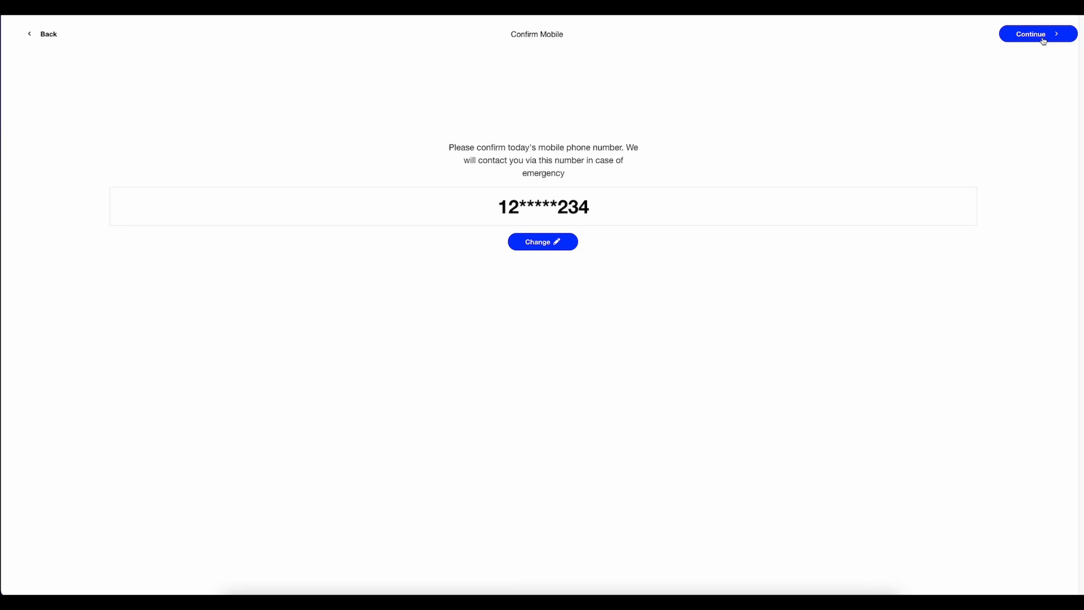
pyautogui.click(1037, 34)
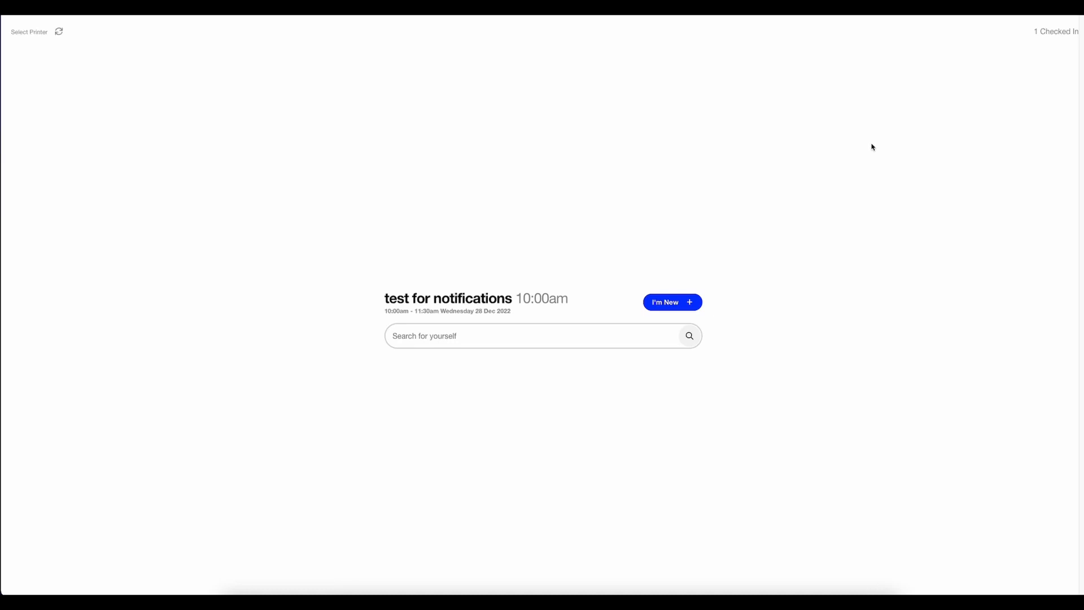
pyautogui.moveTo(900, 131)
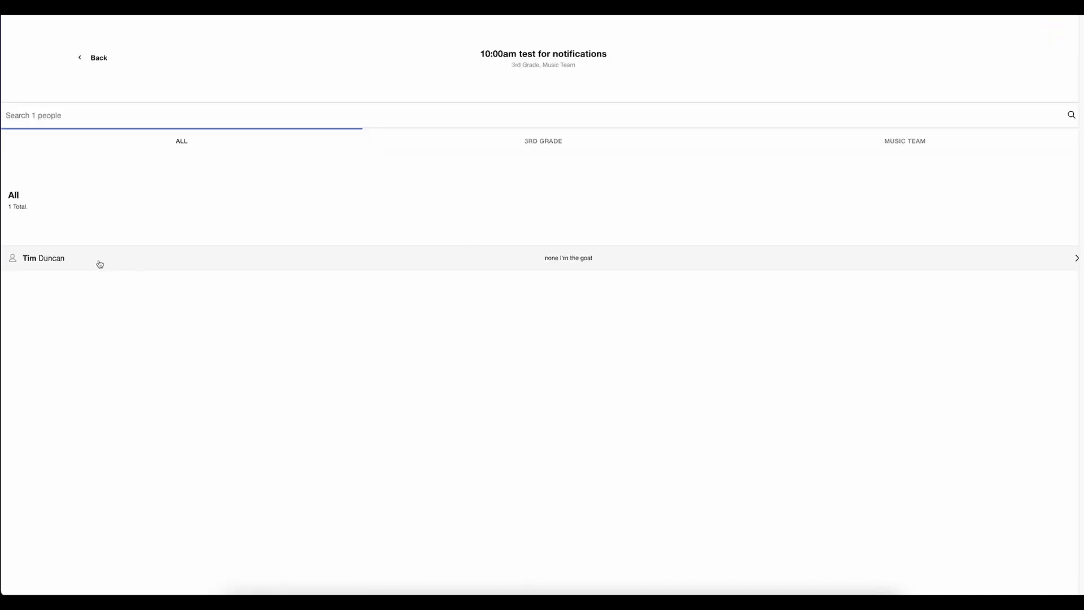
pyautogui.moveTo(89, 285)
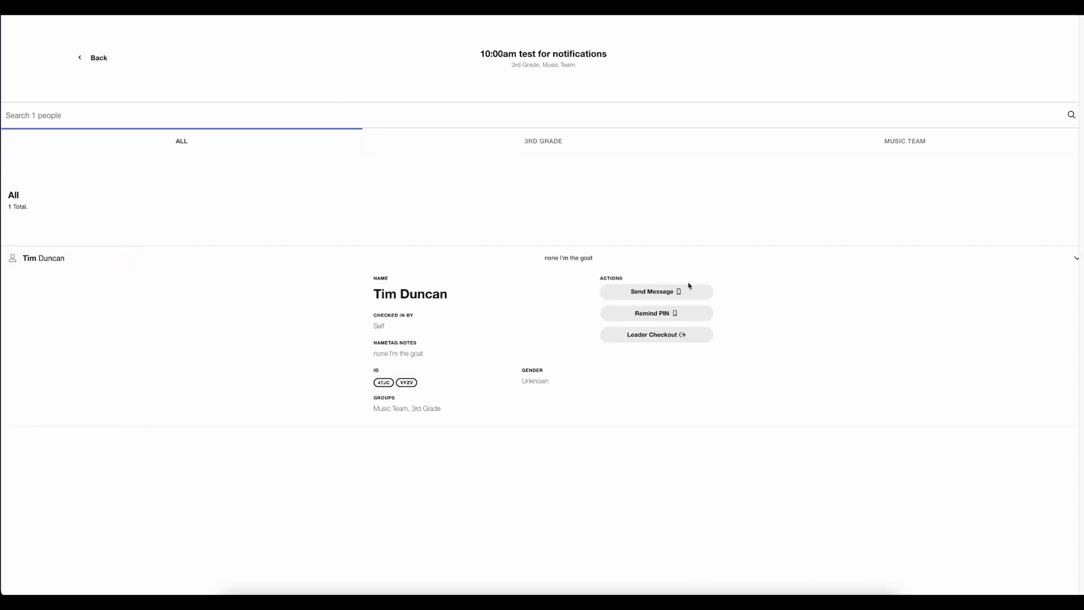
pyautogui.moveTo(684, 309)
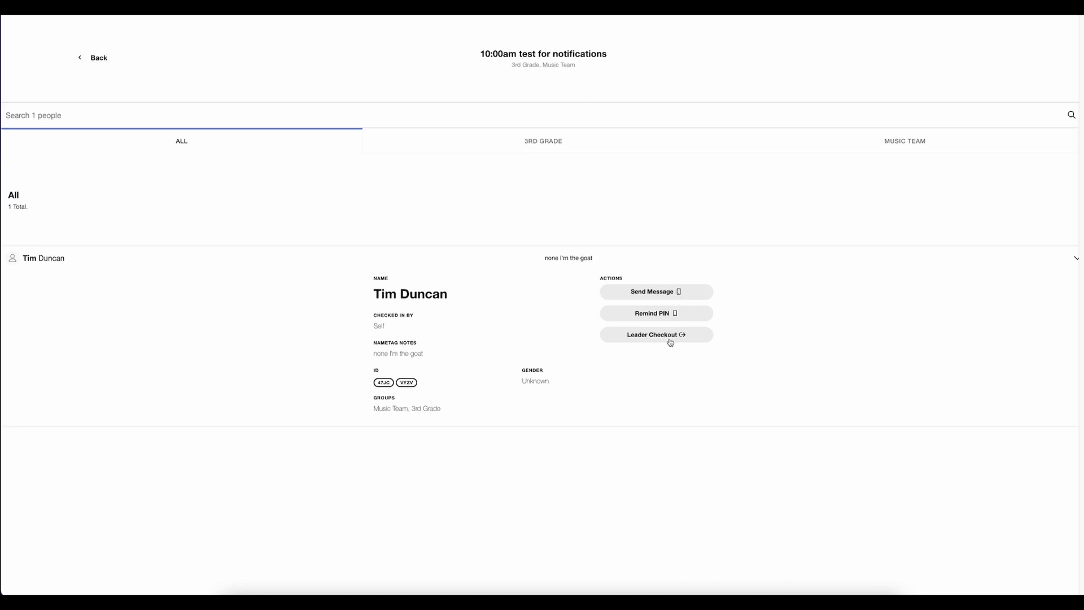
pyautogui.moveTo(85, 59)
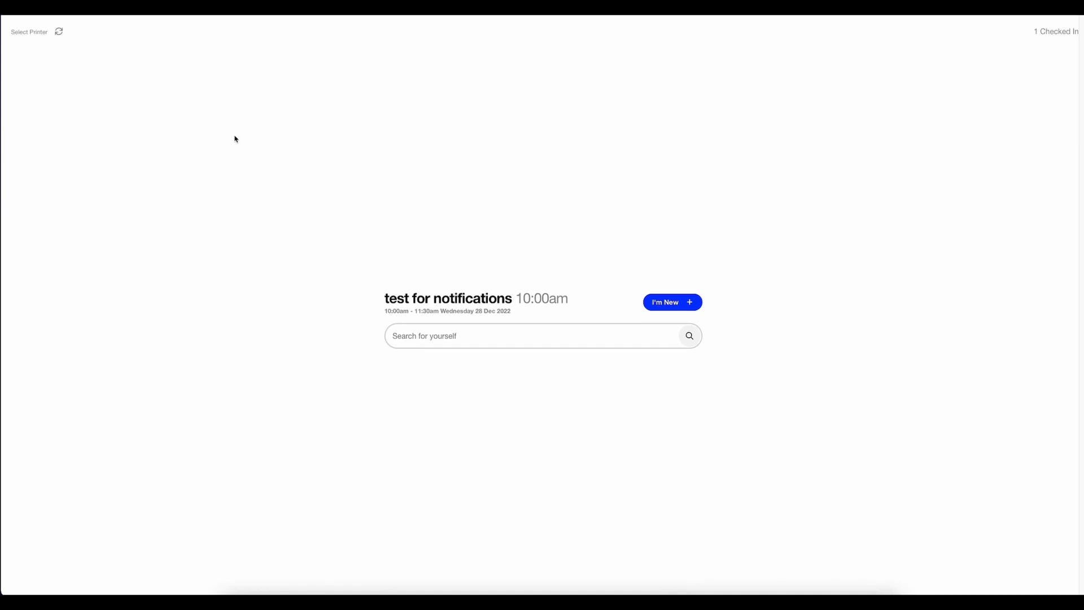
pyautogui.moveTo(171, 212)
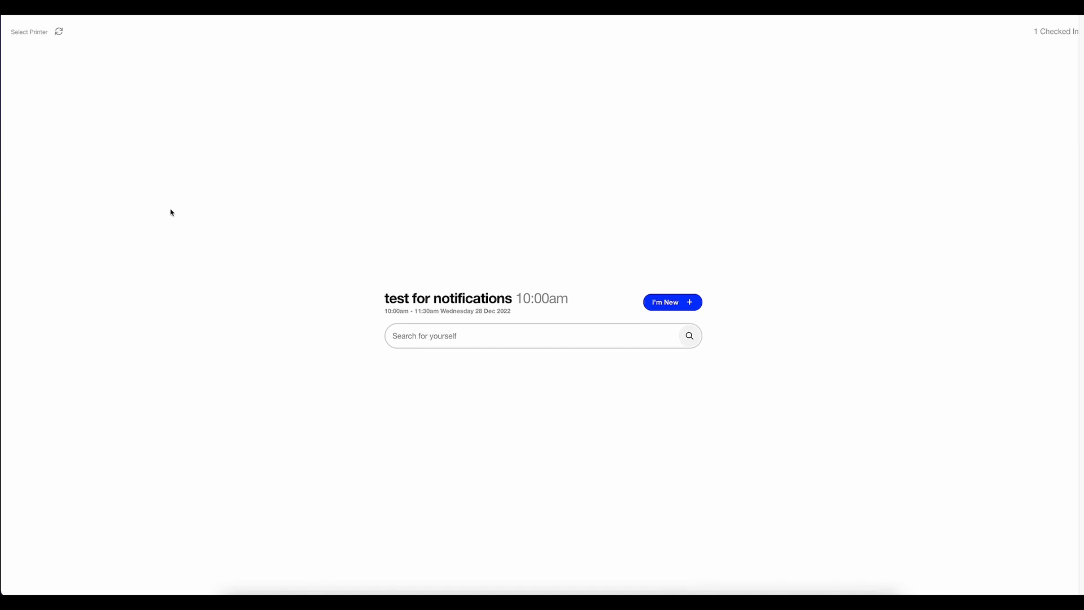
pyautogui.moveTo(164, 211)
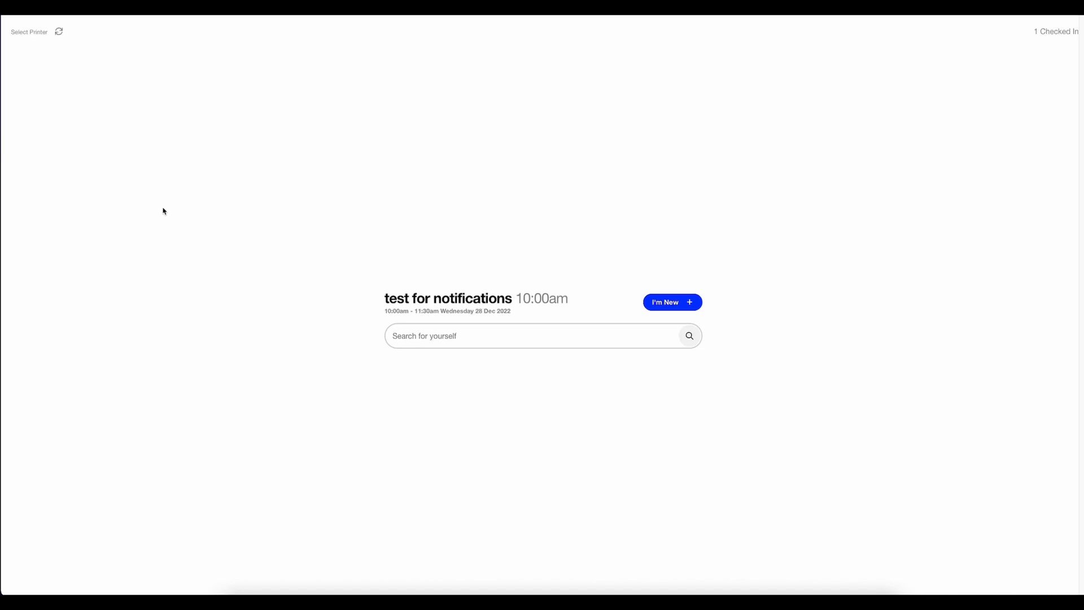